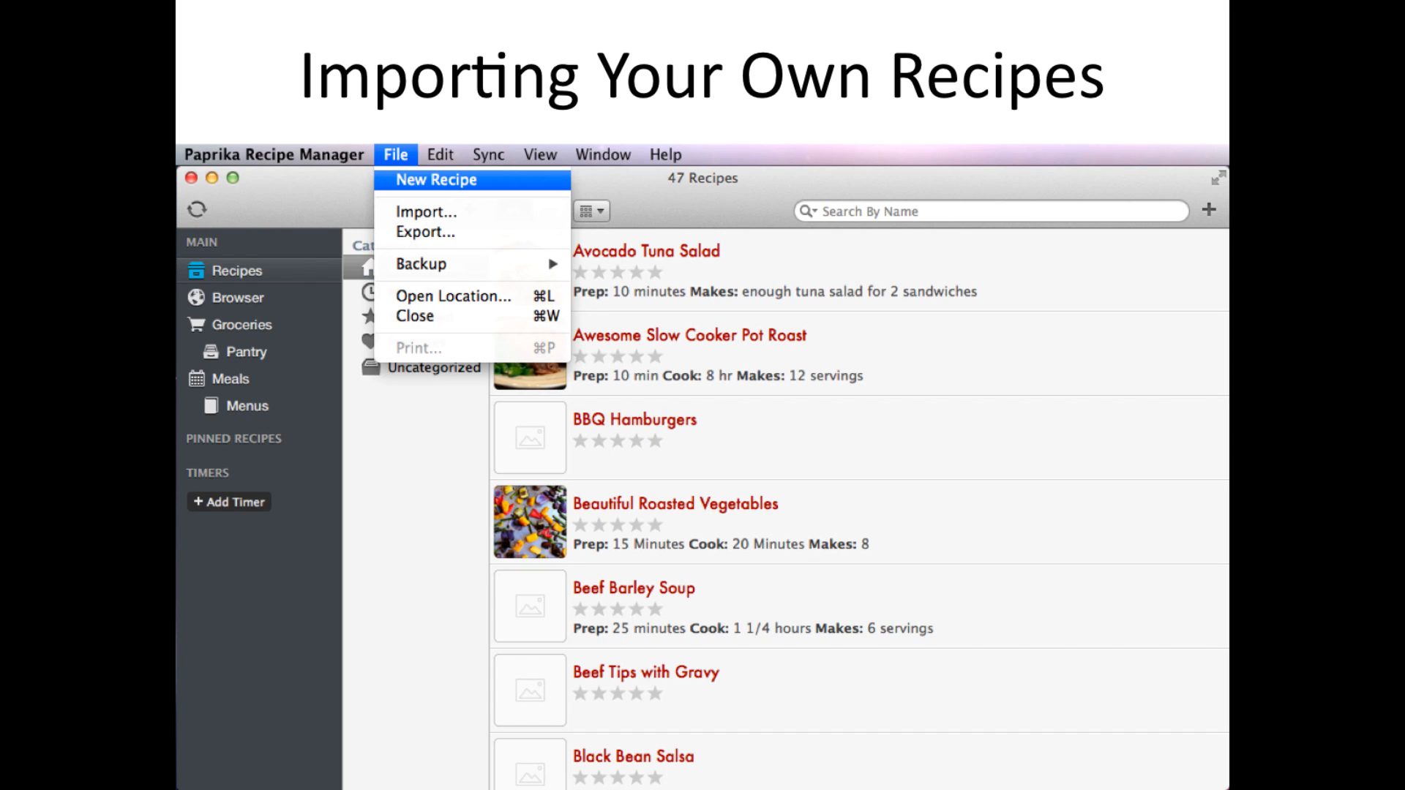
- Advance past the 'Importing Your Own Recipes' slides to the 65-recipe library
left_click(436, 180)
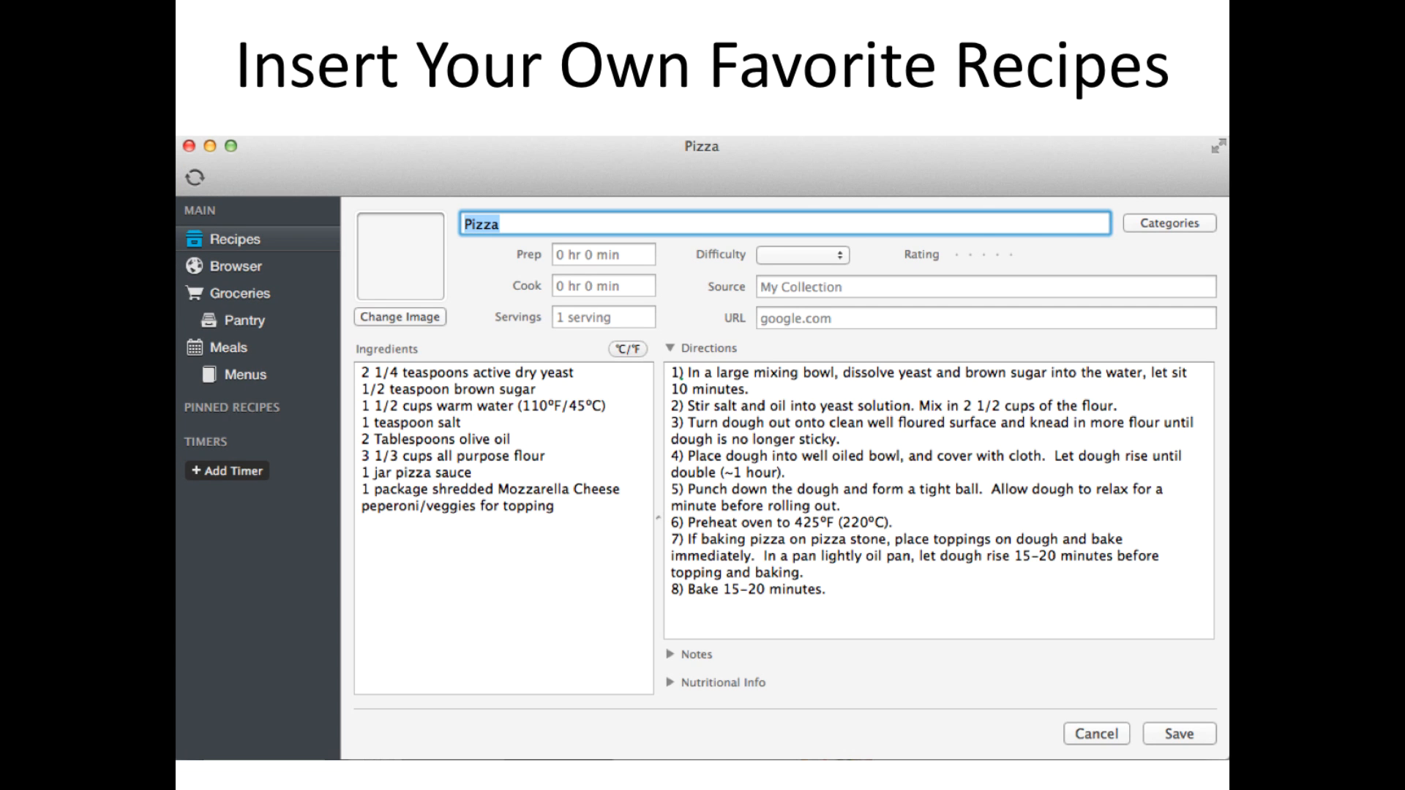
left_click(237, 264)
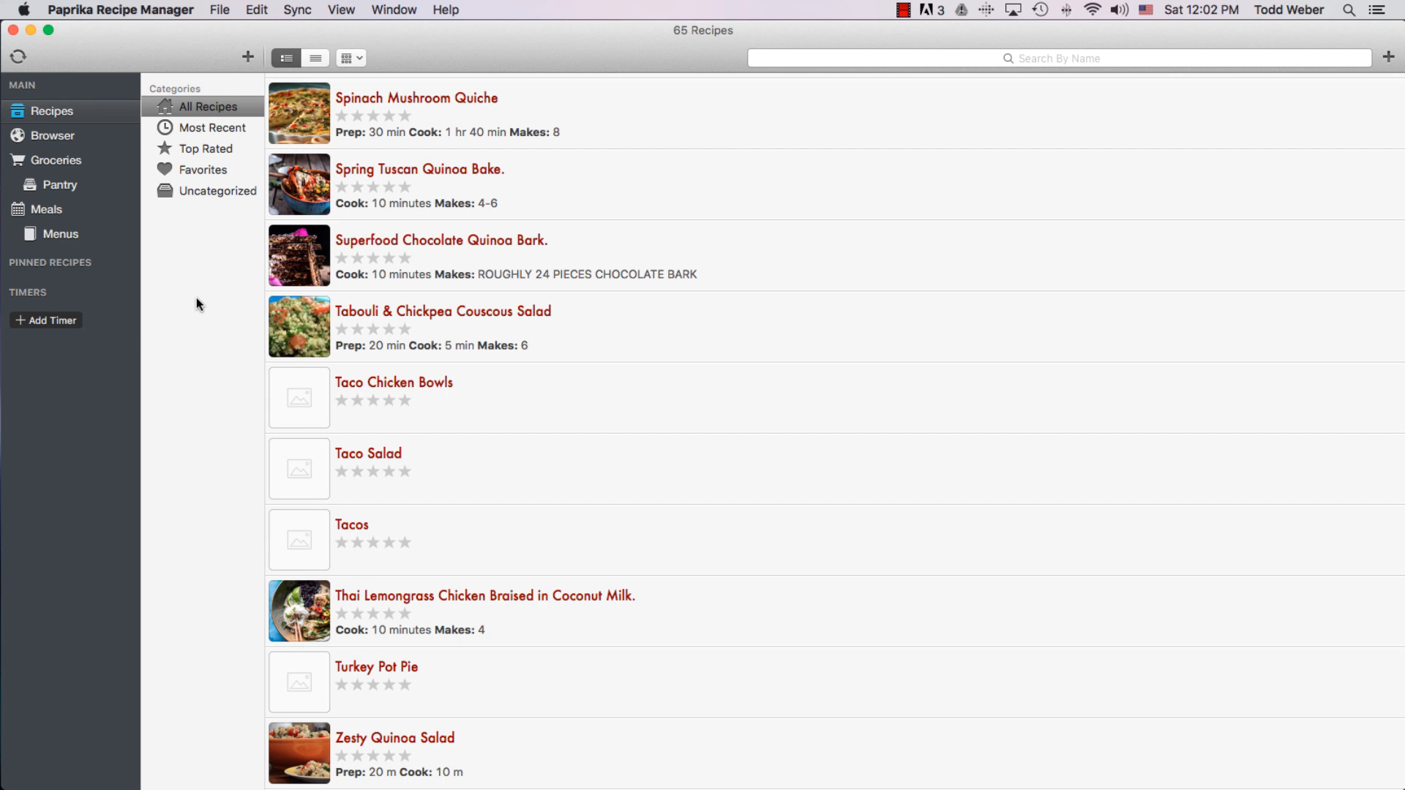
mouse_move(114, 191)
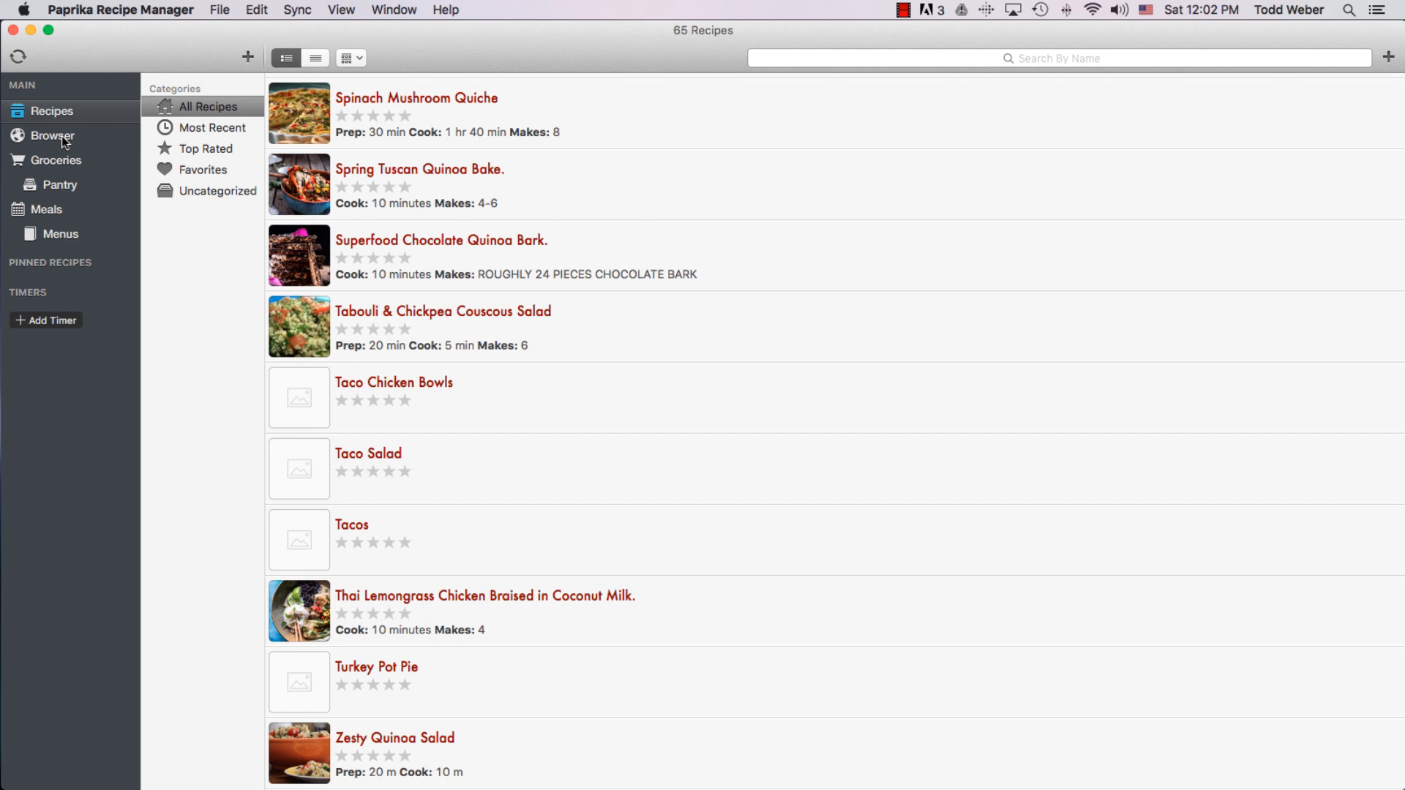
- Open the built-in browser and scroll through its Recommended Sites list
left_click(52, 135)
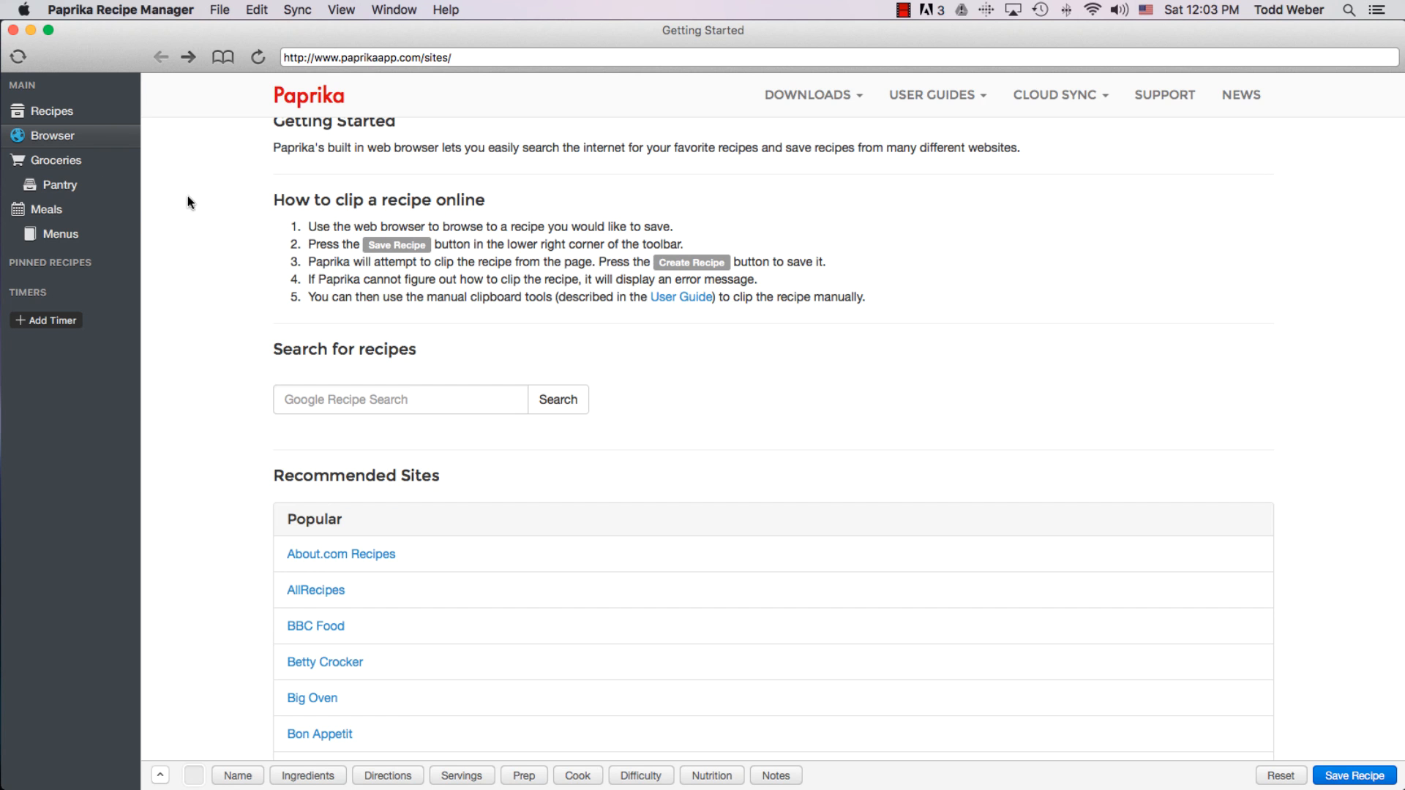
scroll("down", 3)
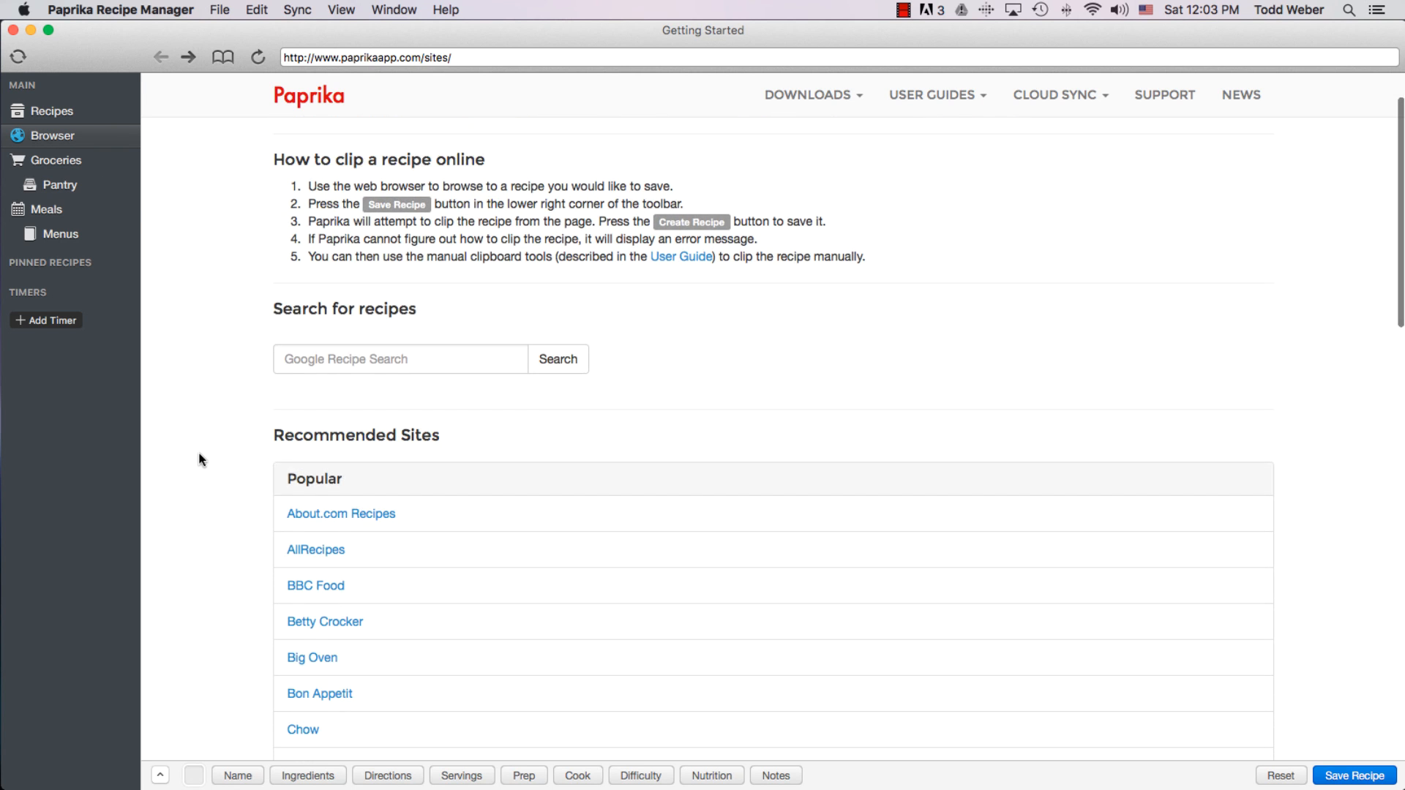
scroll("down", 3)
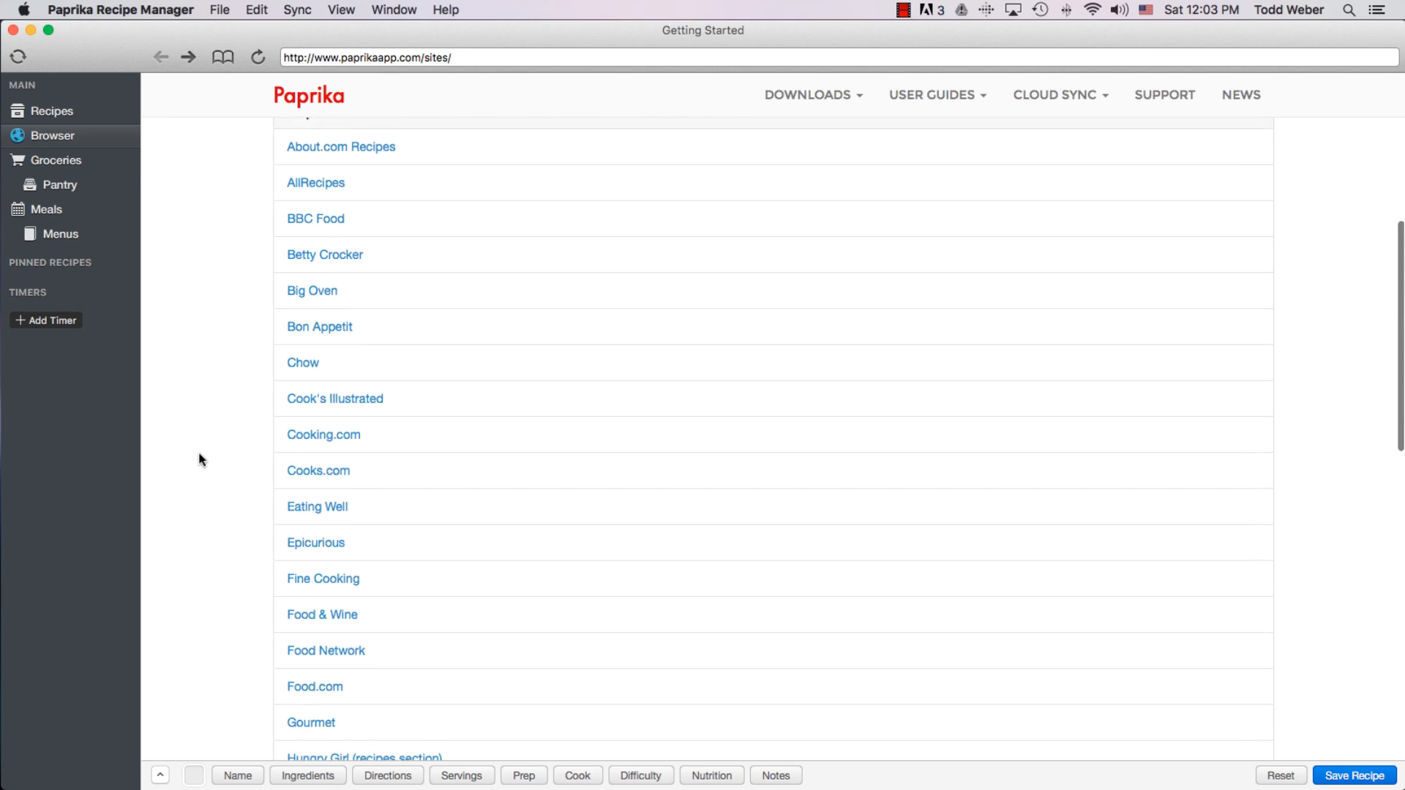
scroll("down", 3)
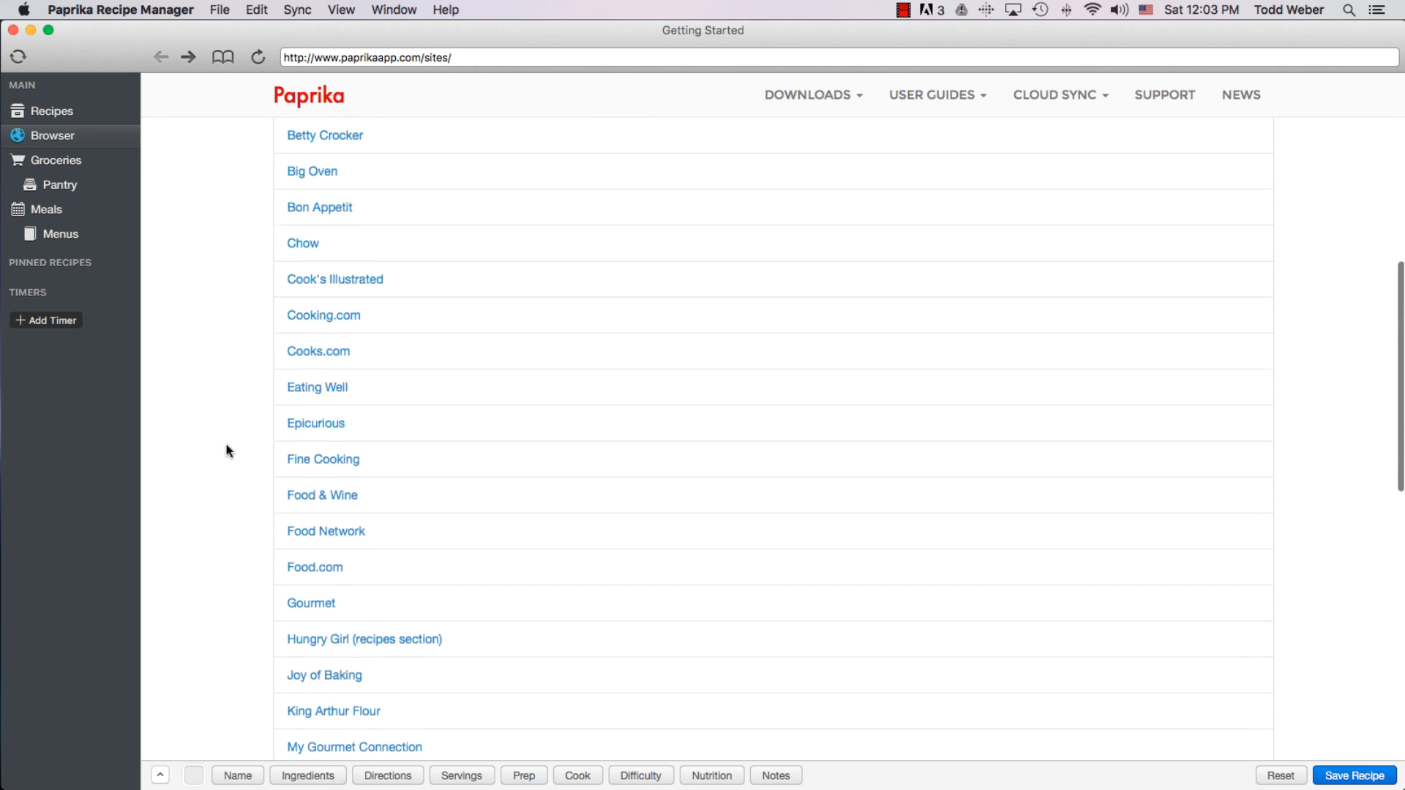
scroll("up", 3)
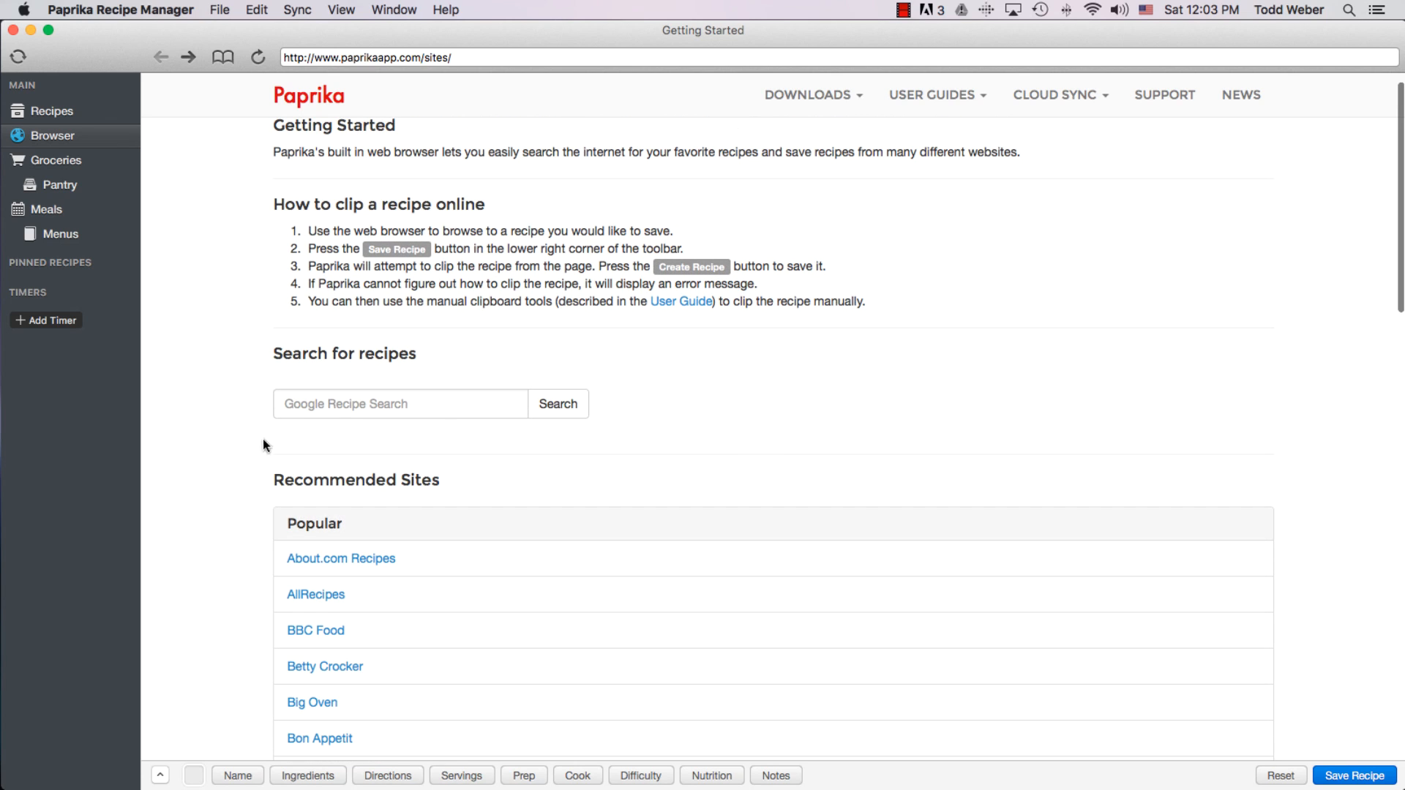
mouse_move(455, 425)
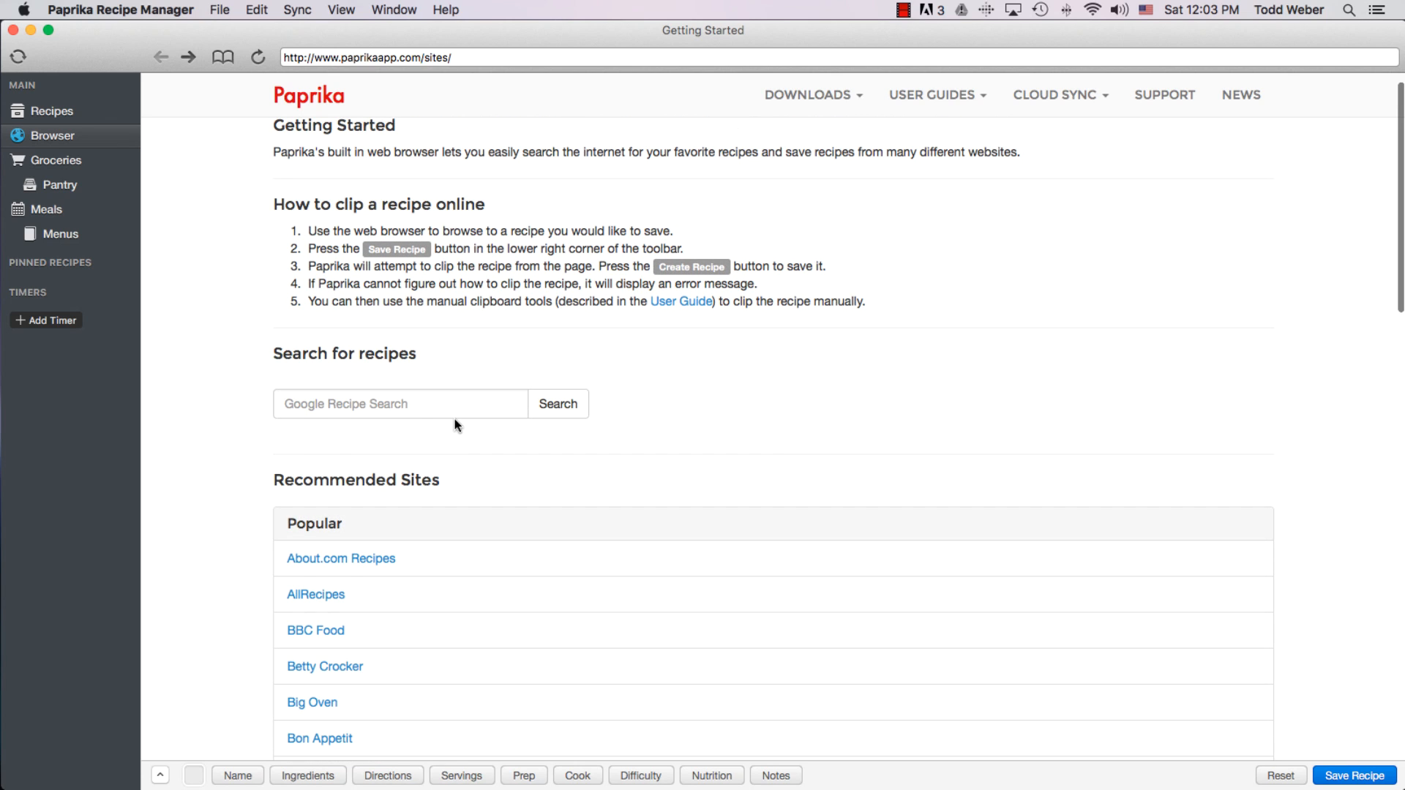
mouse_move(339, 435)
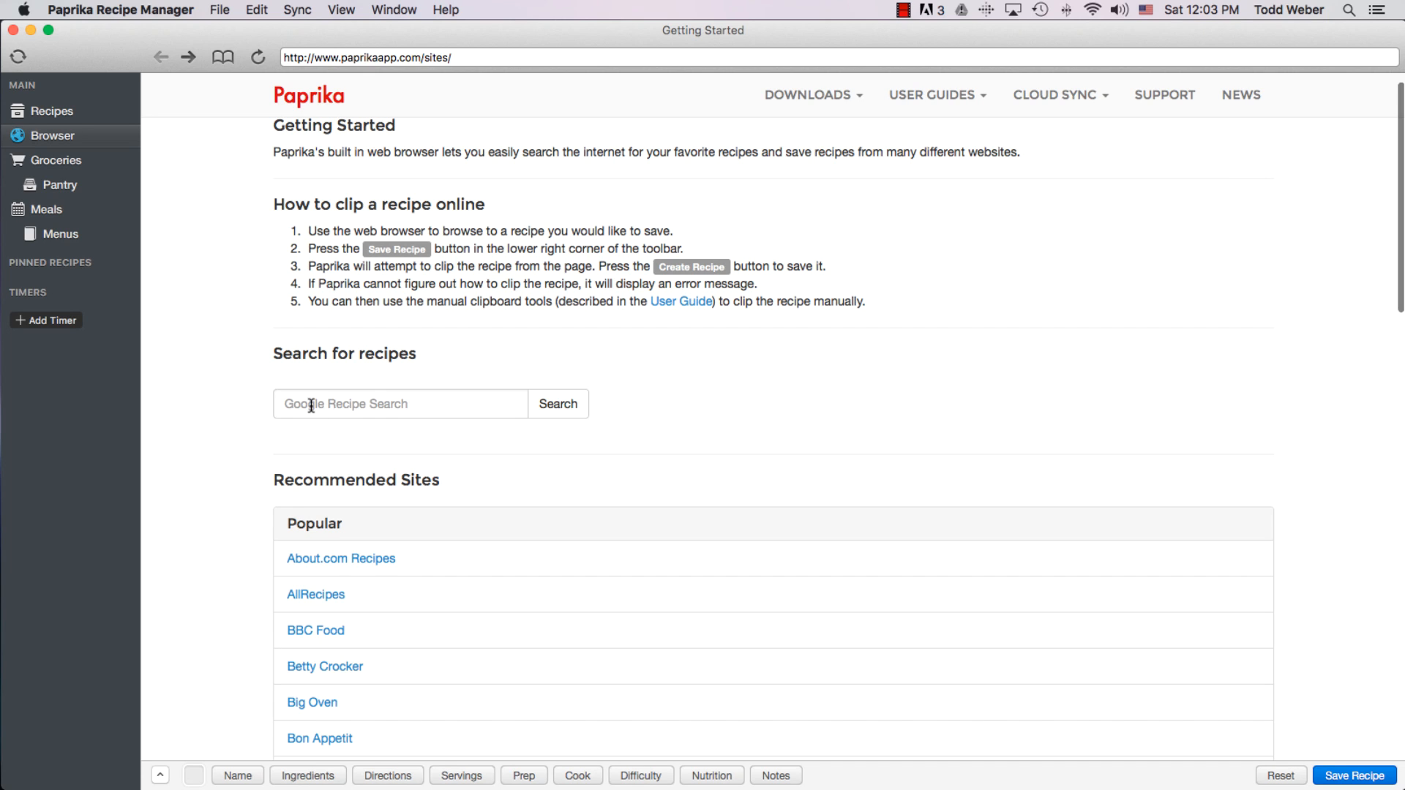
- Search Google Recipe Search for 'Quinoa Salad' and scroll through the results
left_click(400, 403)
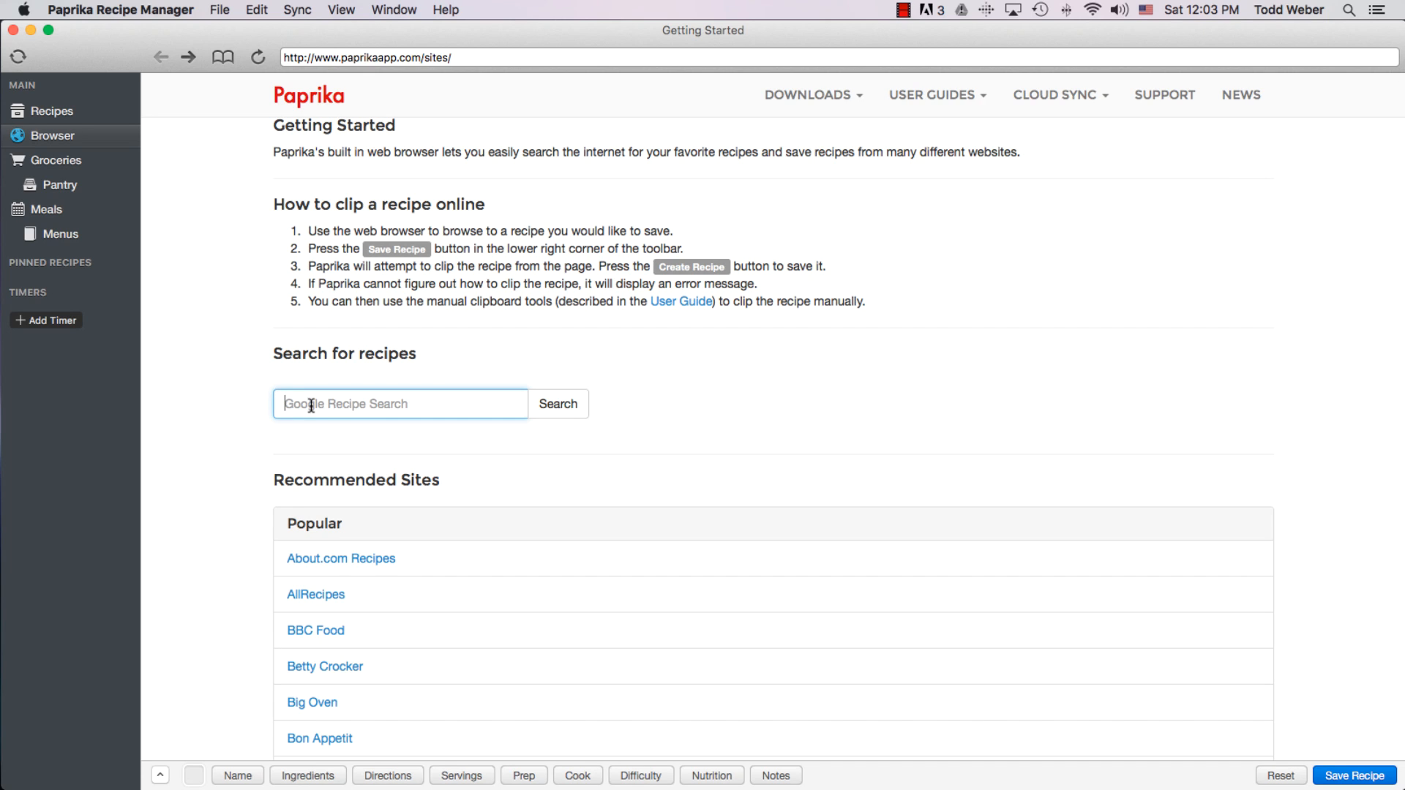
type("Quinoa Salad")
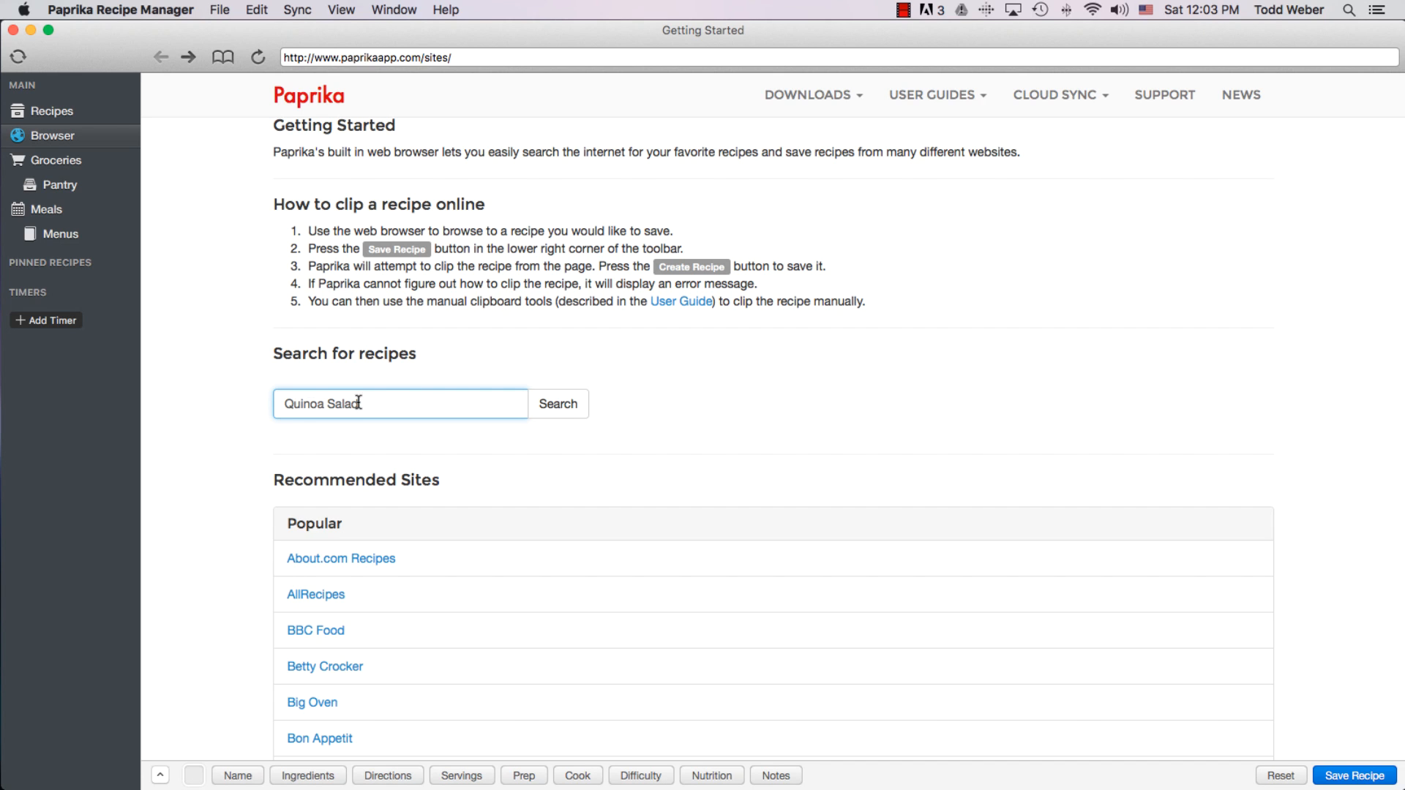
left_click(556, 403)
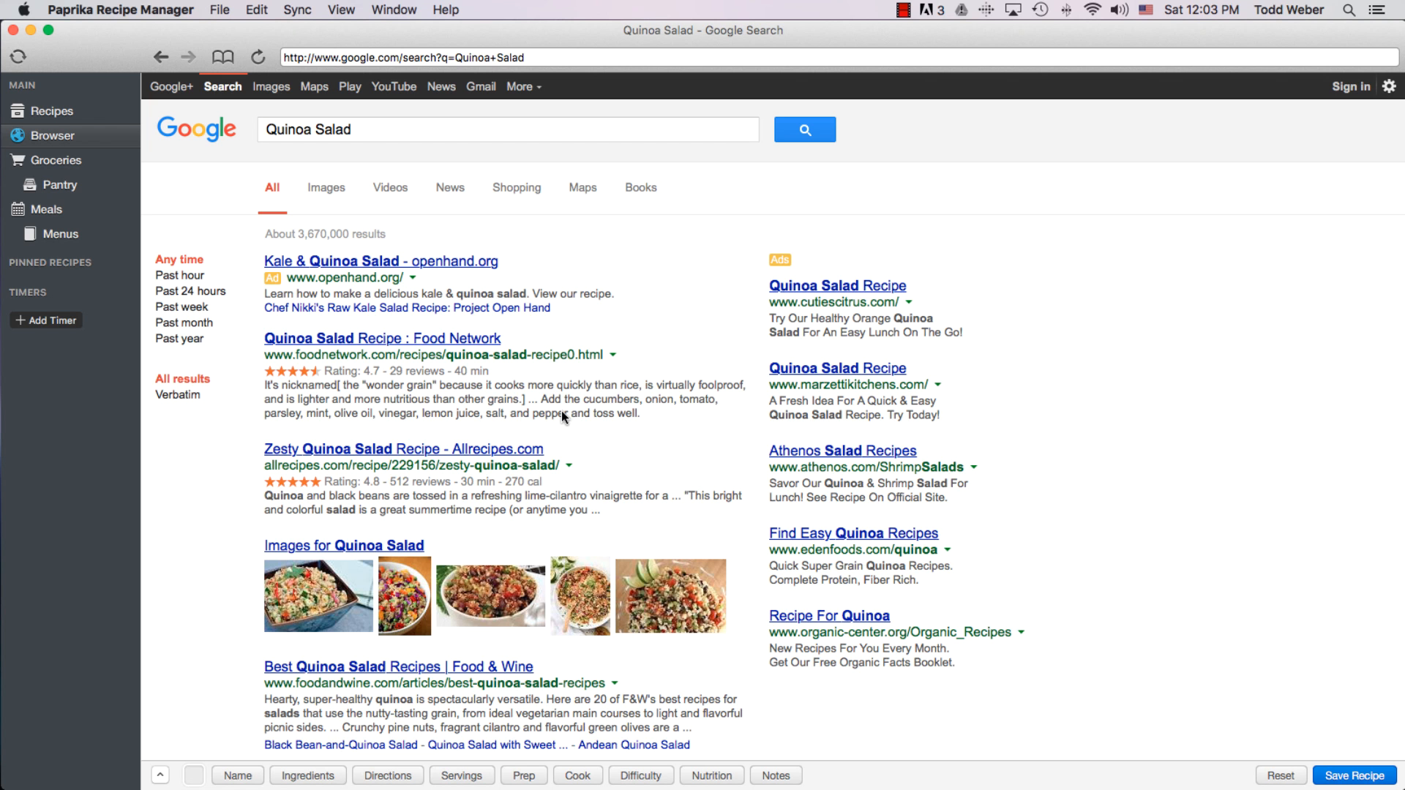
mouse_move(218, 519)
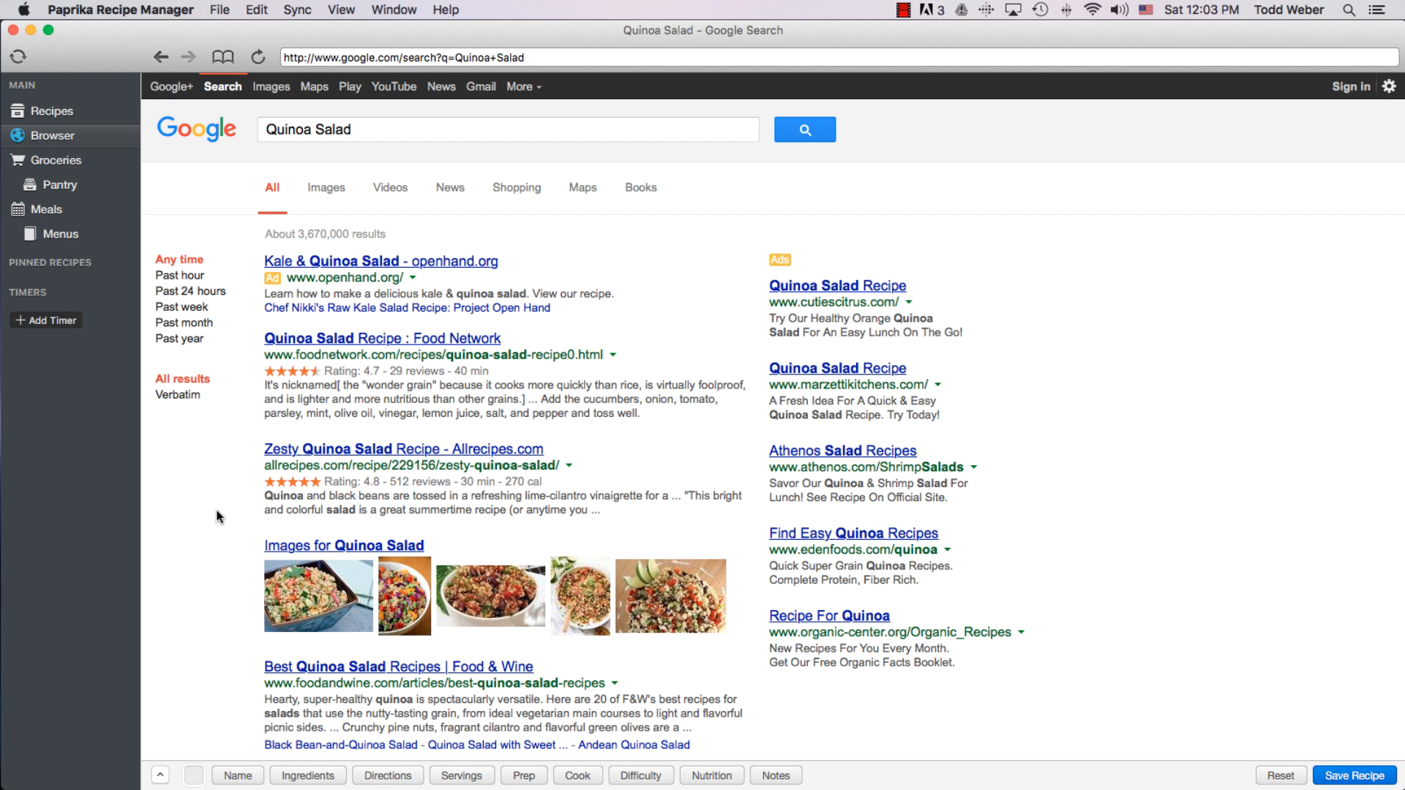
scroll("down", 3)
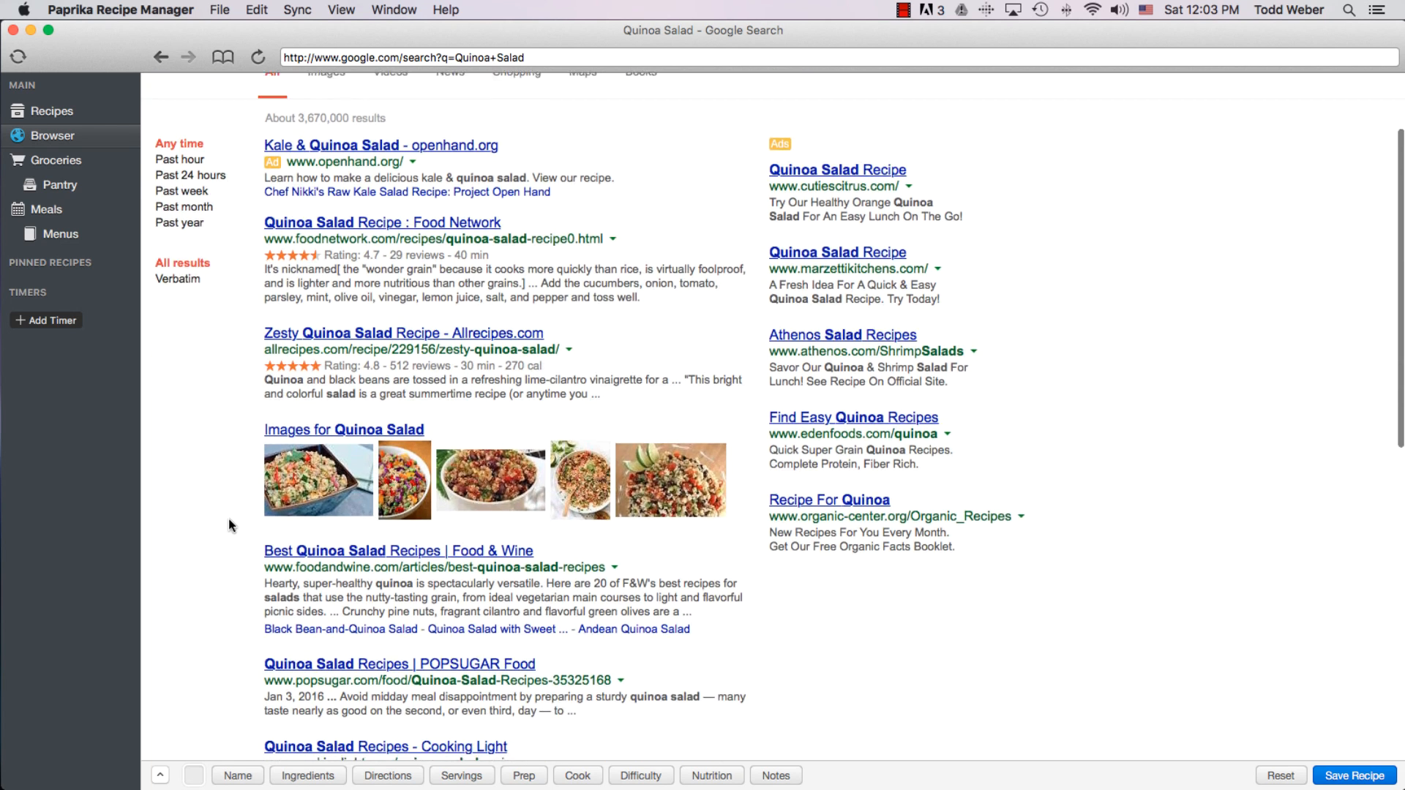
scroll("down", 3)
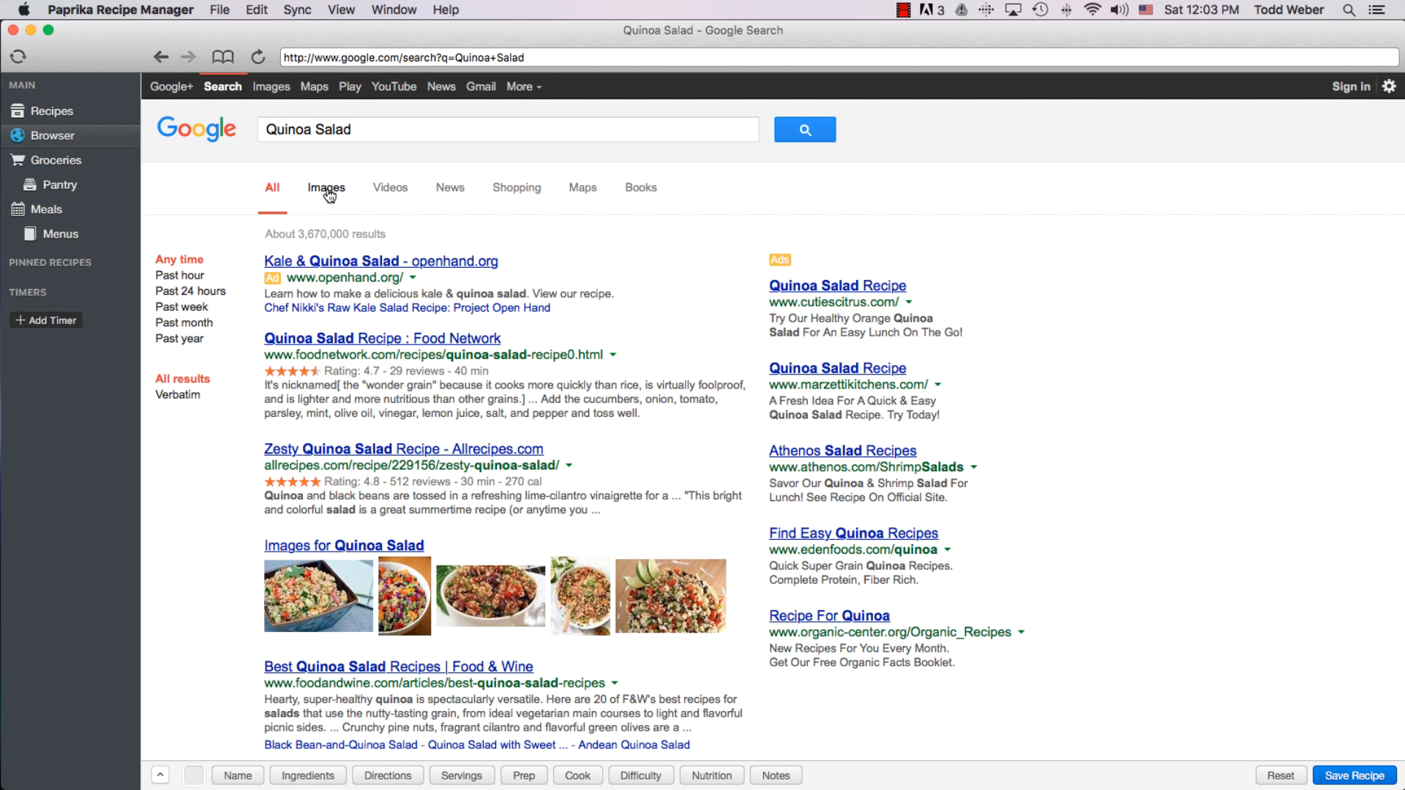
- Switch the Quinoa Salad search to image results and browse the salad photos
left_click(325, 187)
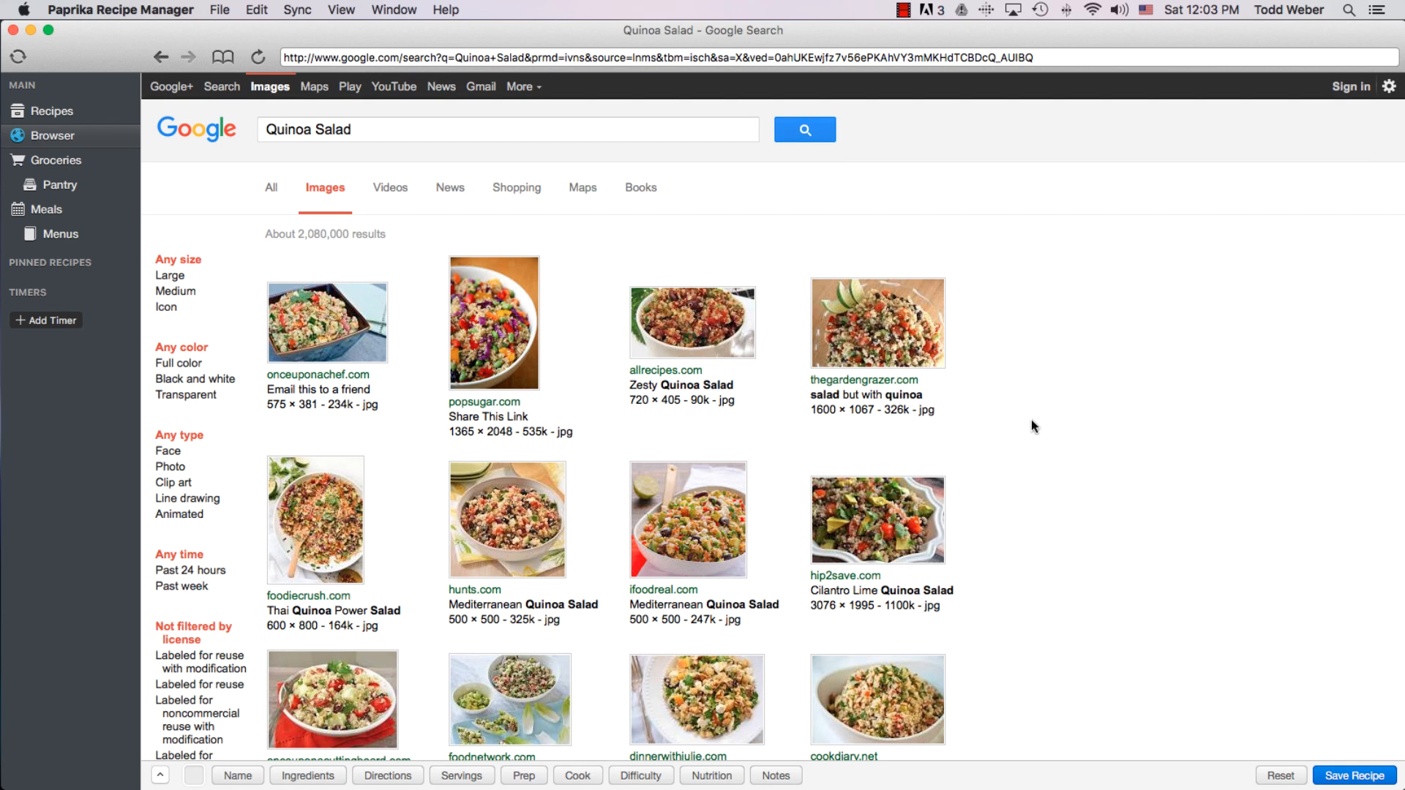
scroll("down", 3)
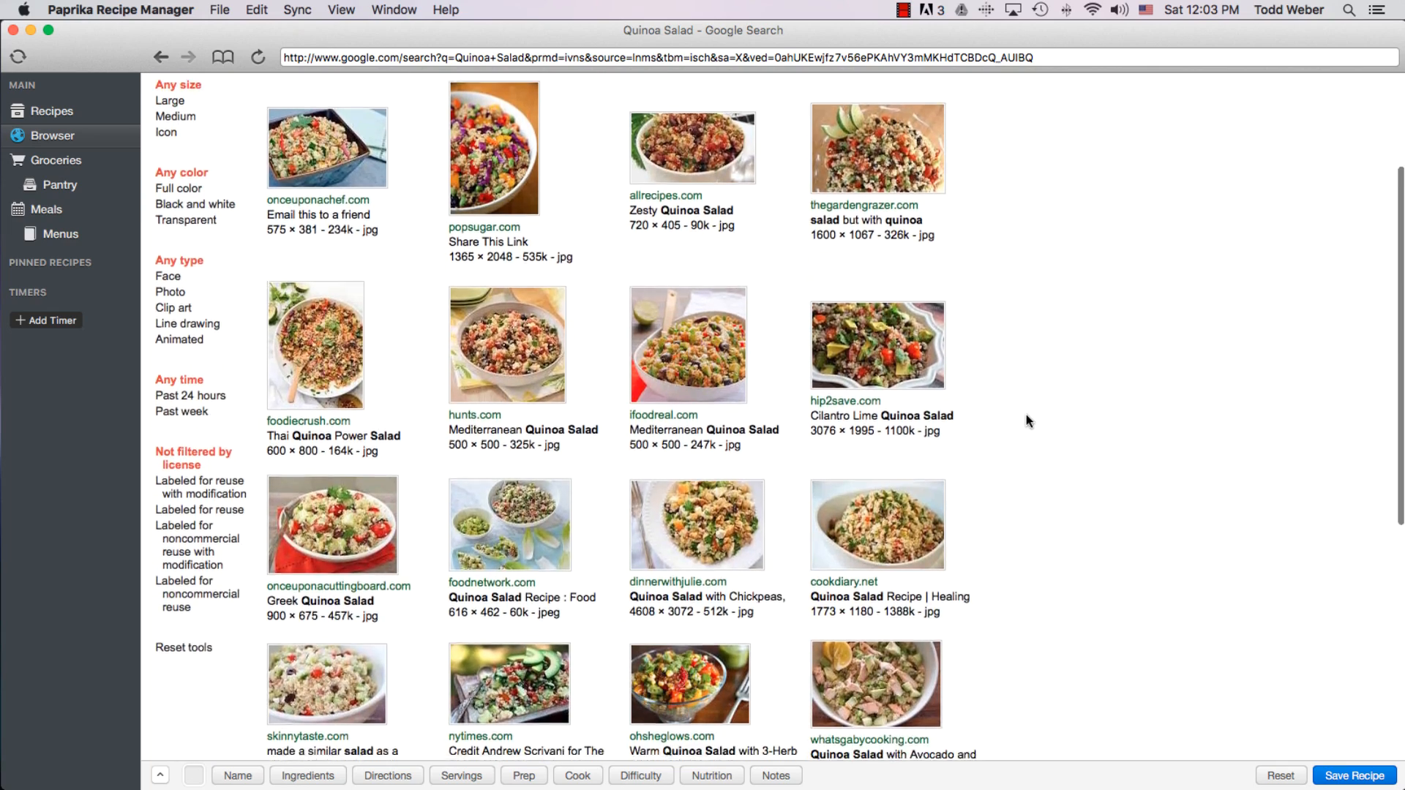
scroll("down", 3)
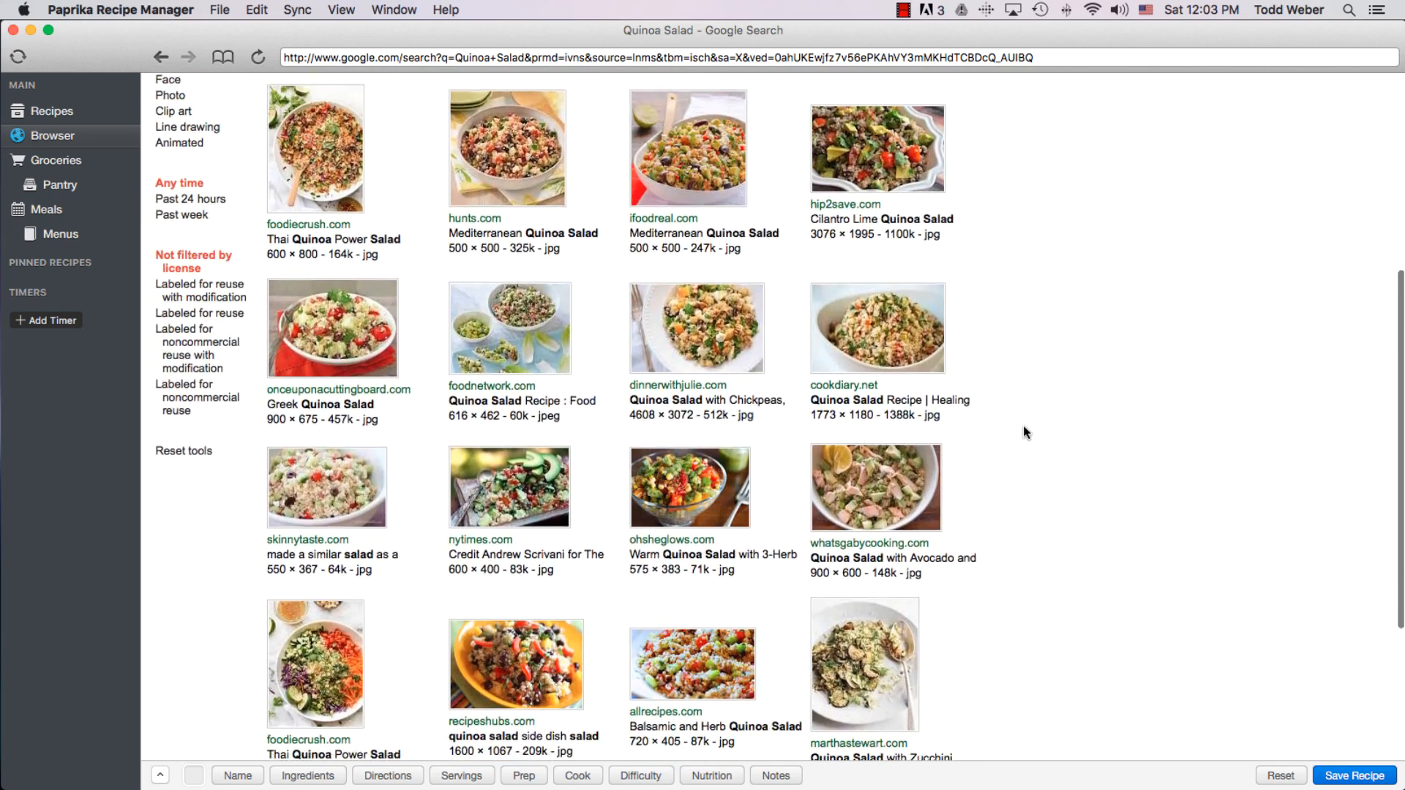
scroll("down", 3)
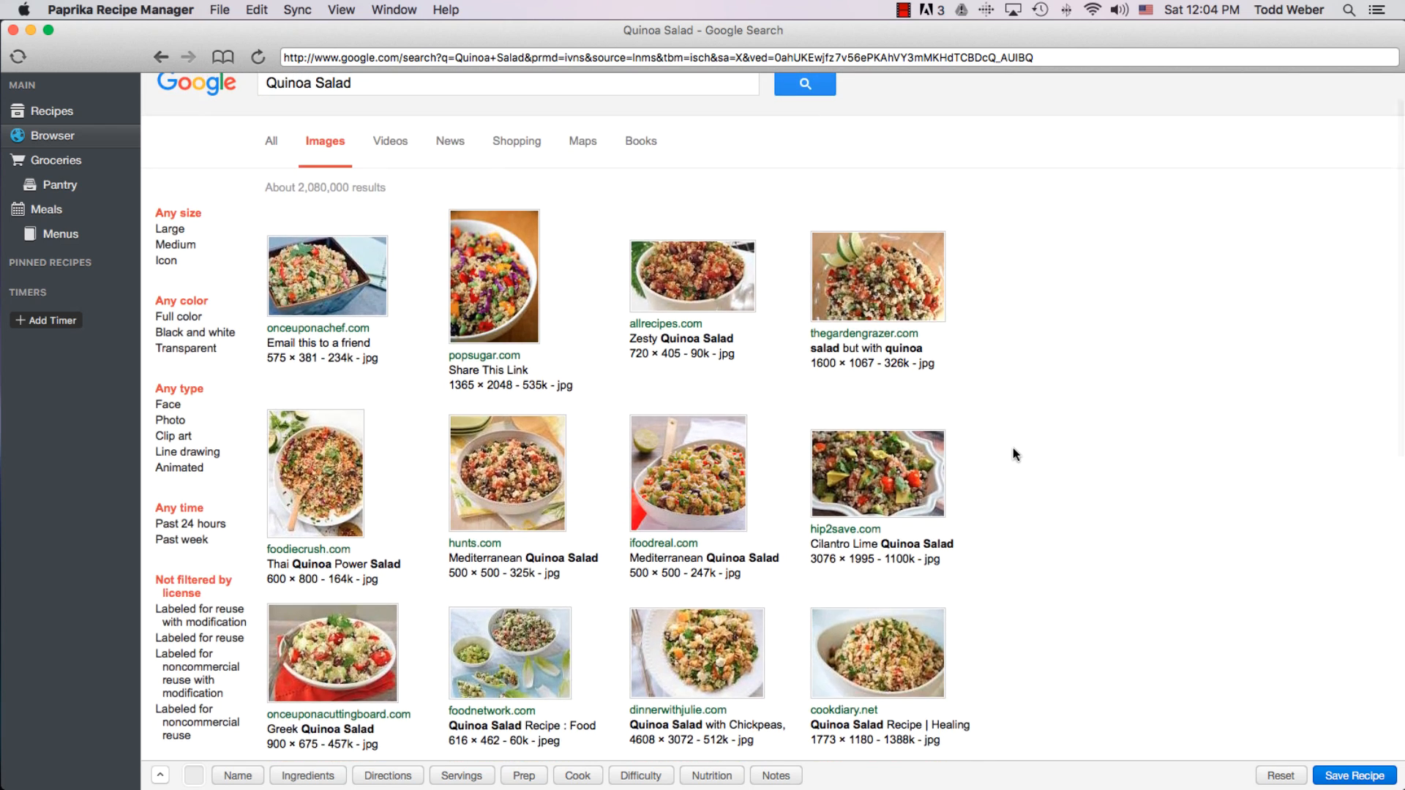
mouse_move(708, 336)
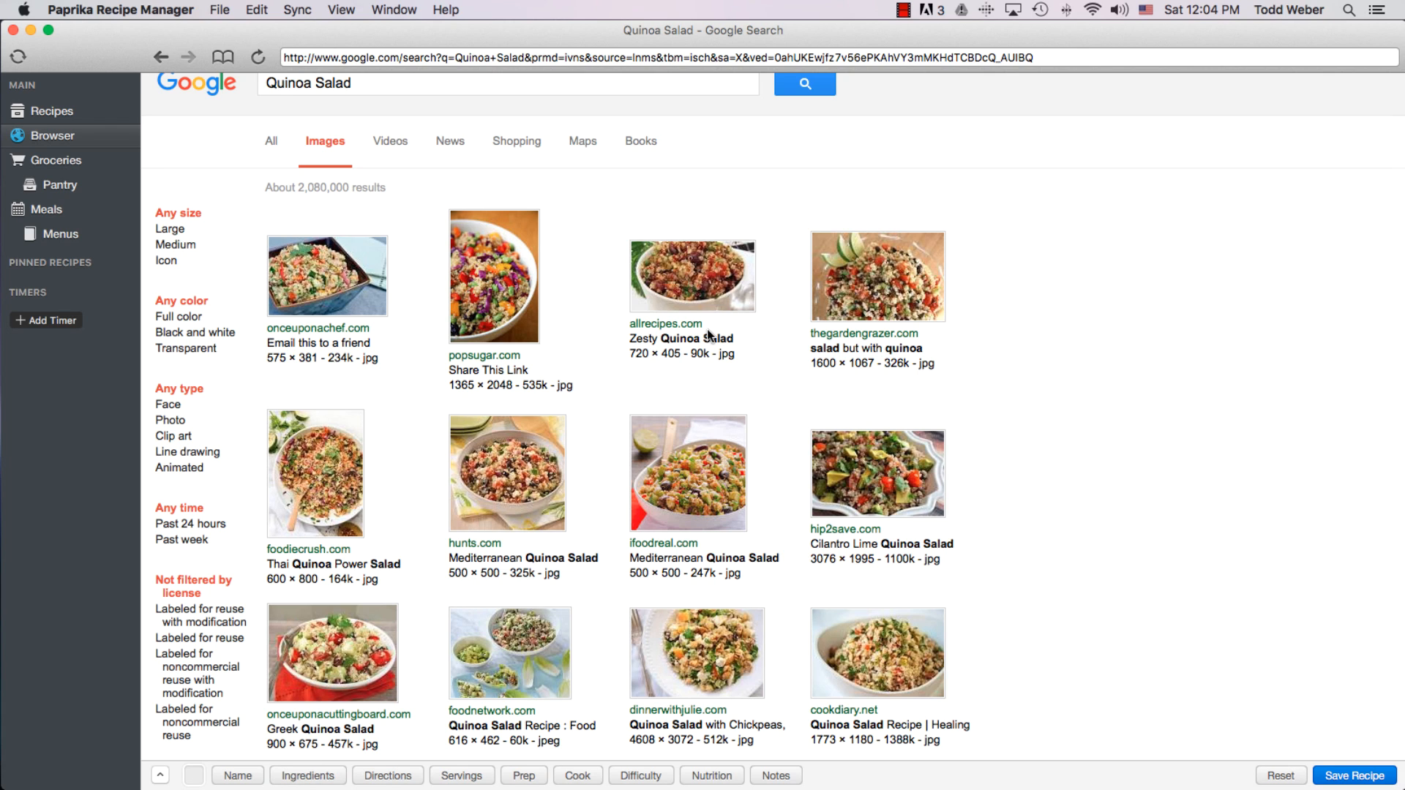
mouse_move(792, 344)
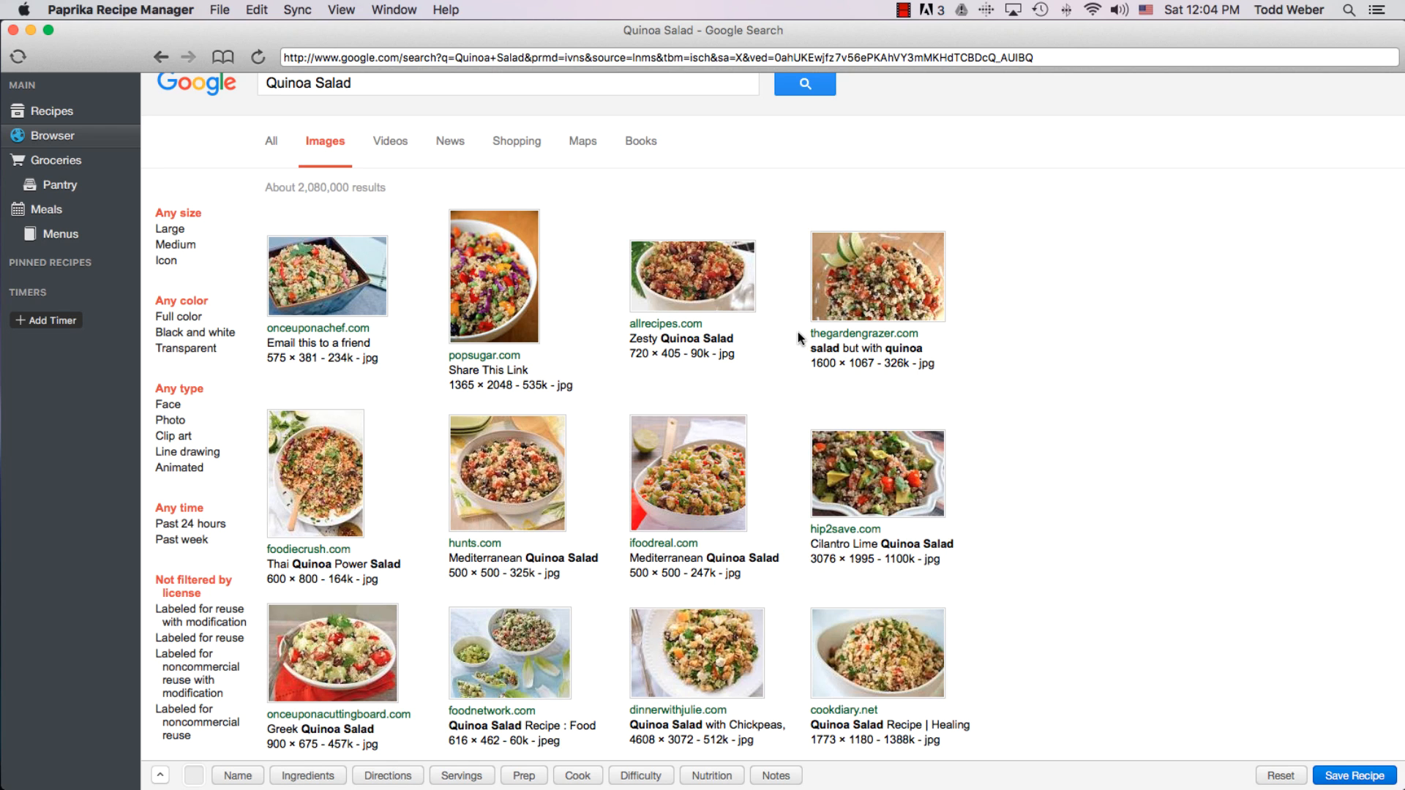
mouse_move(638, 556)
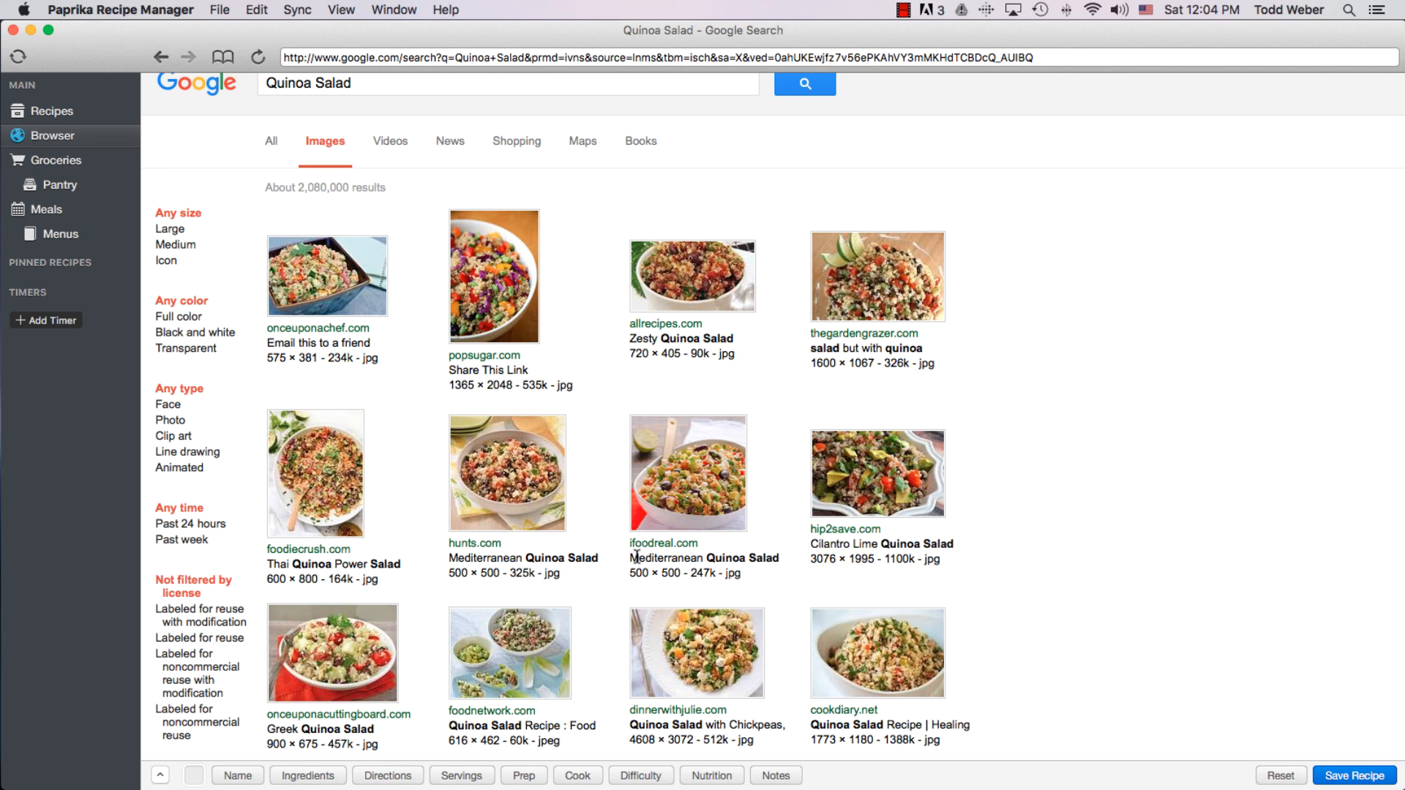
mouse_move(794, 531)
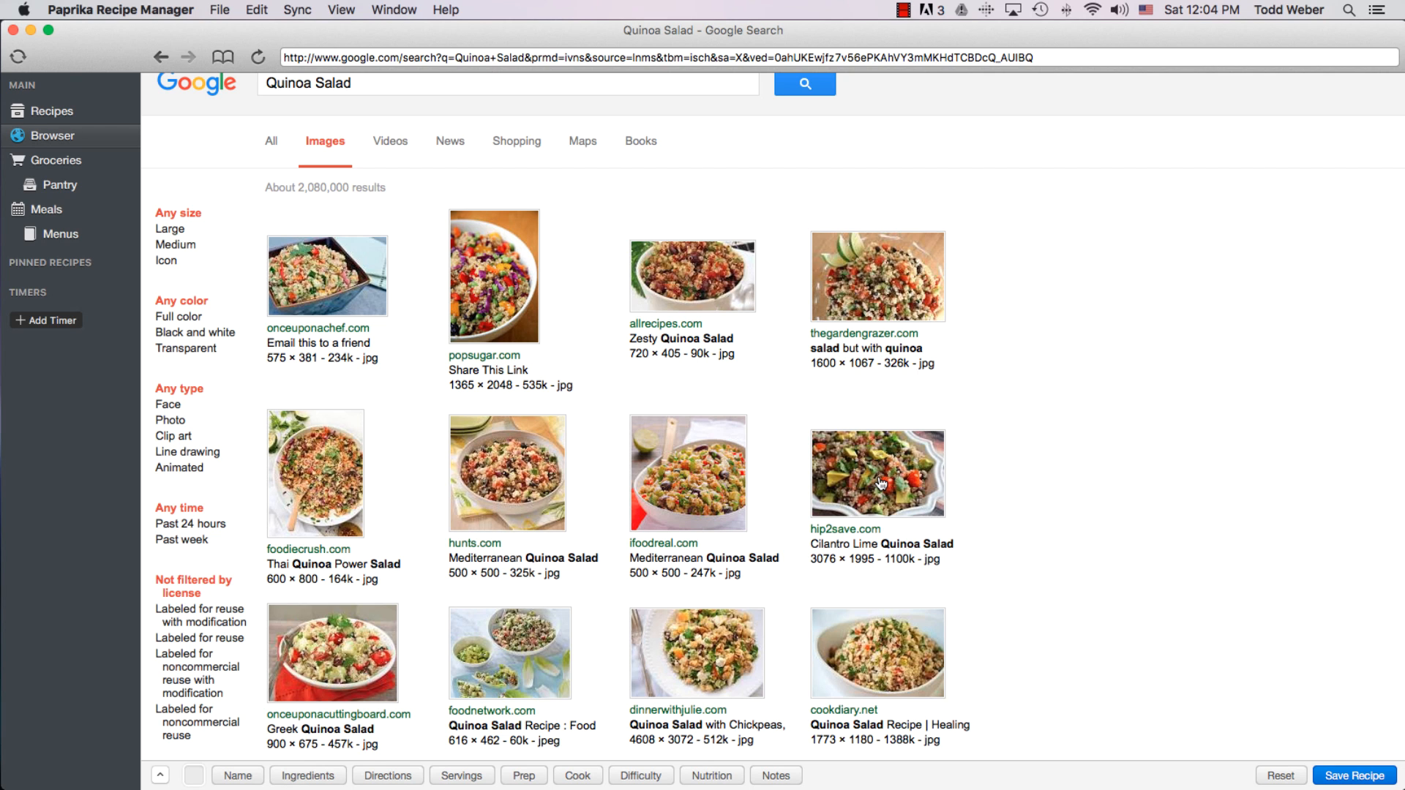
left_click(876, 474)
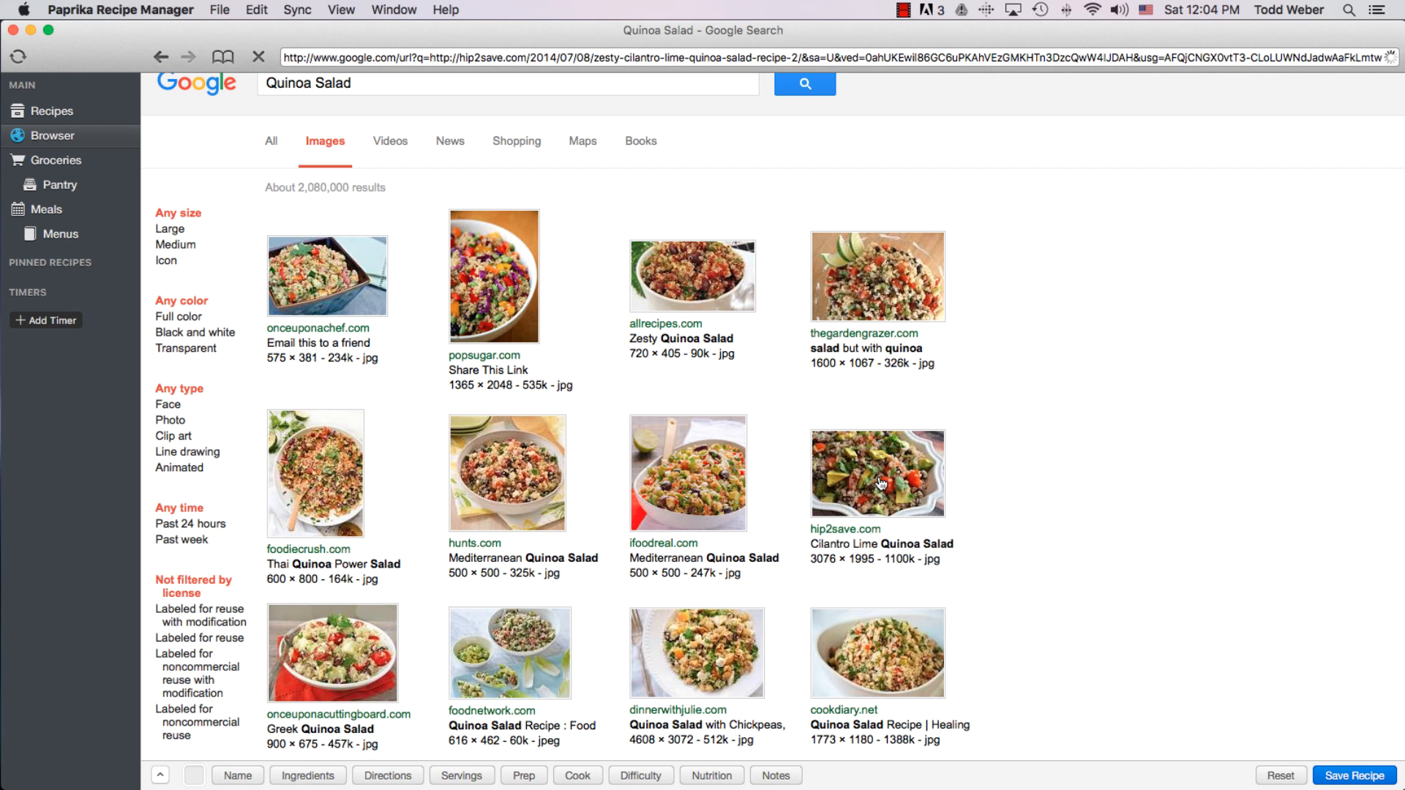
left_click(878, 473)
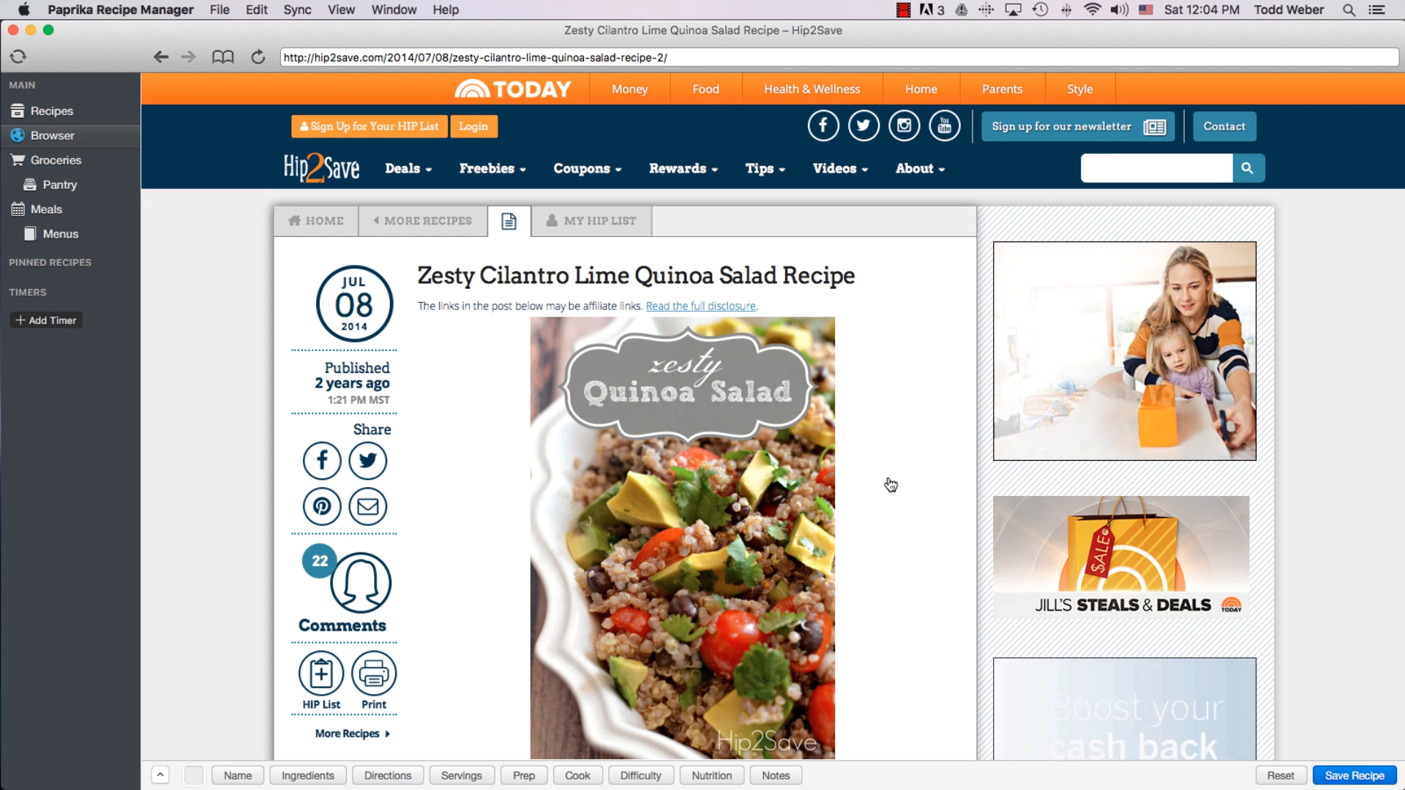
scroll("down", 3)
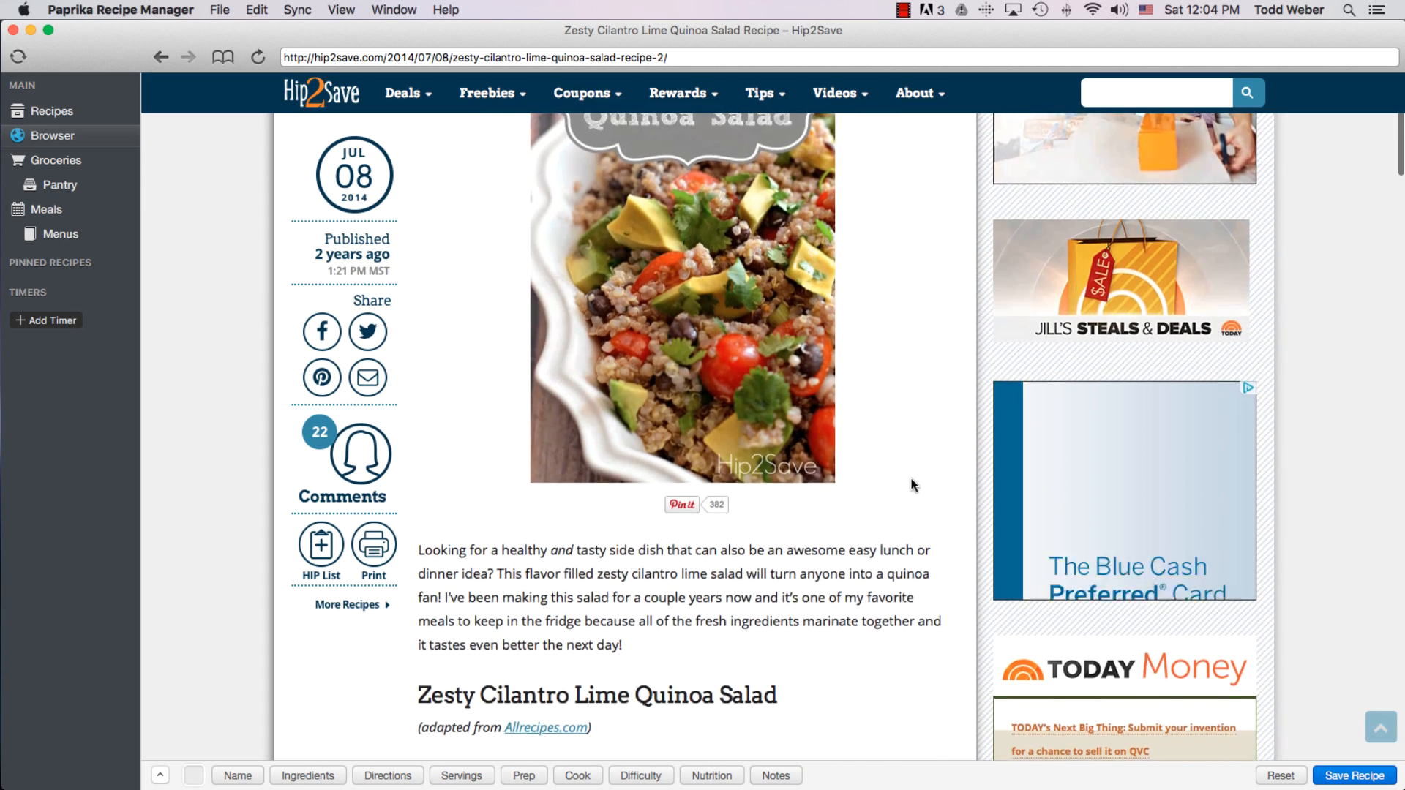
scroll("down", 3)
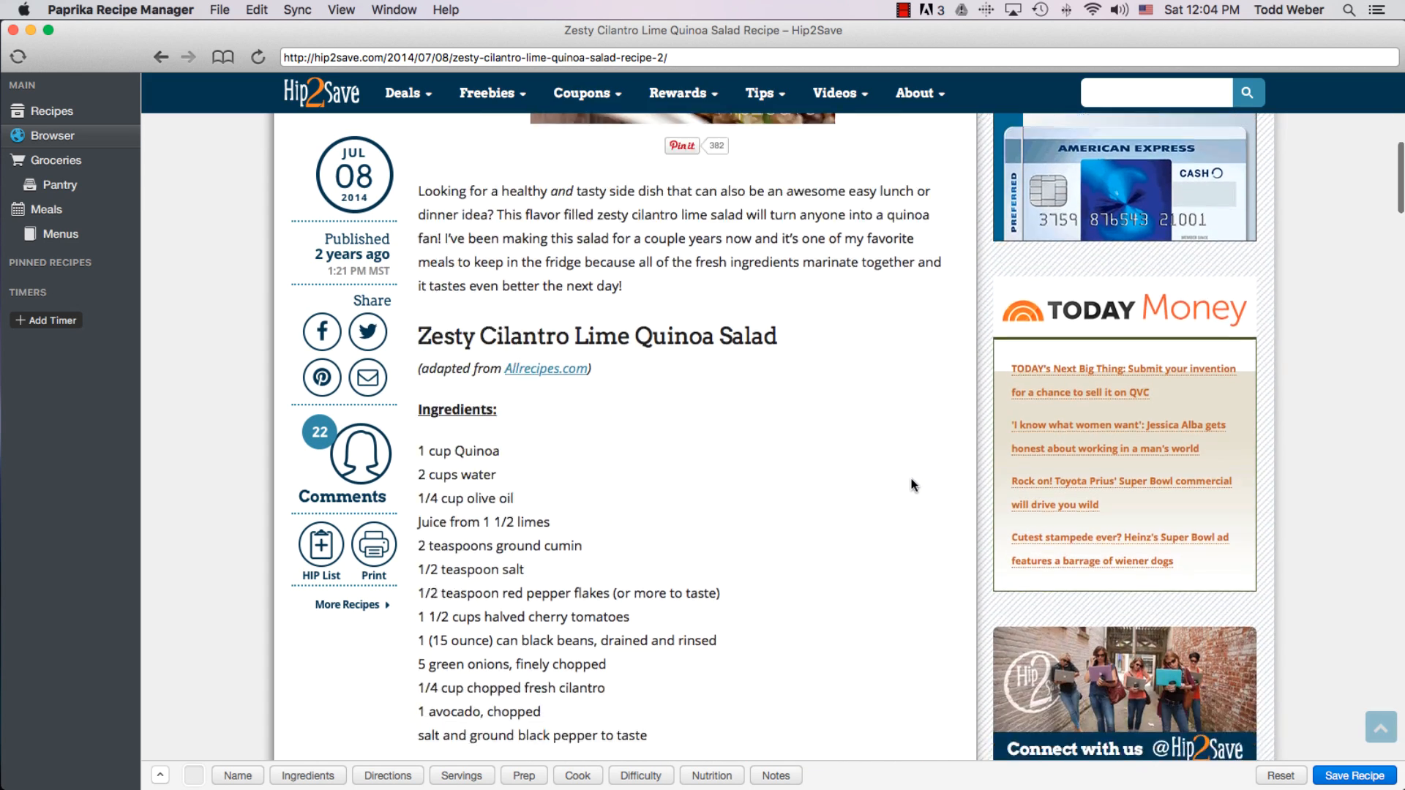
scroll("down", 3)
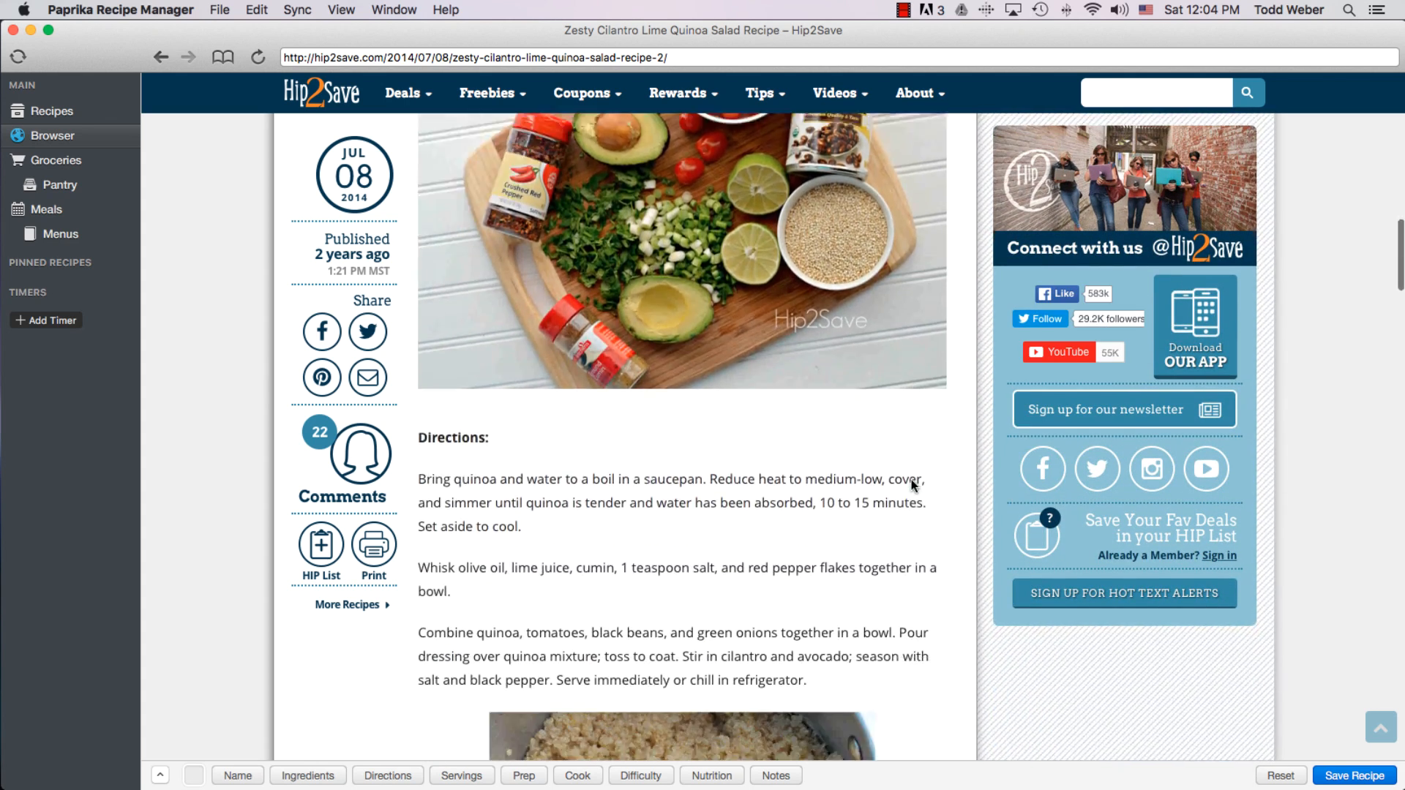
scroll("down", 3)
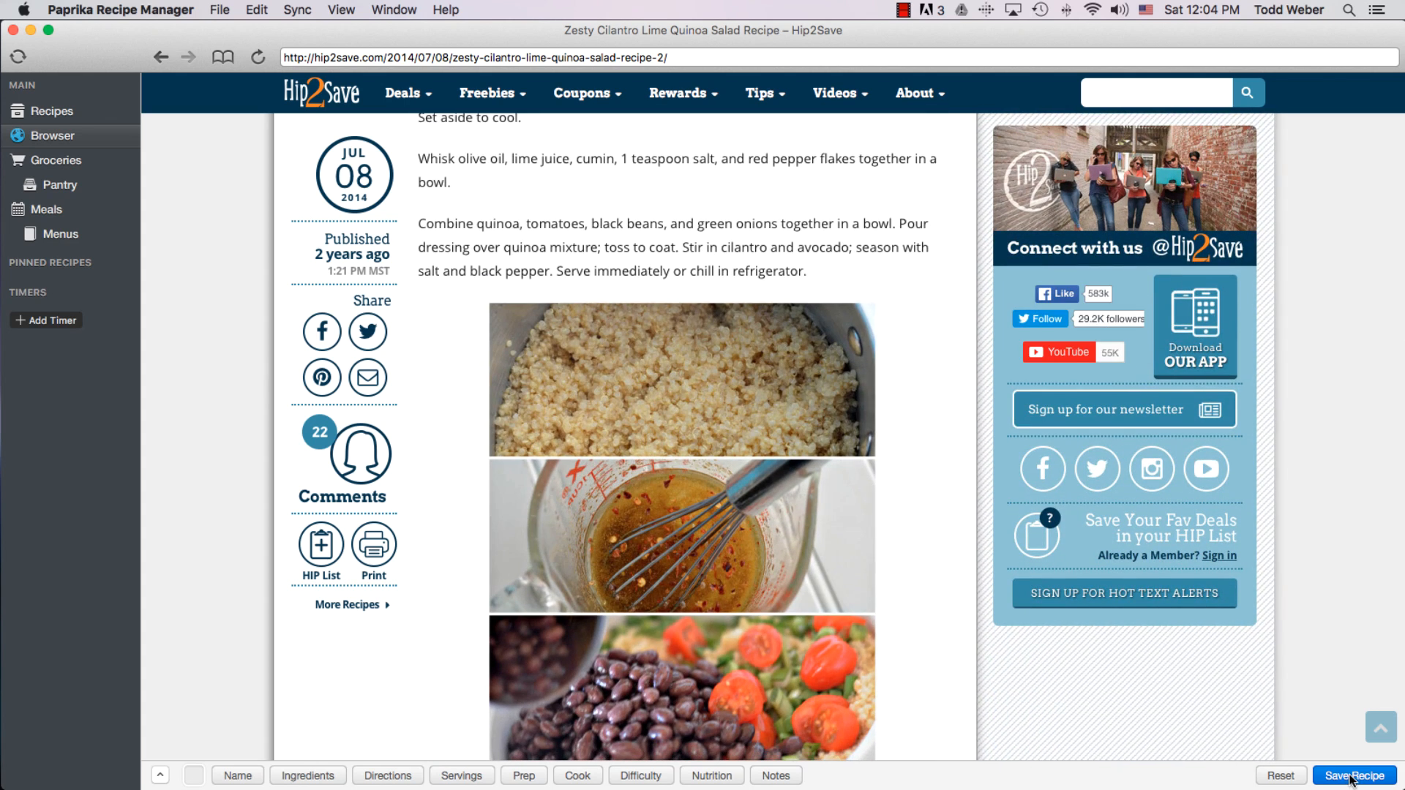
left_click(1356, 775)
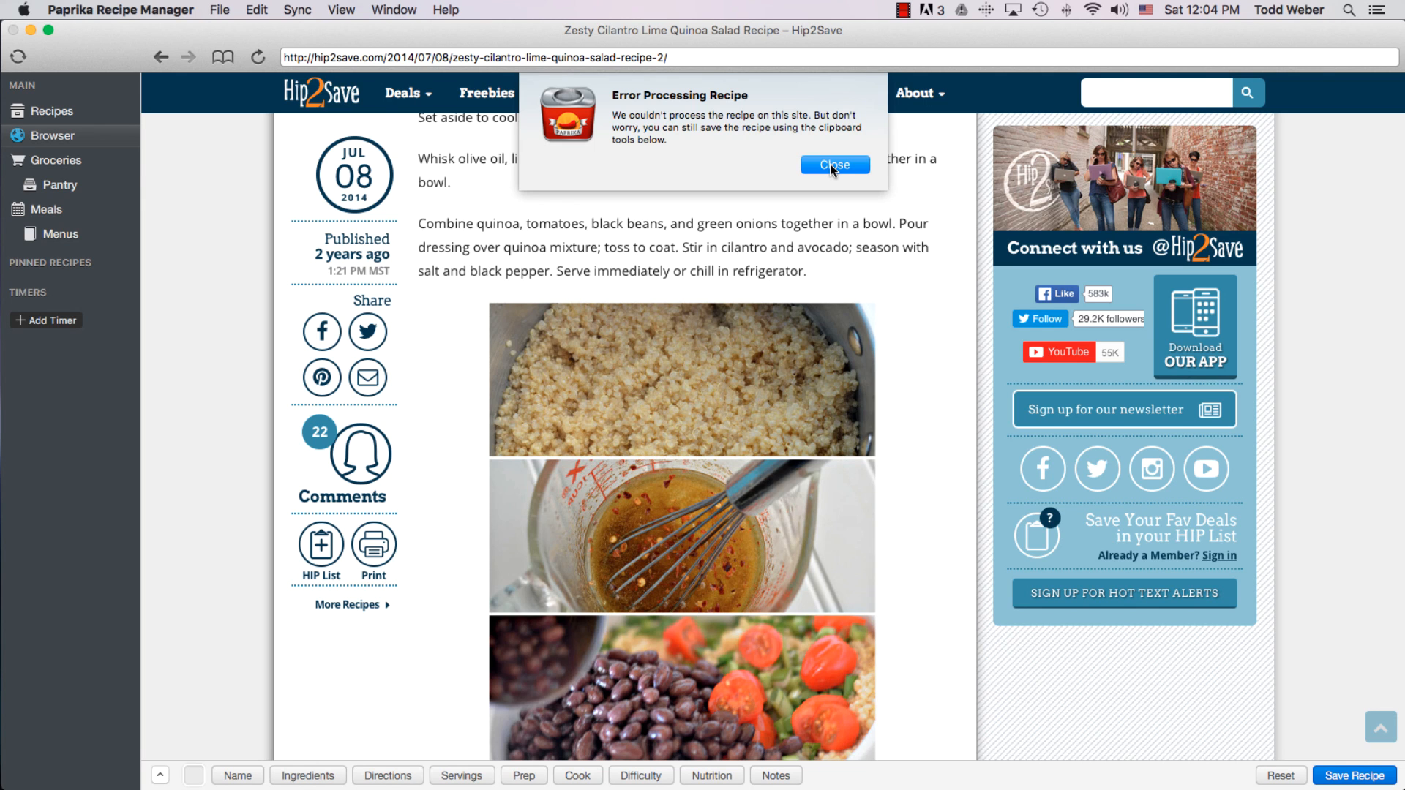
left_click(834, 165)
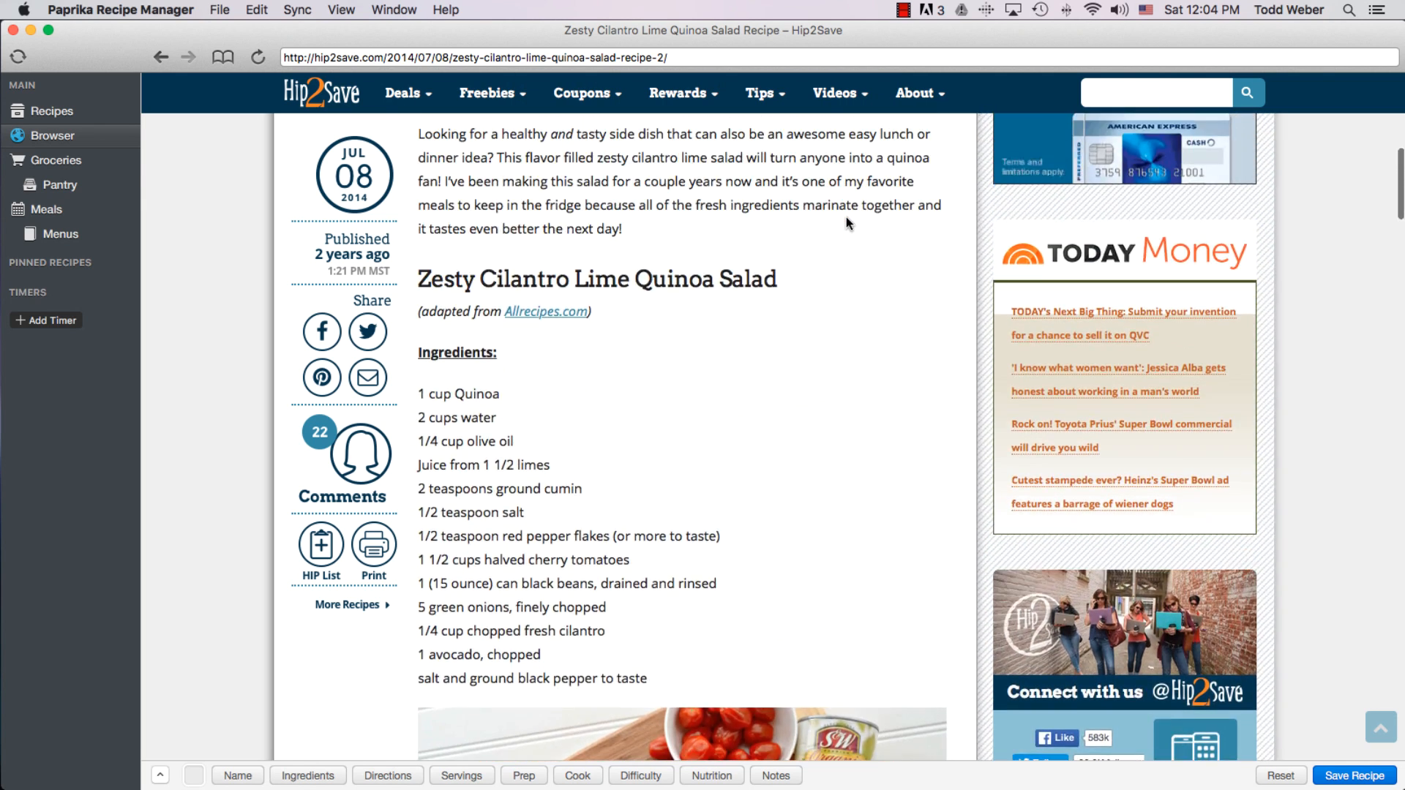
- Capture the Hip2Save salad title as the recipe name and its ingredient list
scroll("down", 3)
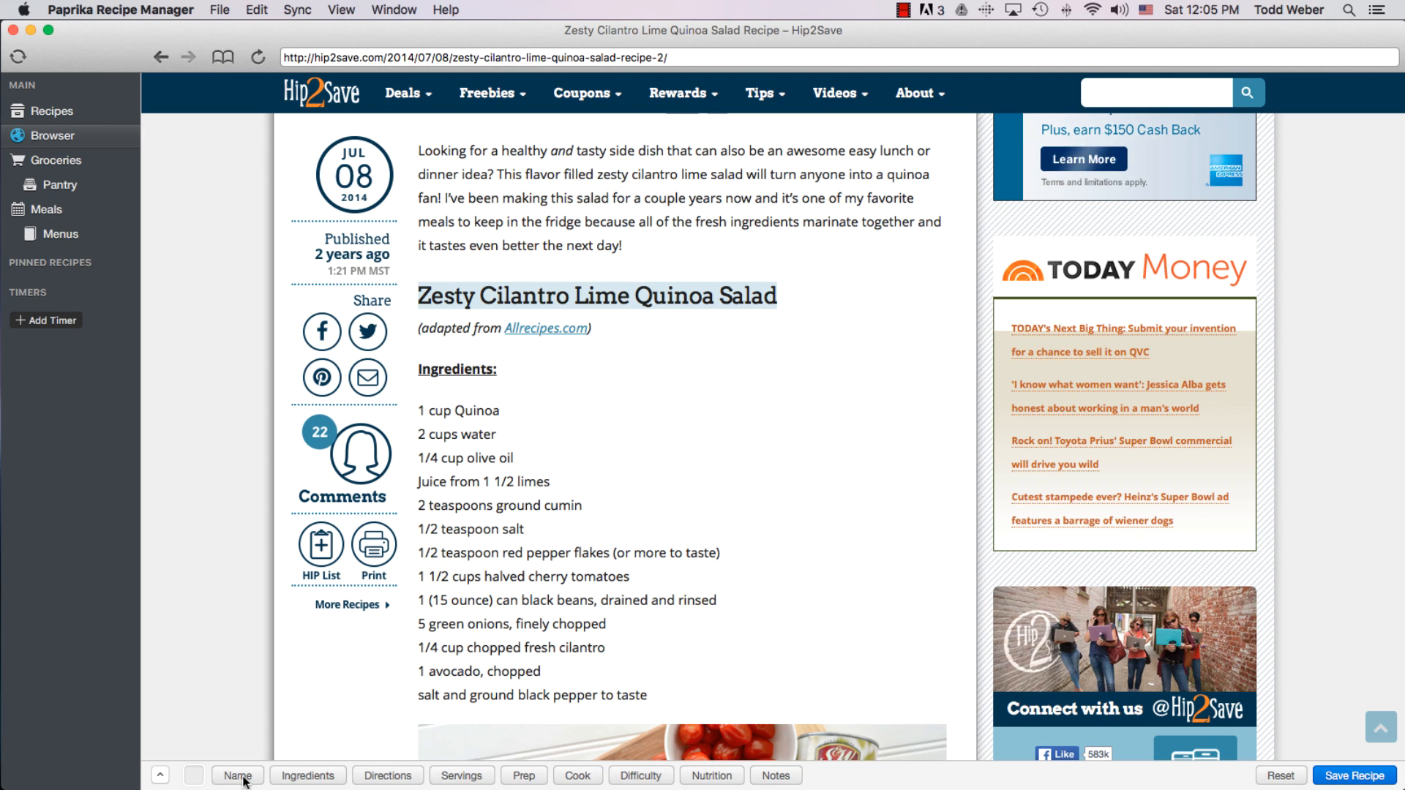
left_click(237, 775)
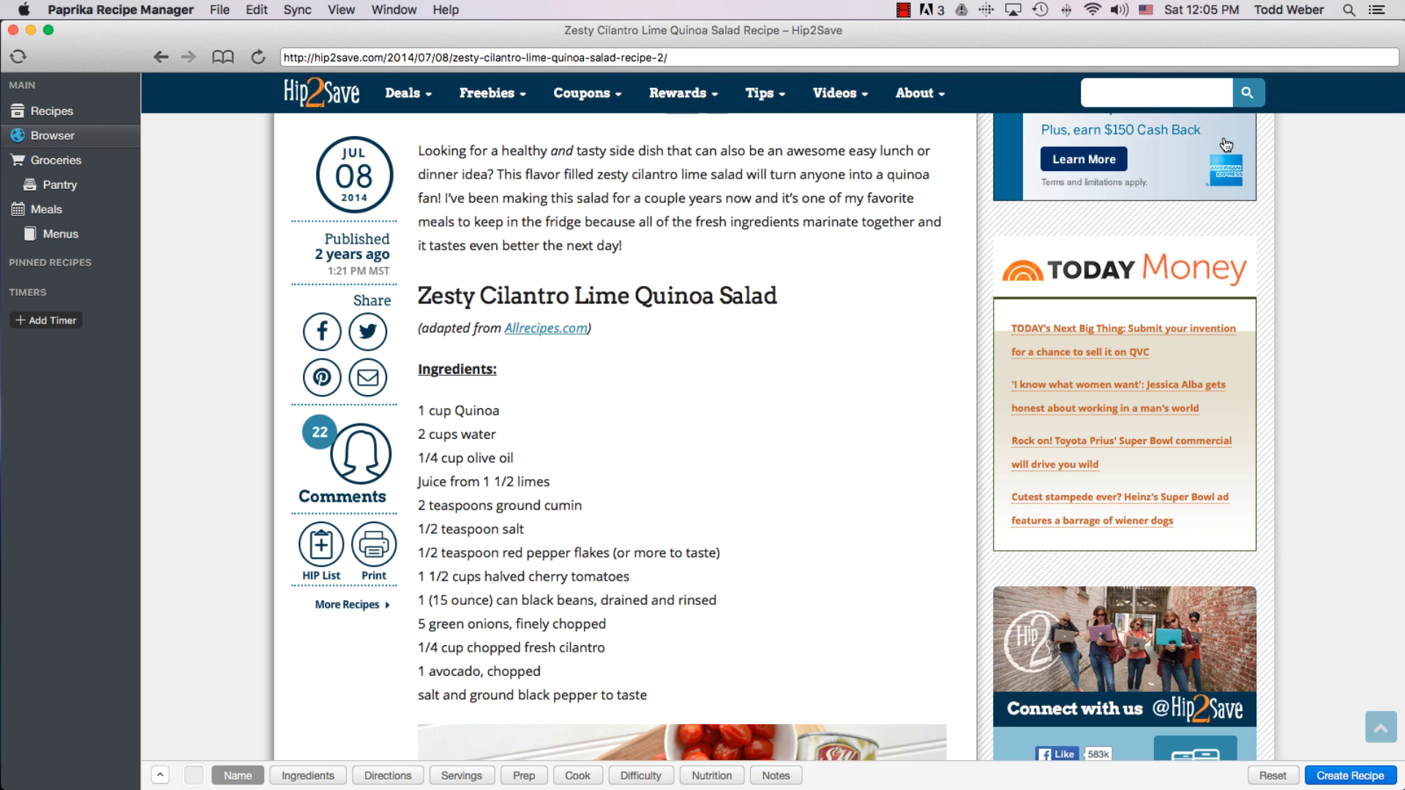
mouse_move(1264, 144)
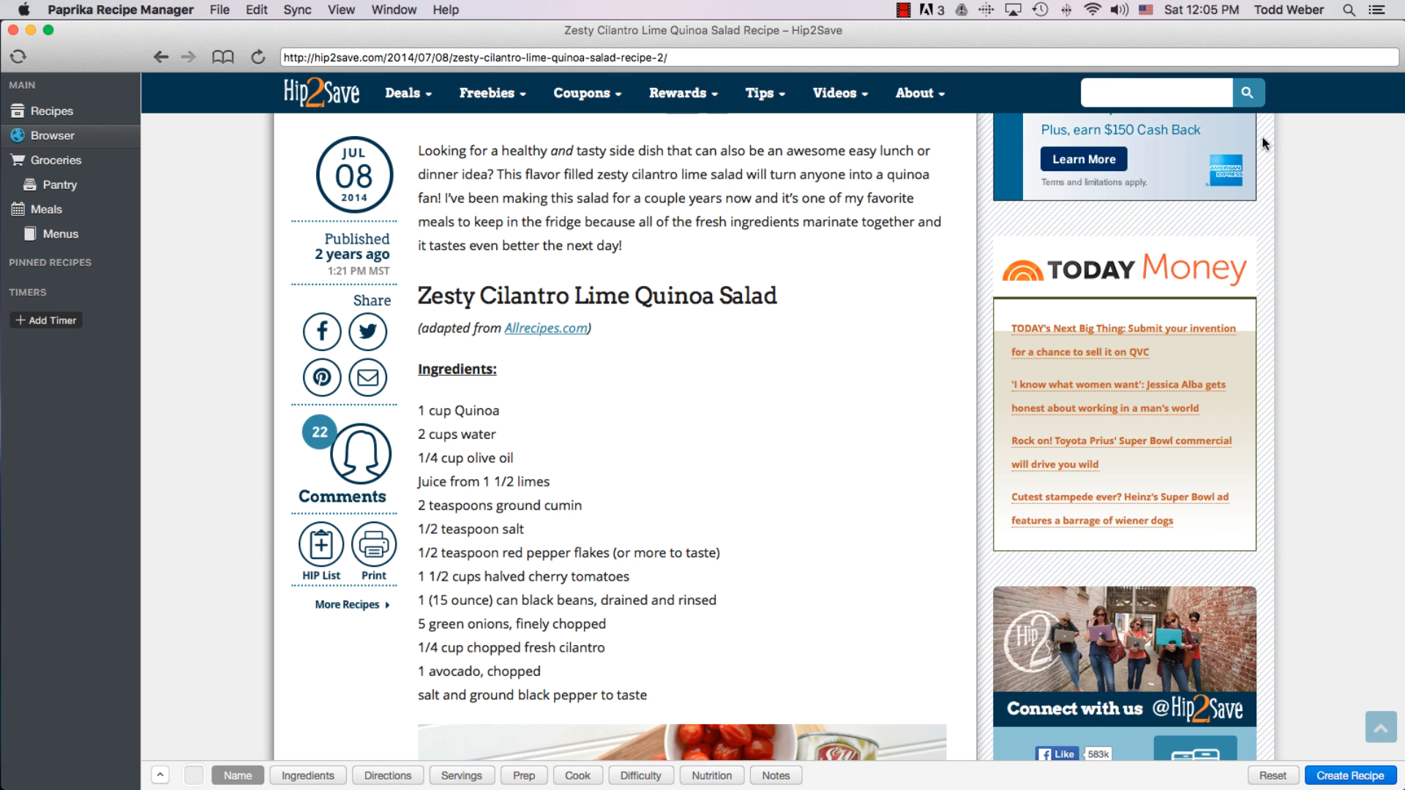
mouse_move(1008, 232)
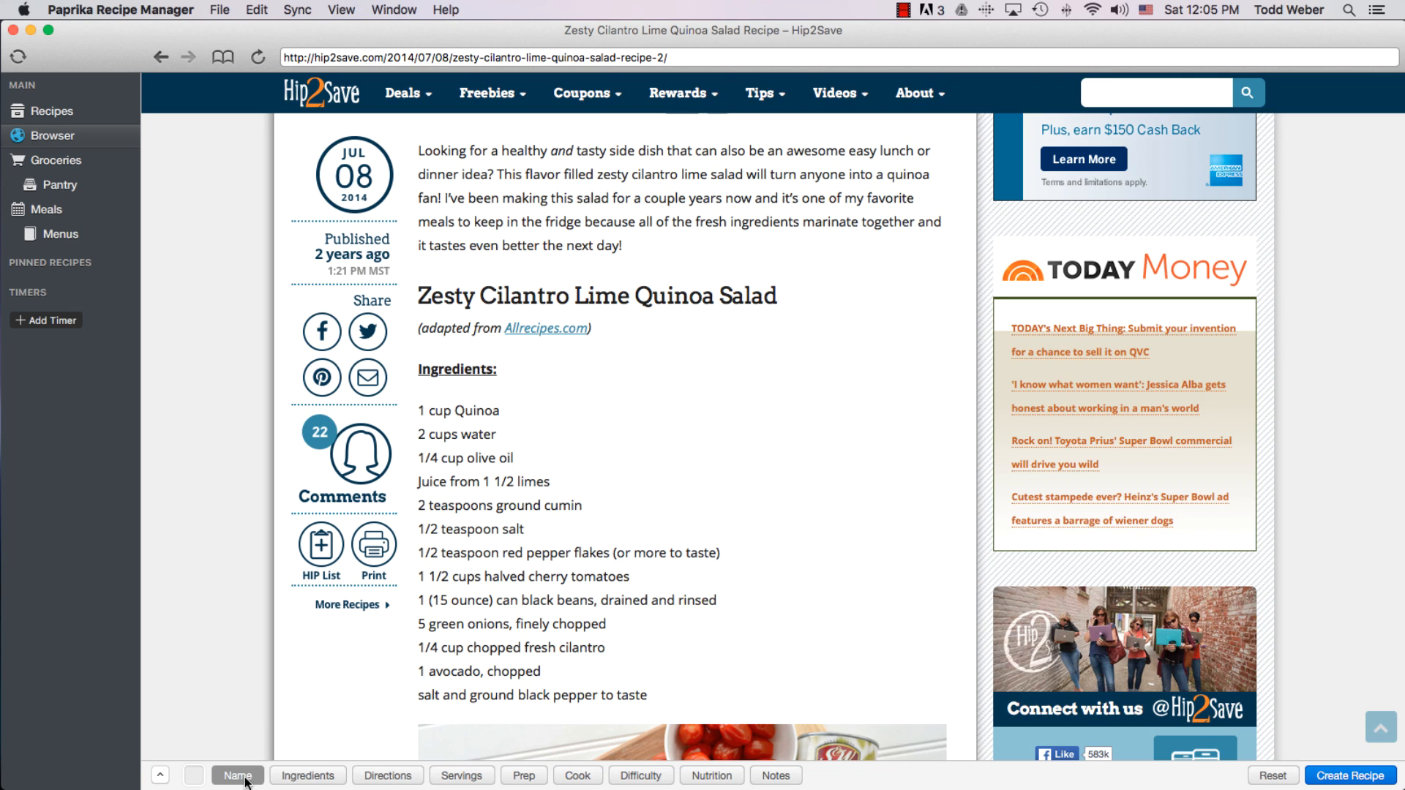
left_click(237, 775)
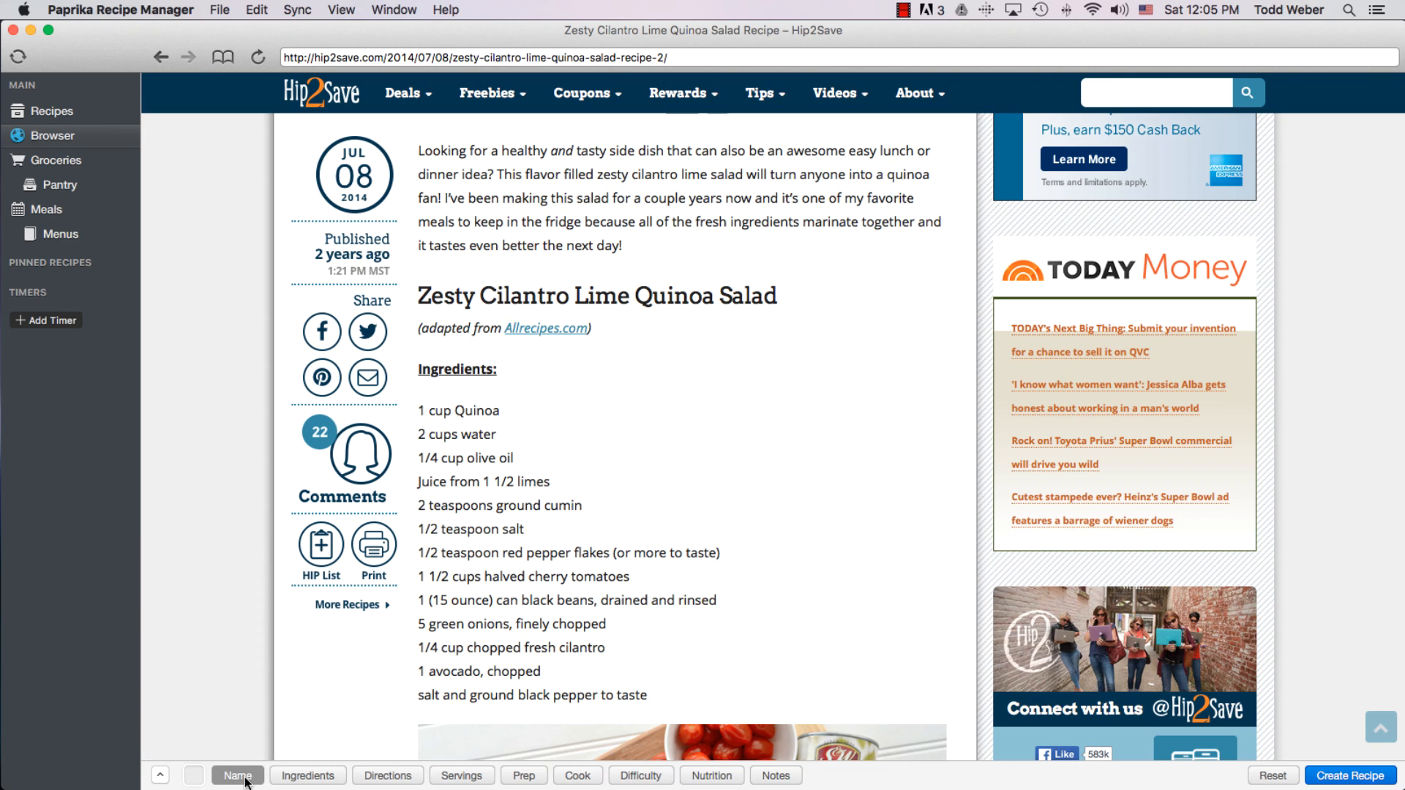
mouse_move(655, 702)
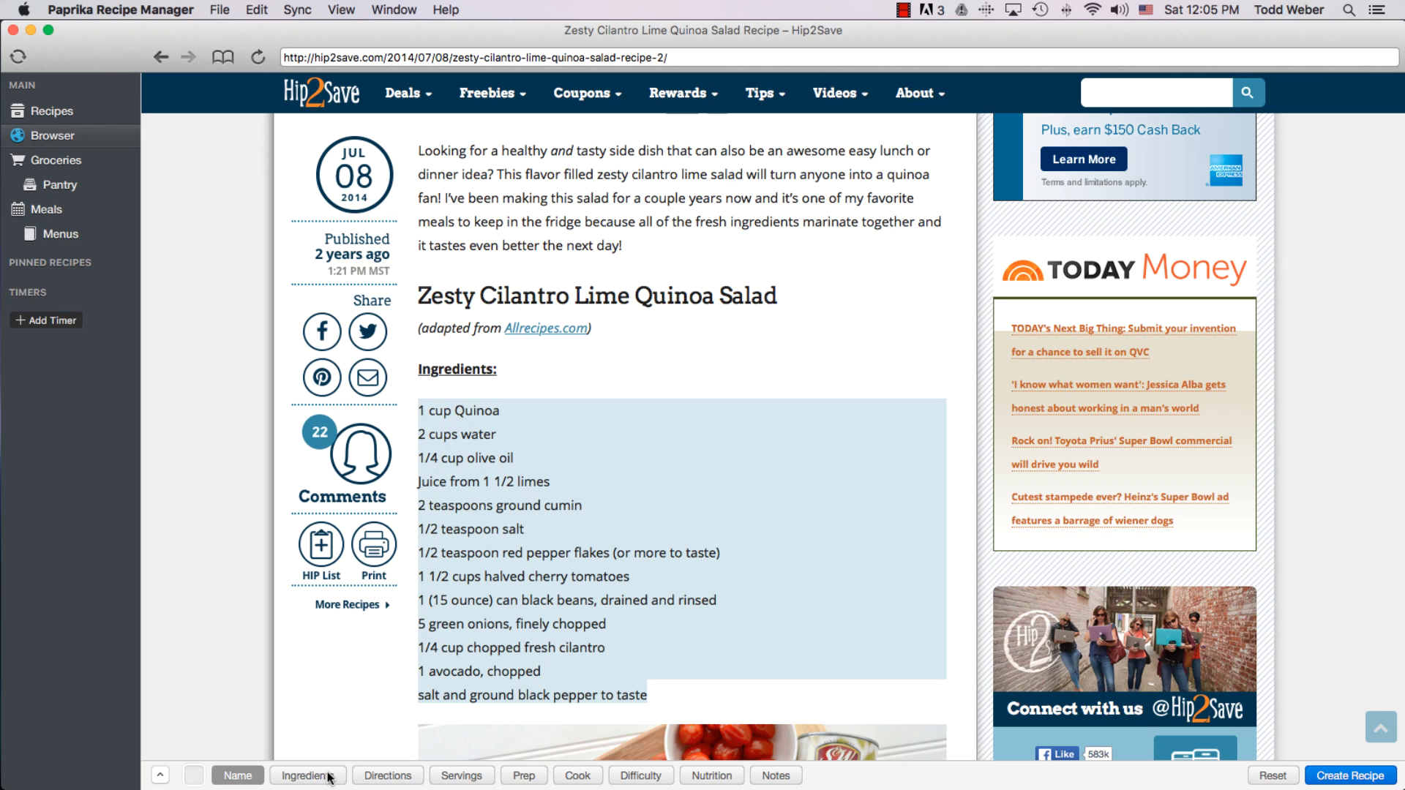
left_click(308, 776)
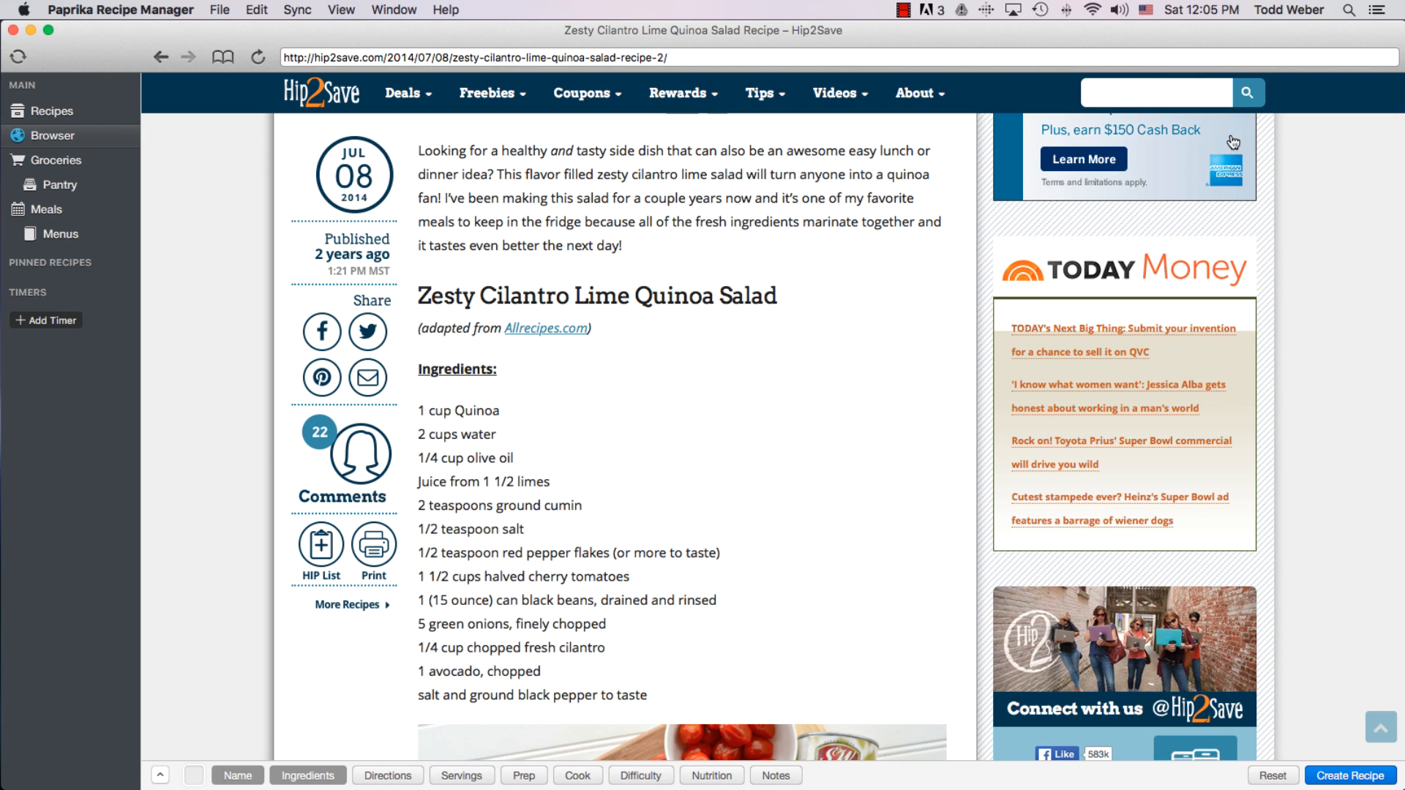
mouse_move(724, 594)
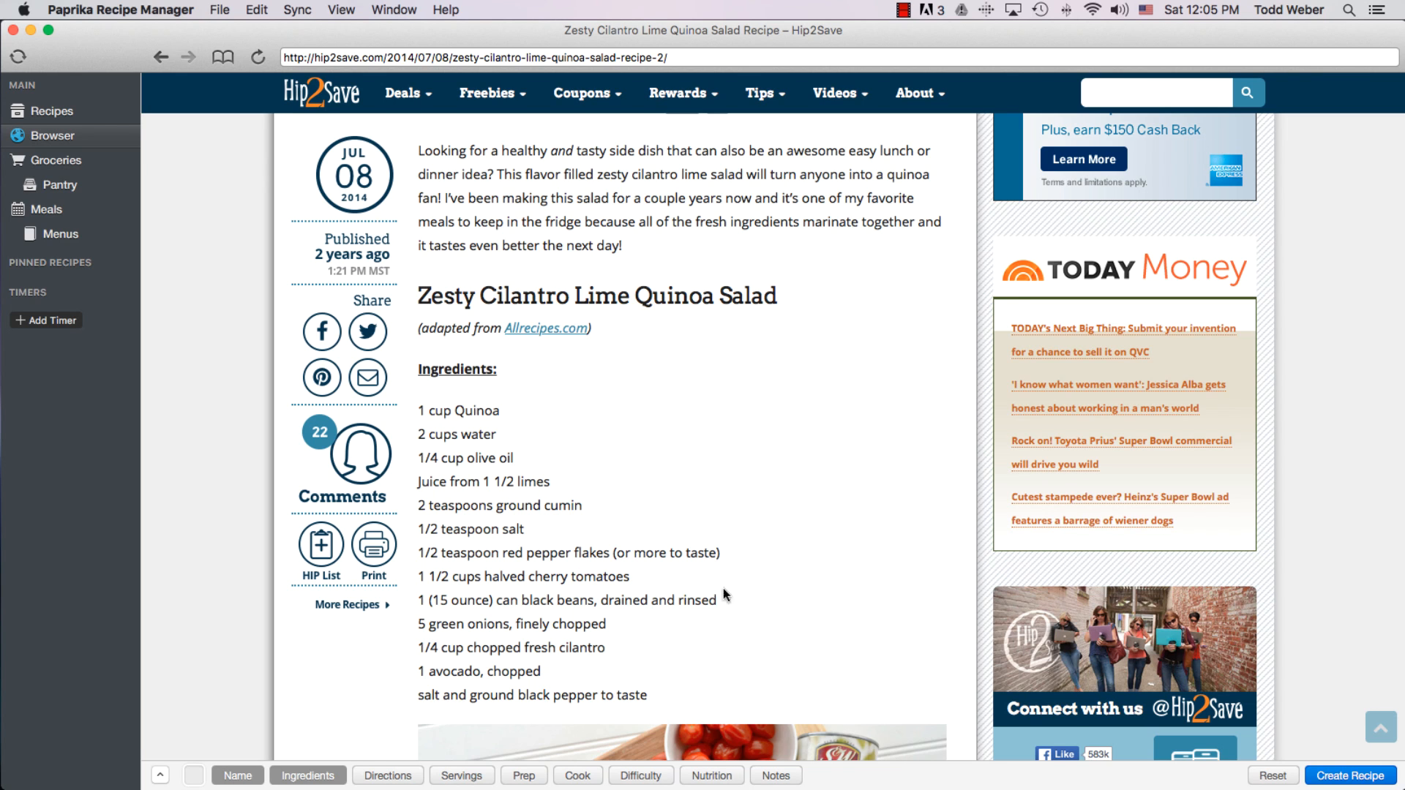
- Select the three directions paragraphs and capture them as the directions
scroll("down", 3)
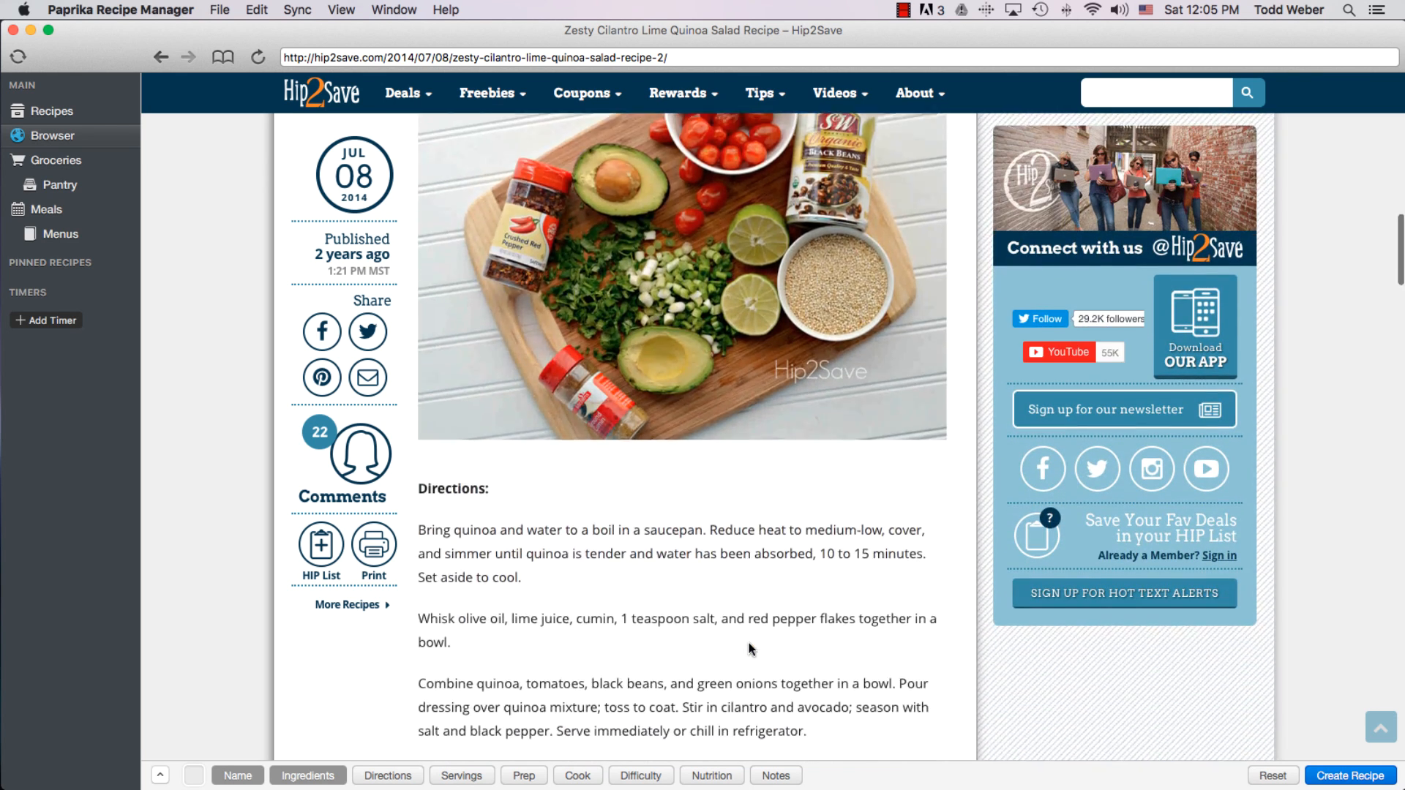
scroll("down", 3)
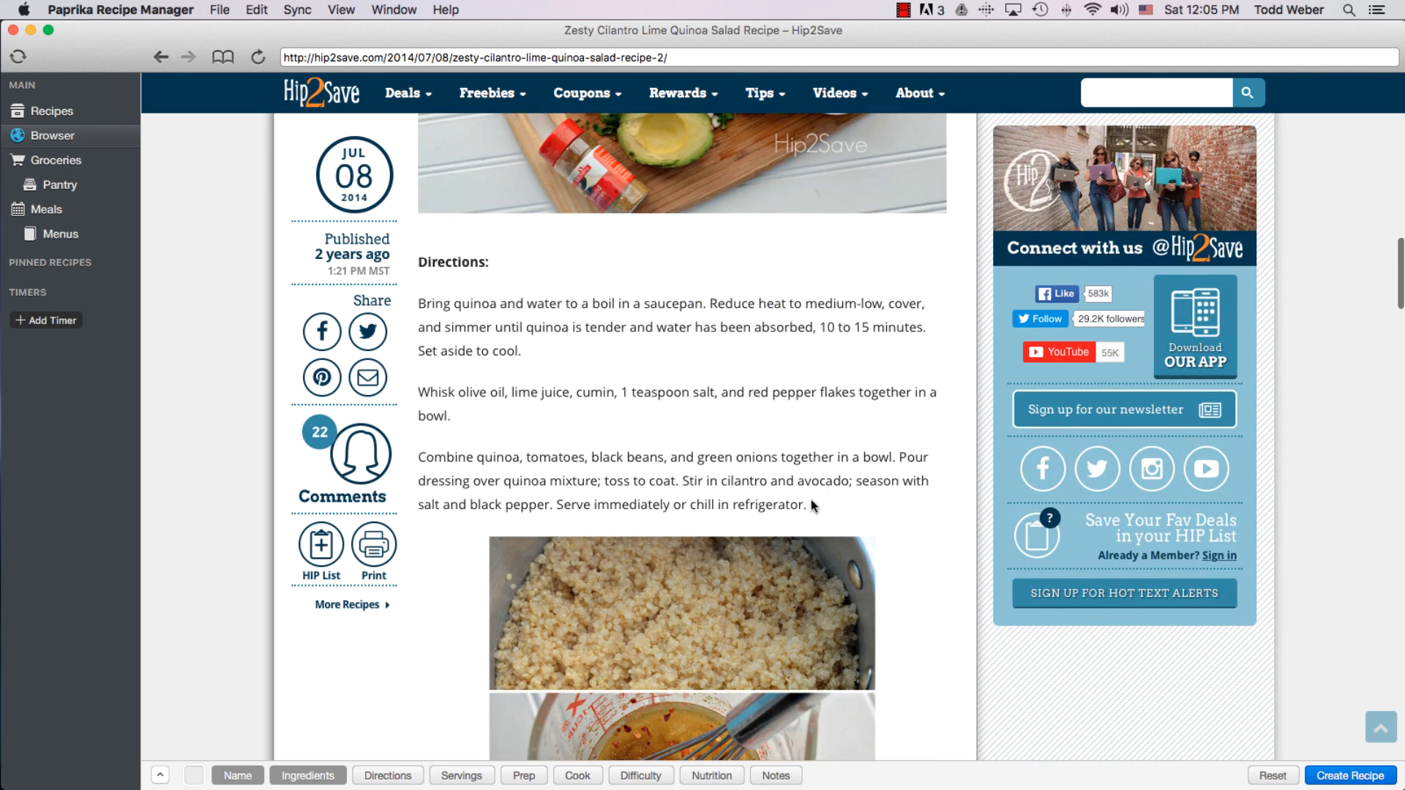
left_click_drag(450, 327, 809, 504)
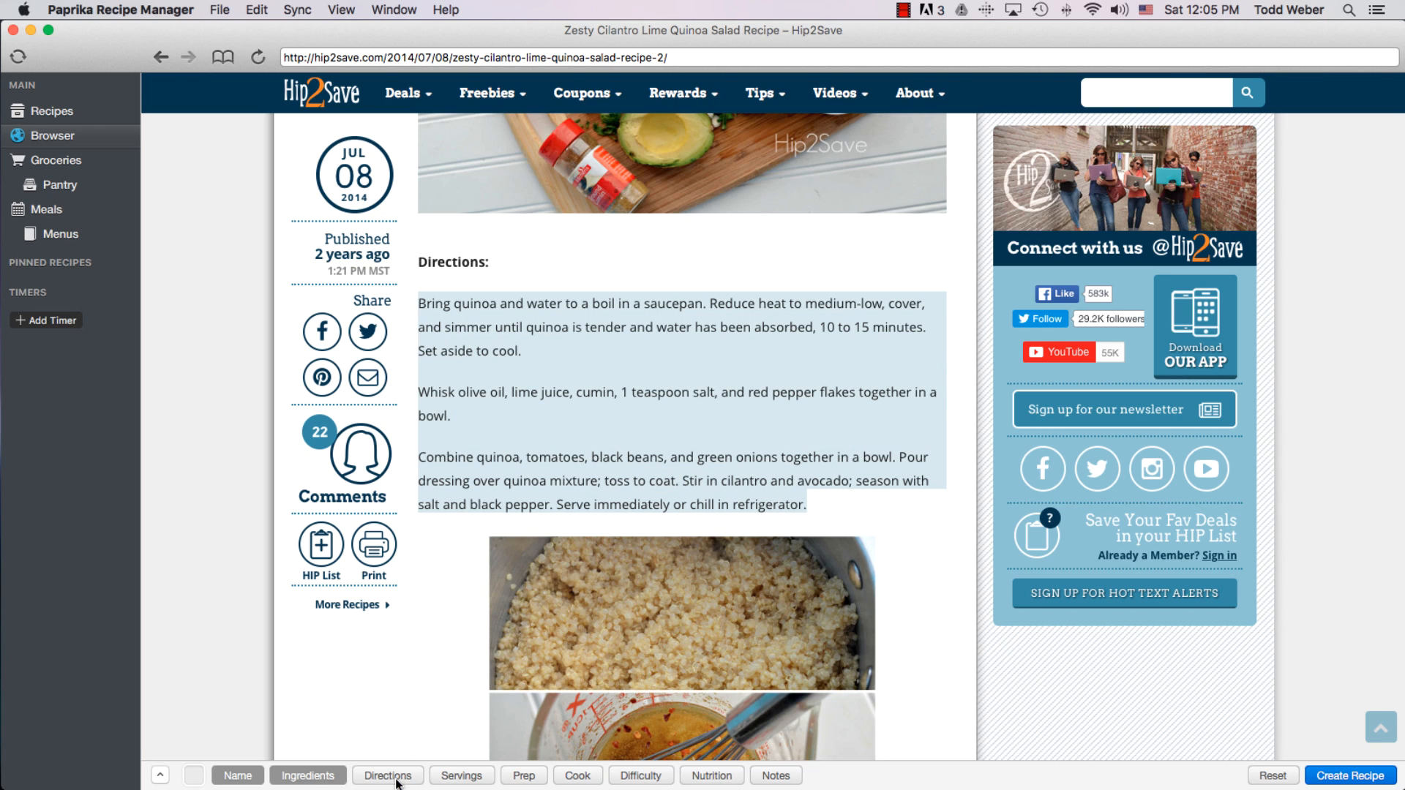
left_click(387, 775)
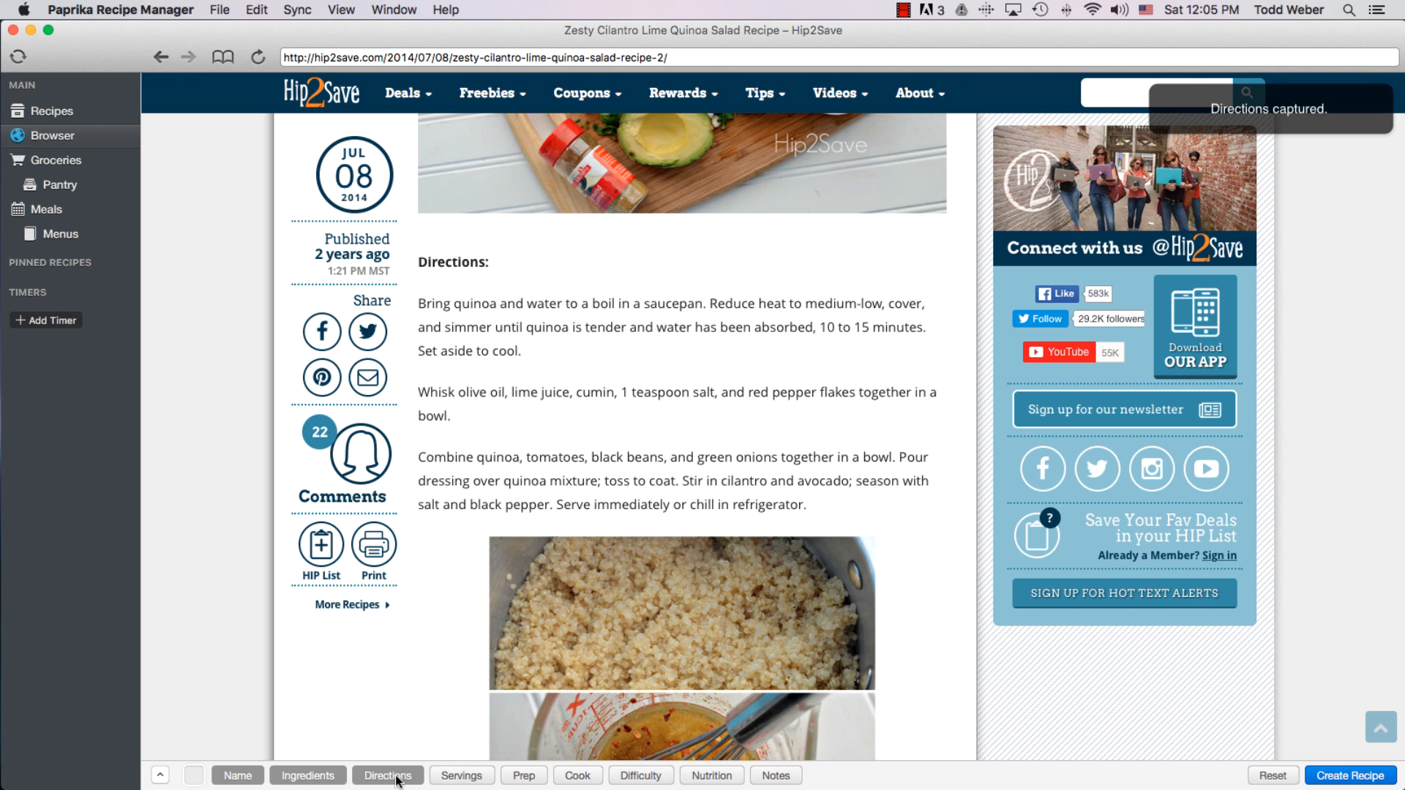
left_click(387, 775)
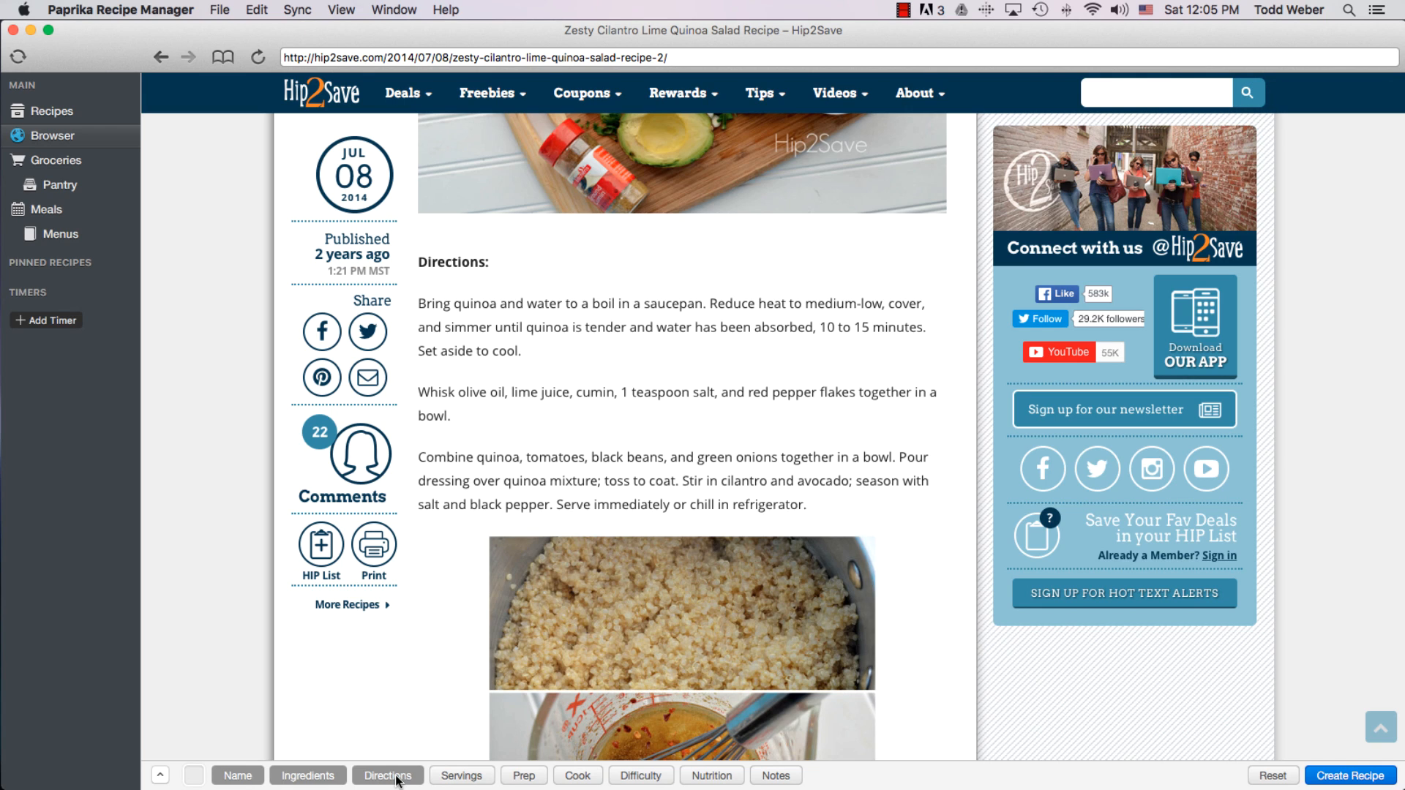
mouse_move(431, 729)
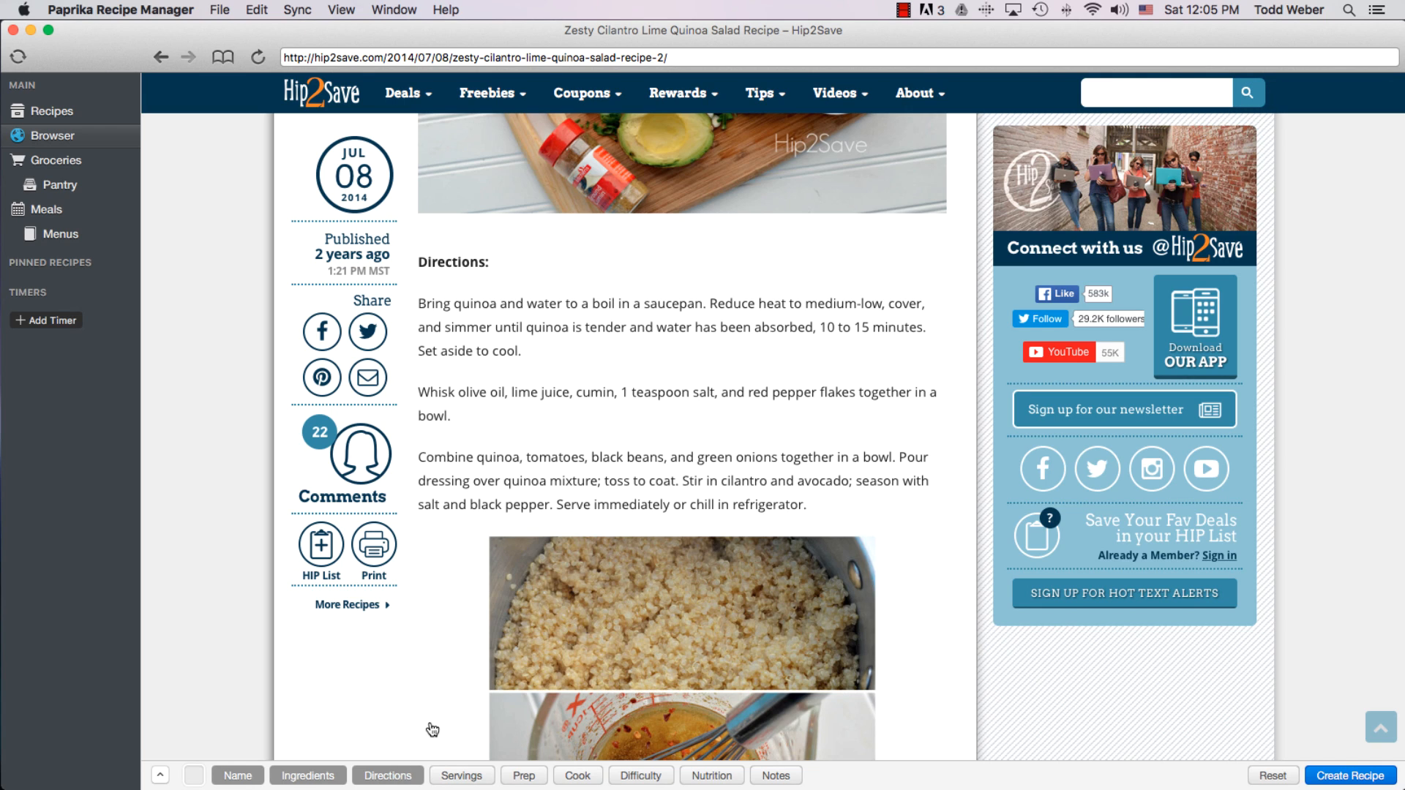
mouse_move(571, 759)
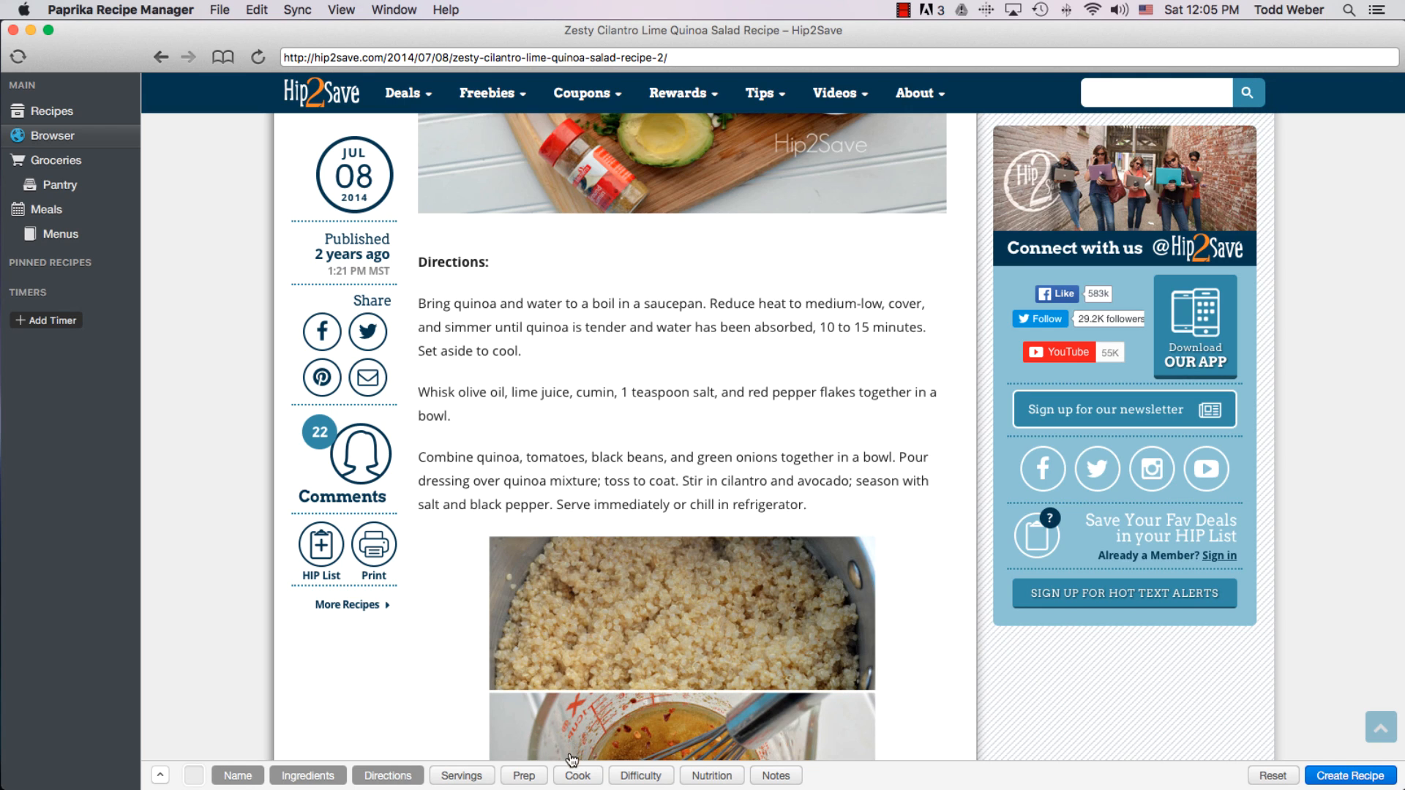
mouse_move(748, 751)
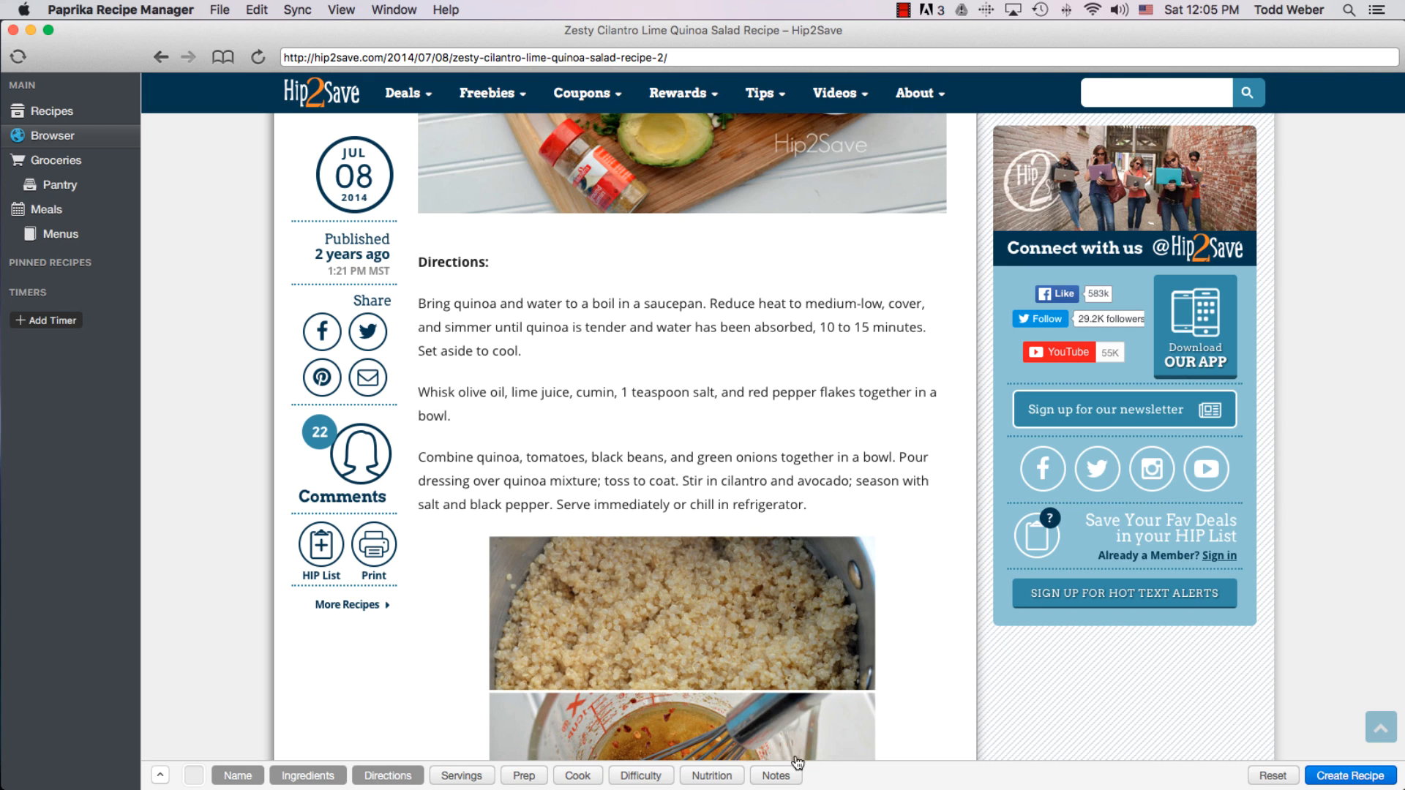
mouse_move(1283, 726)
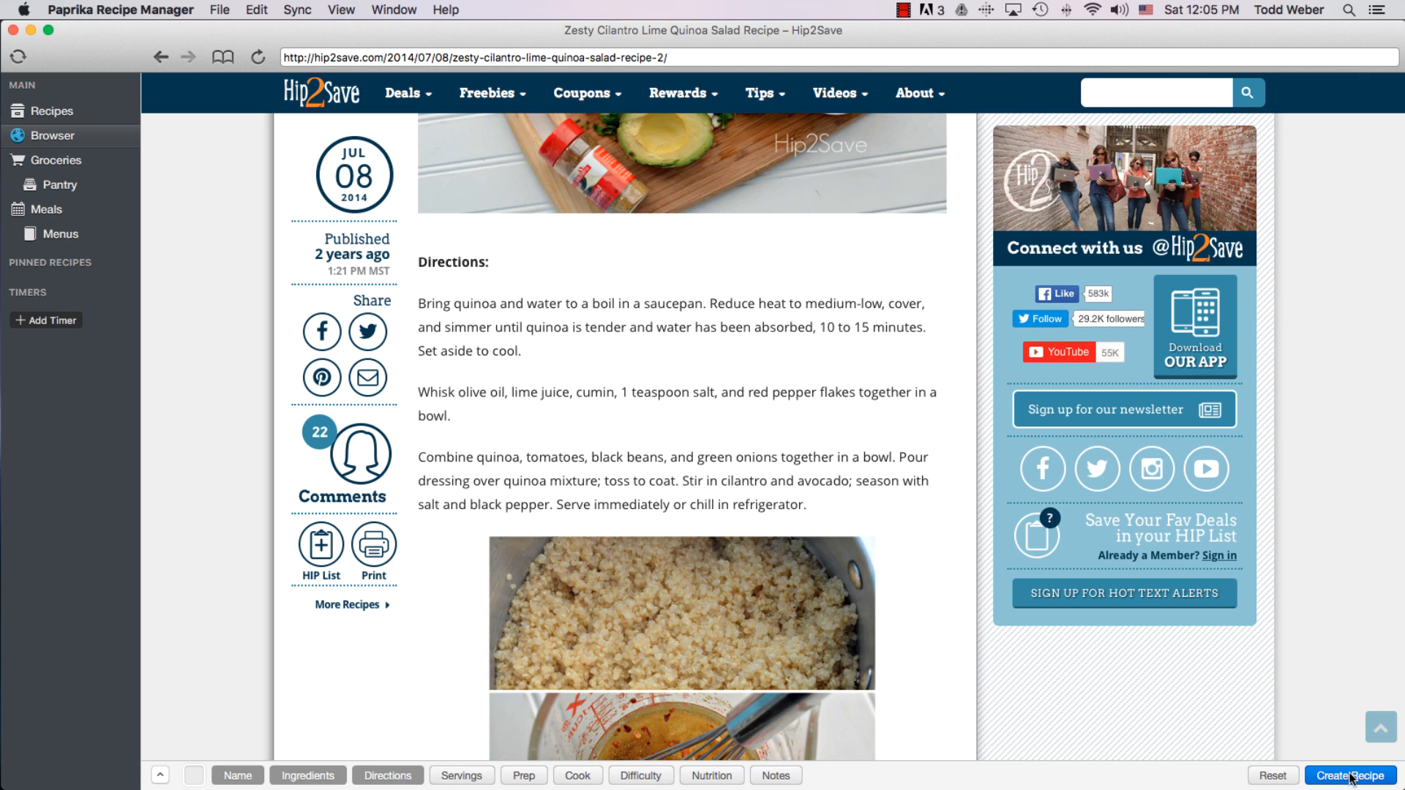
- Create the Zesty Cilantro Lime Quinoa Salad recipe and view the 66-recipe library
left_click(1352, 776)
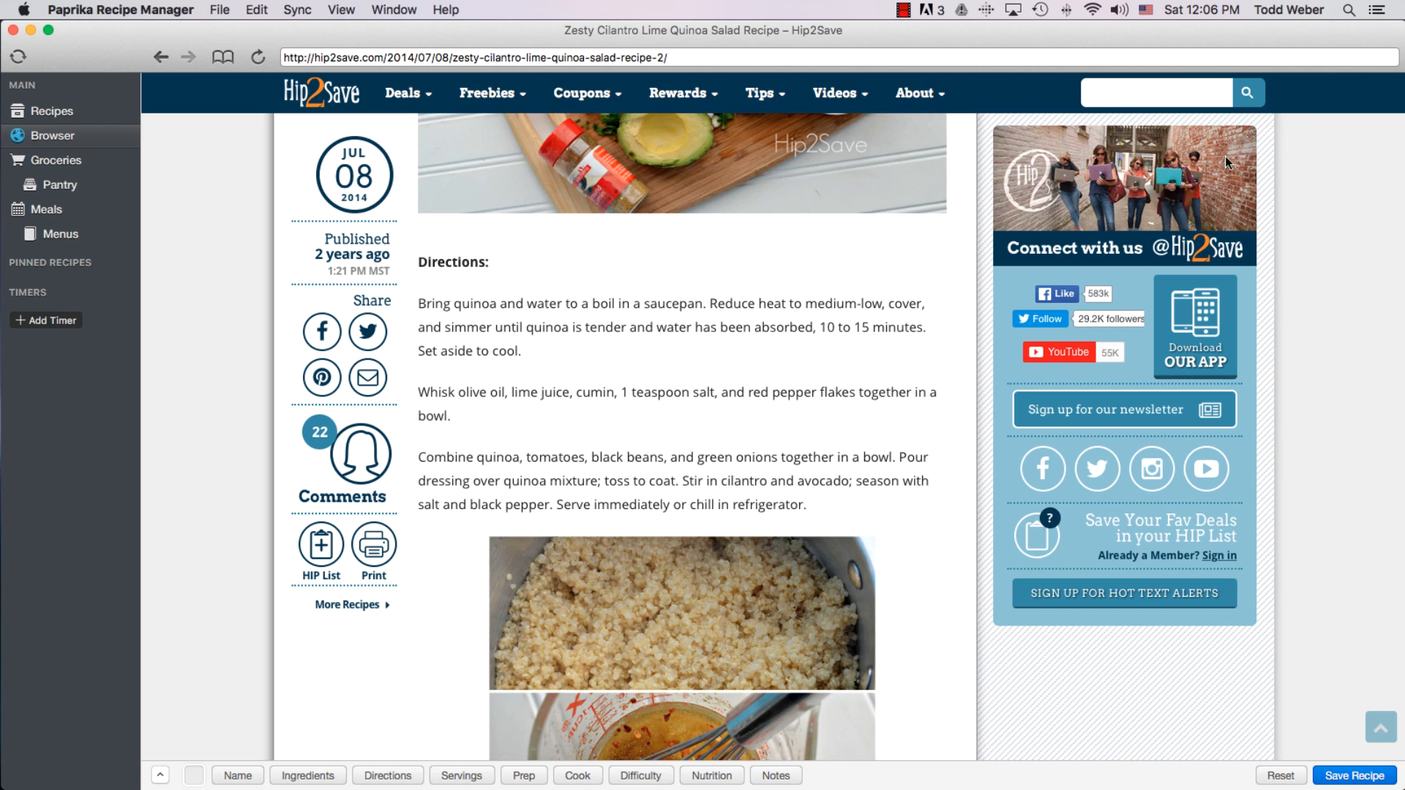
mouse_move(57, 121)
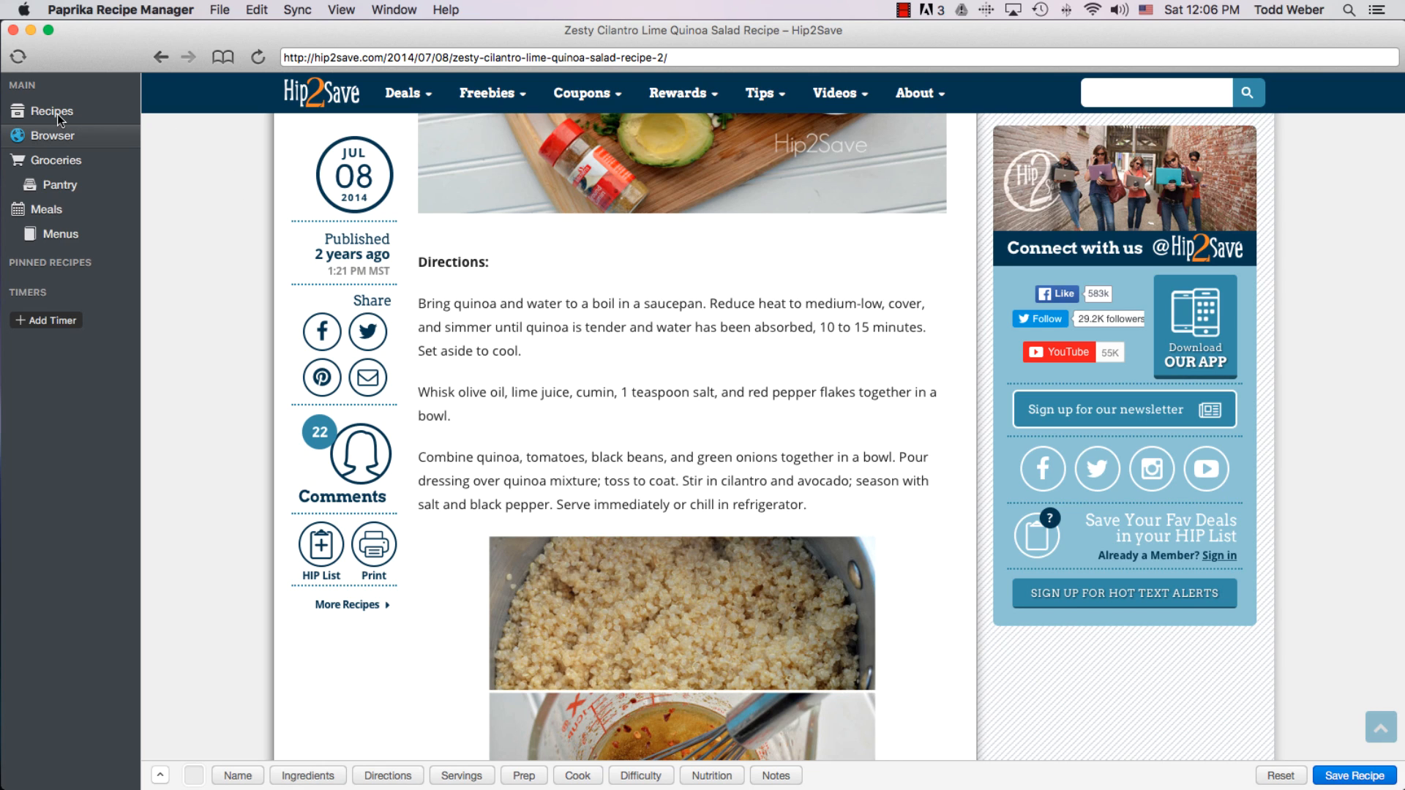
left_click(51, 110)
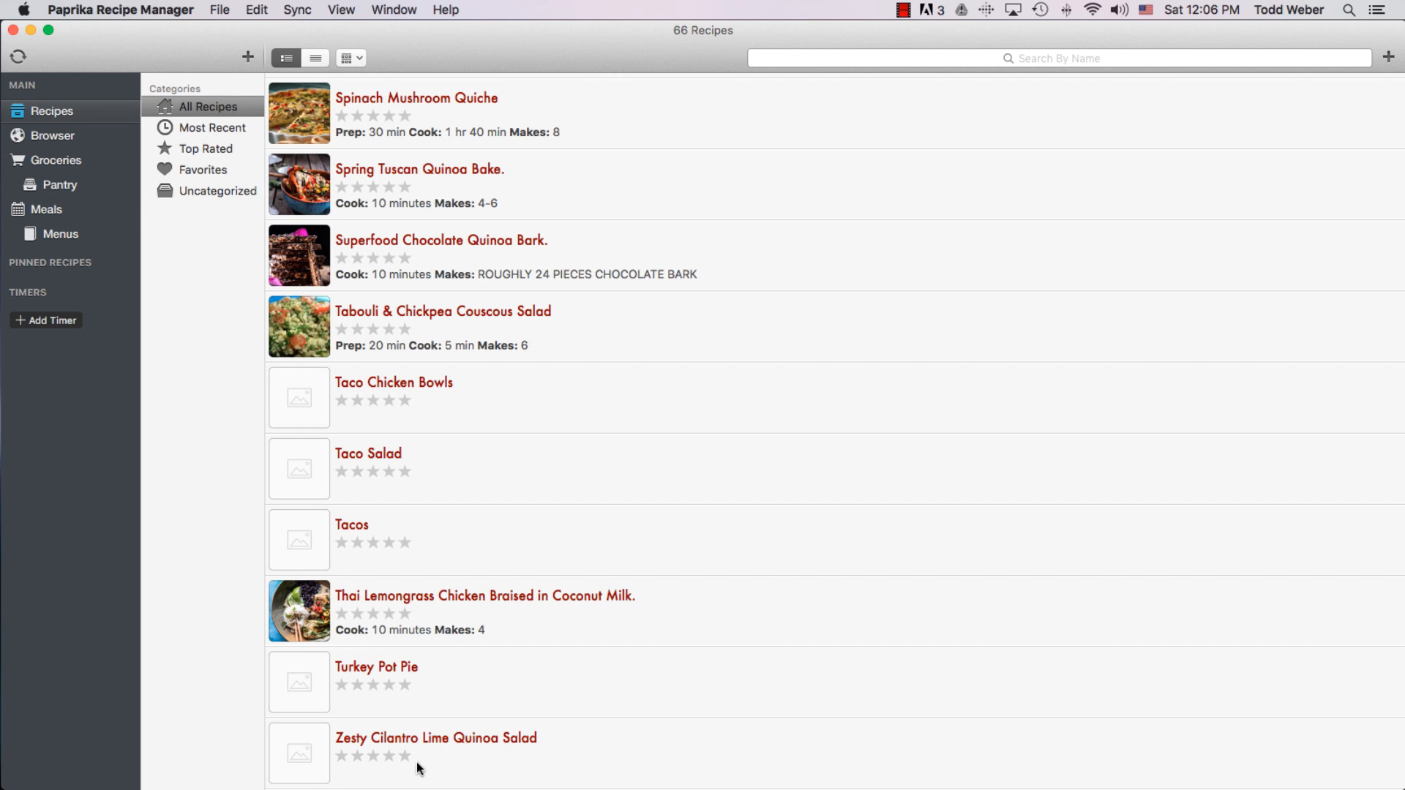
mouse_move(423, 751)
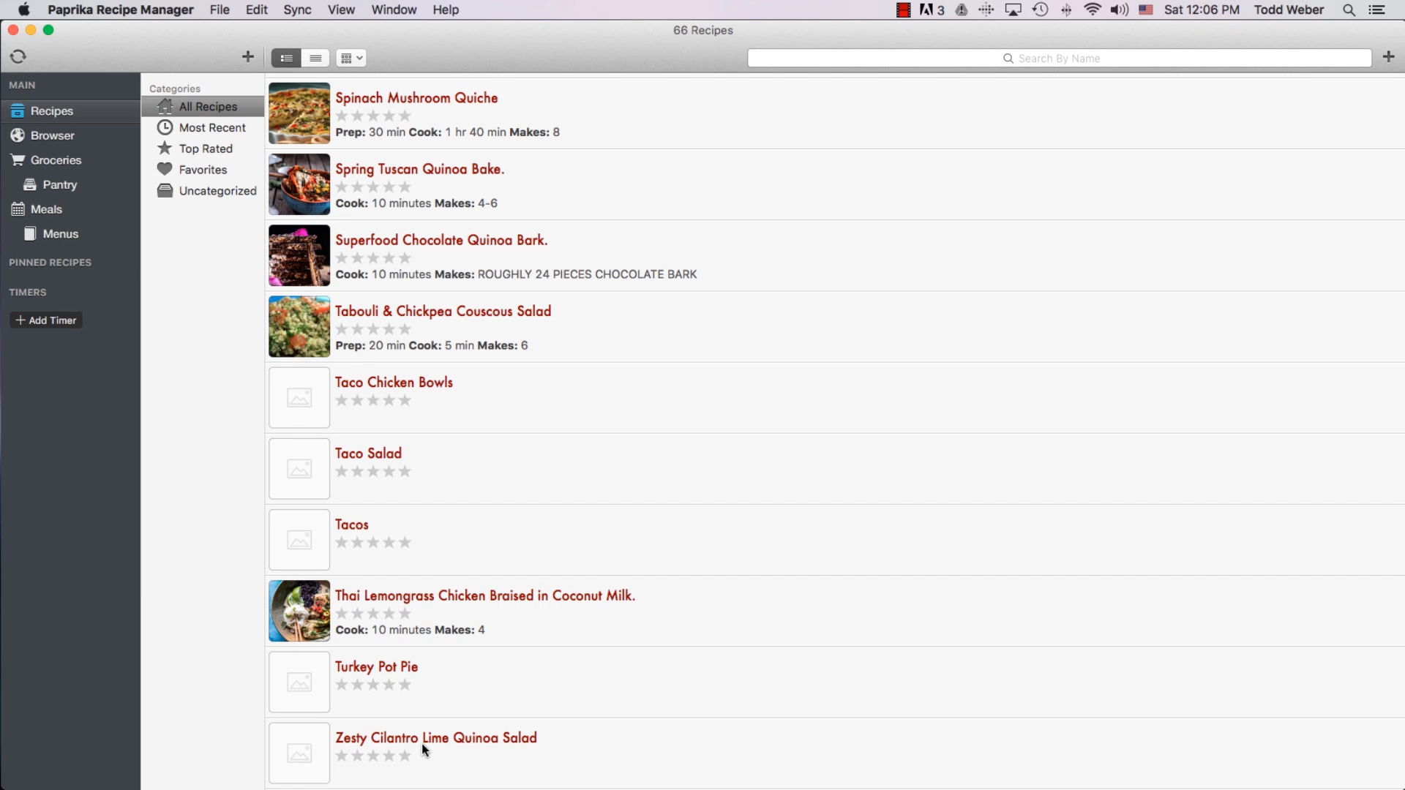
mouse_move(393, 744)
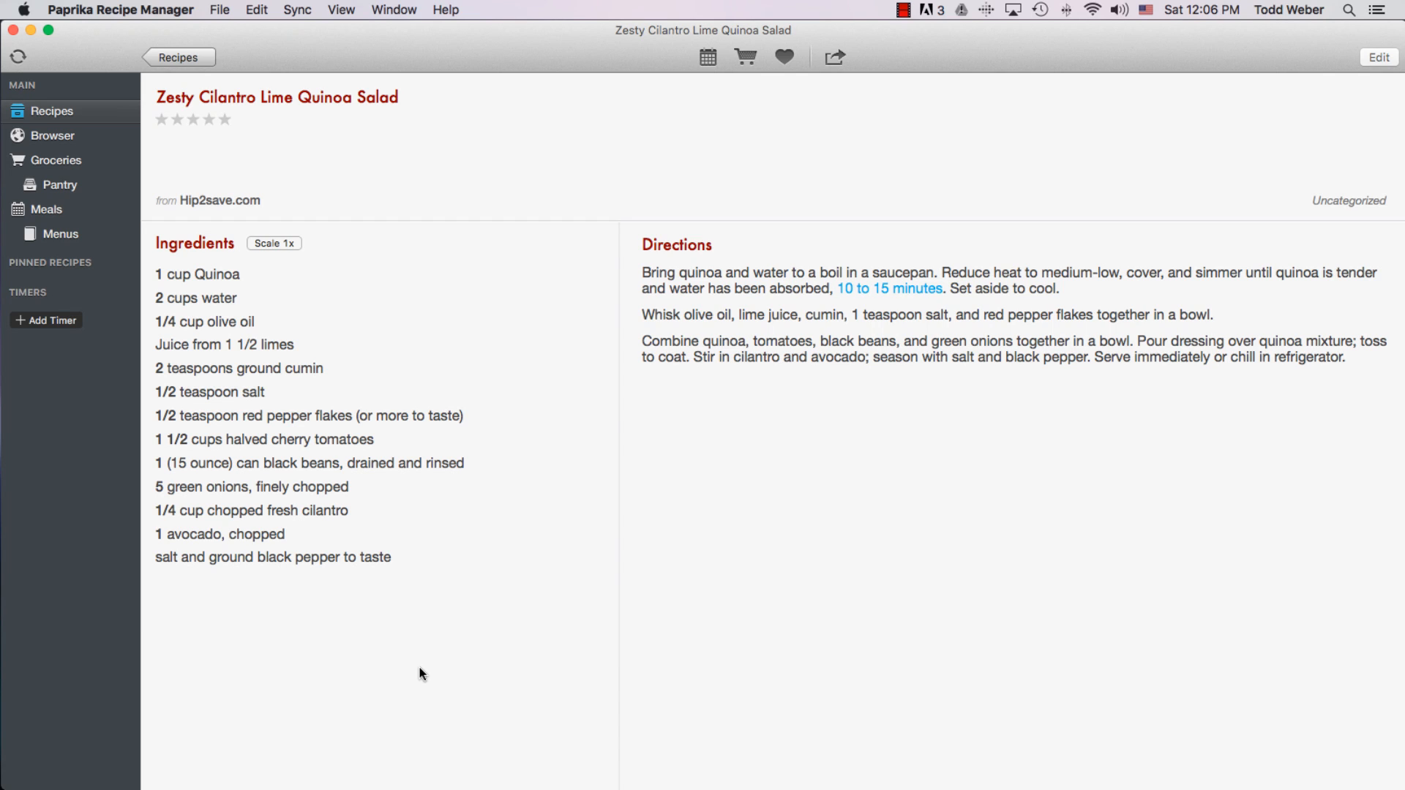
mouse_move(511, 487)
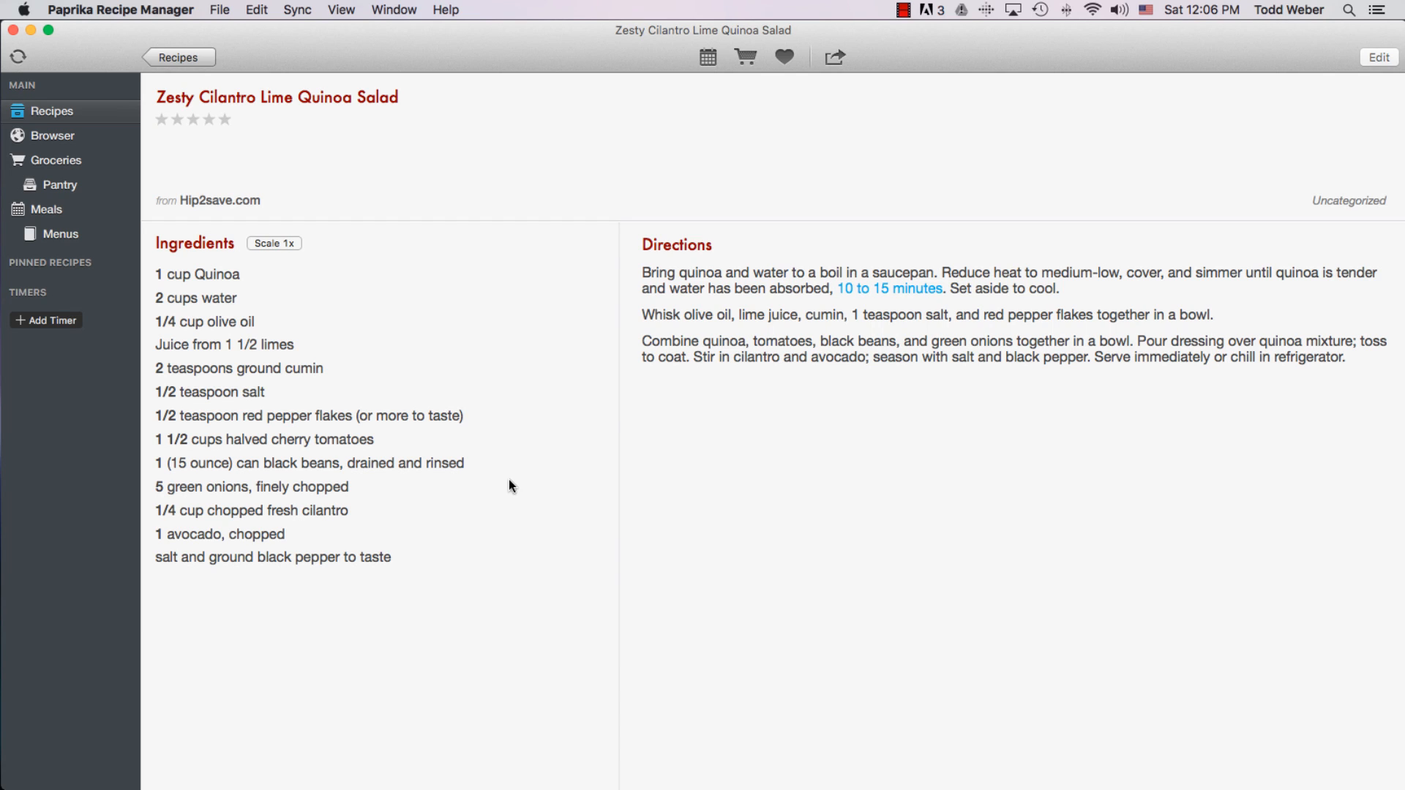
mouse_move(73, 134)
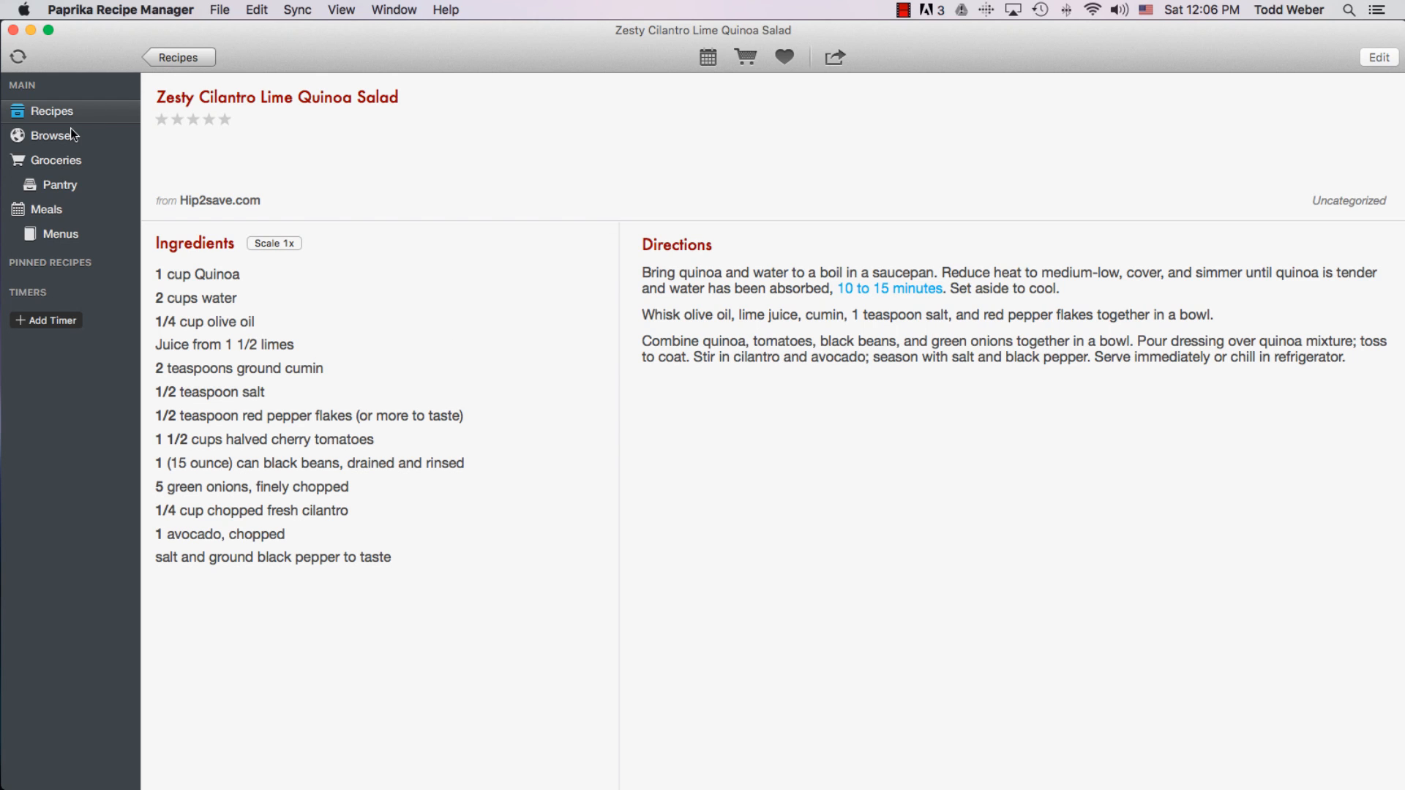
- Save the Hip2Save salad photo to the Desktop as Quinoa_Salad
left_click(54, 134)
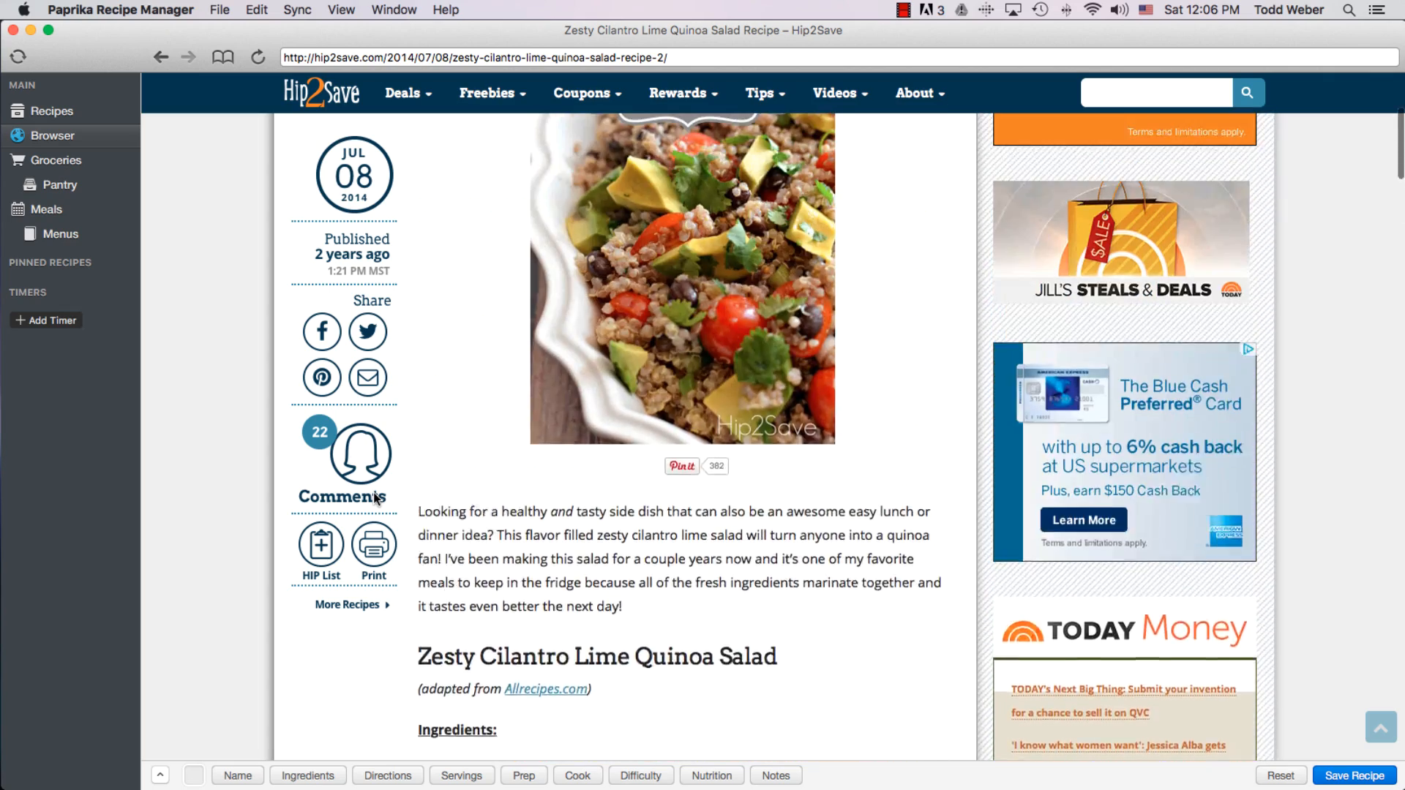
scroll("down", 3)
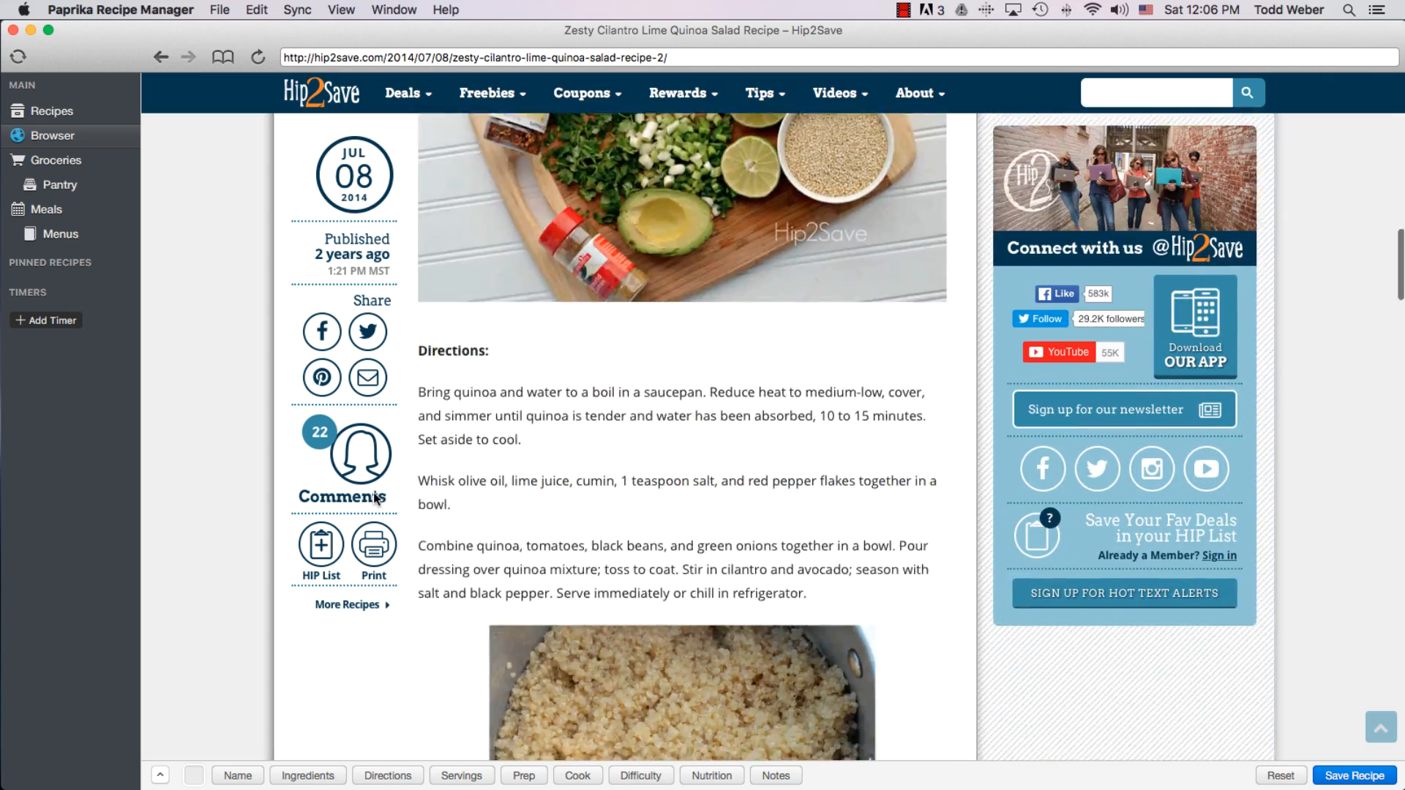
scroll("down", 3)
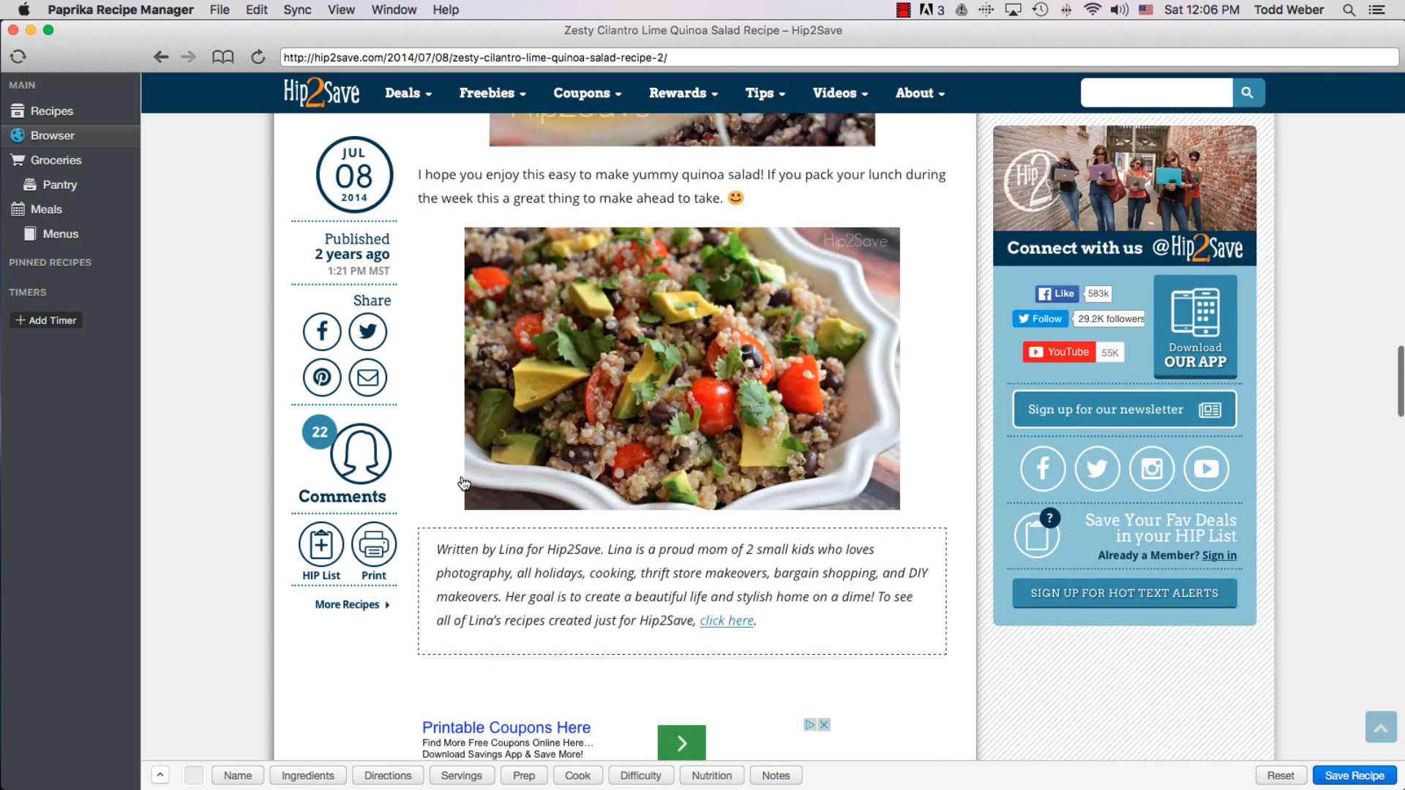
mouse_move(567, 450)
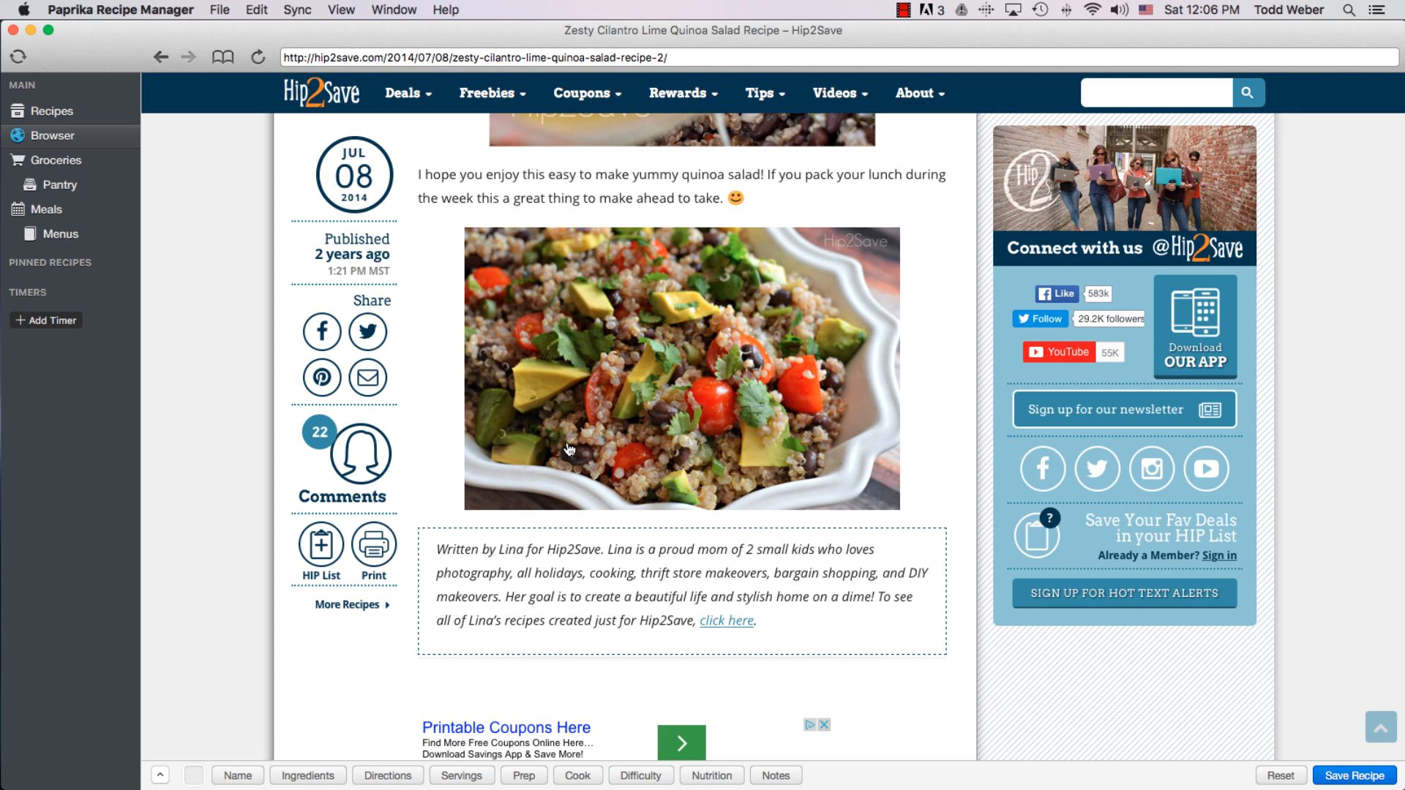
right_click(567, 448)
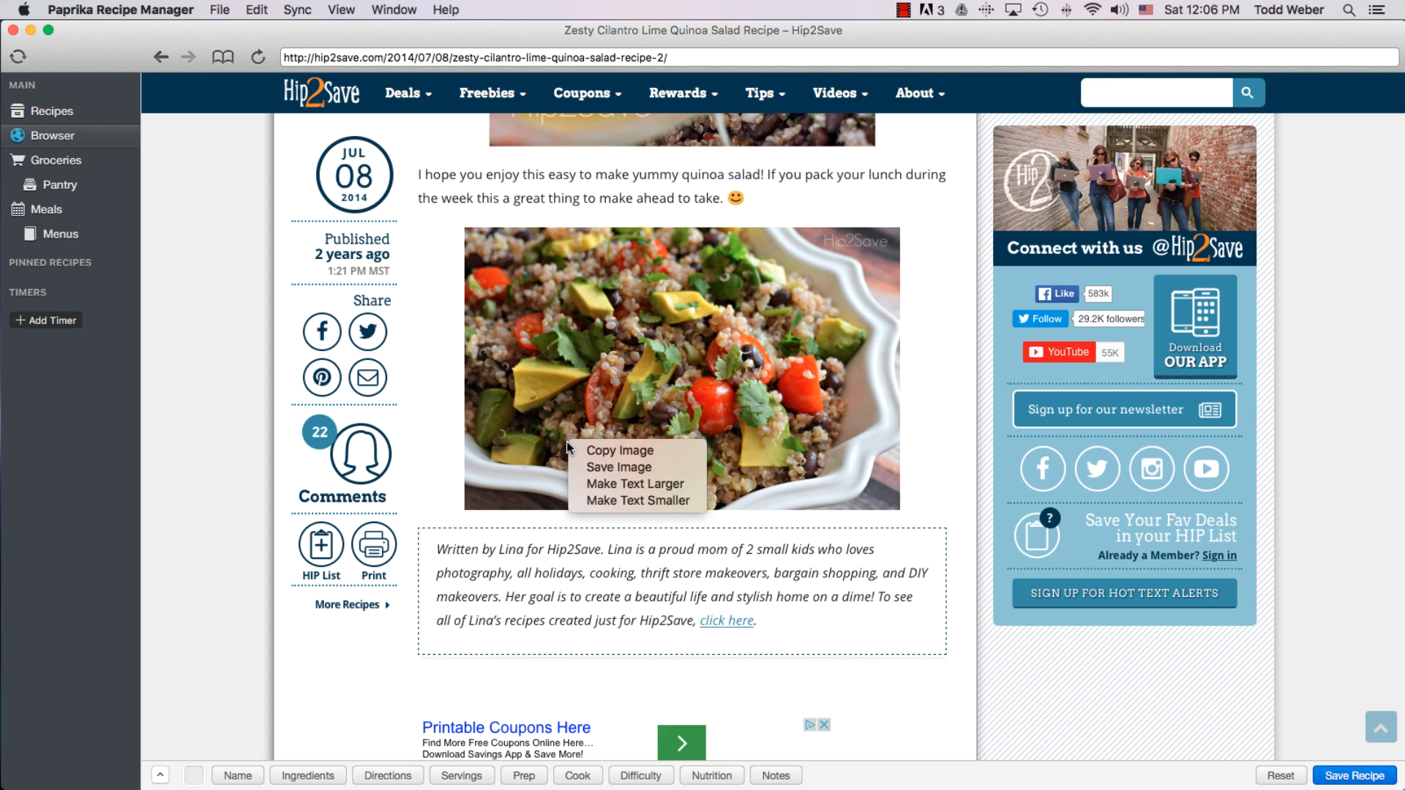
mouse_move(618, 467)
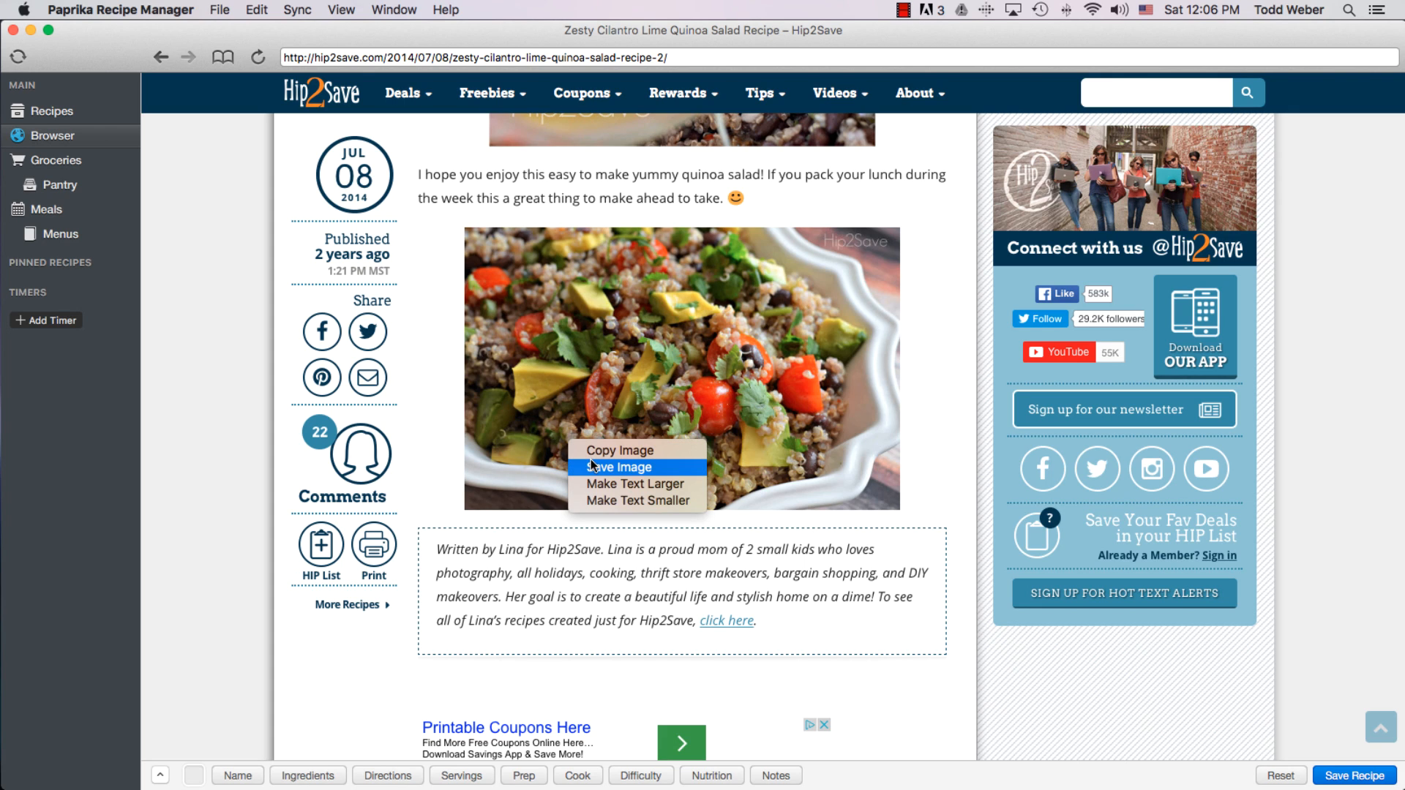
left_click(626, 467)
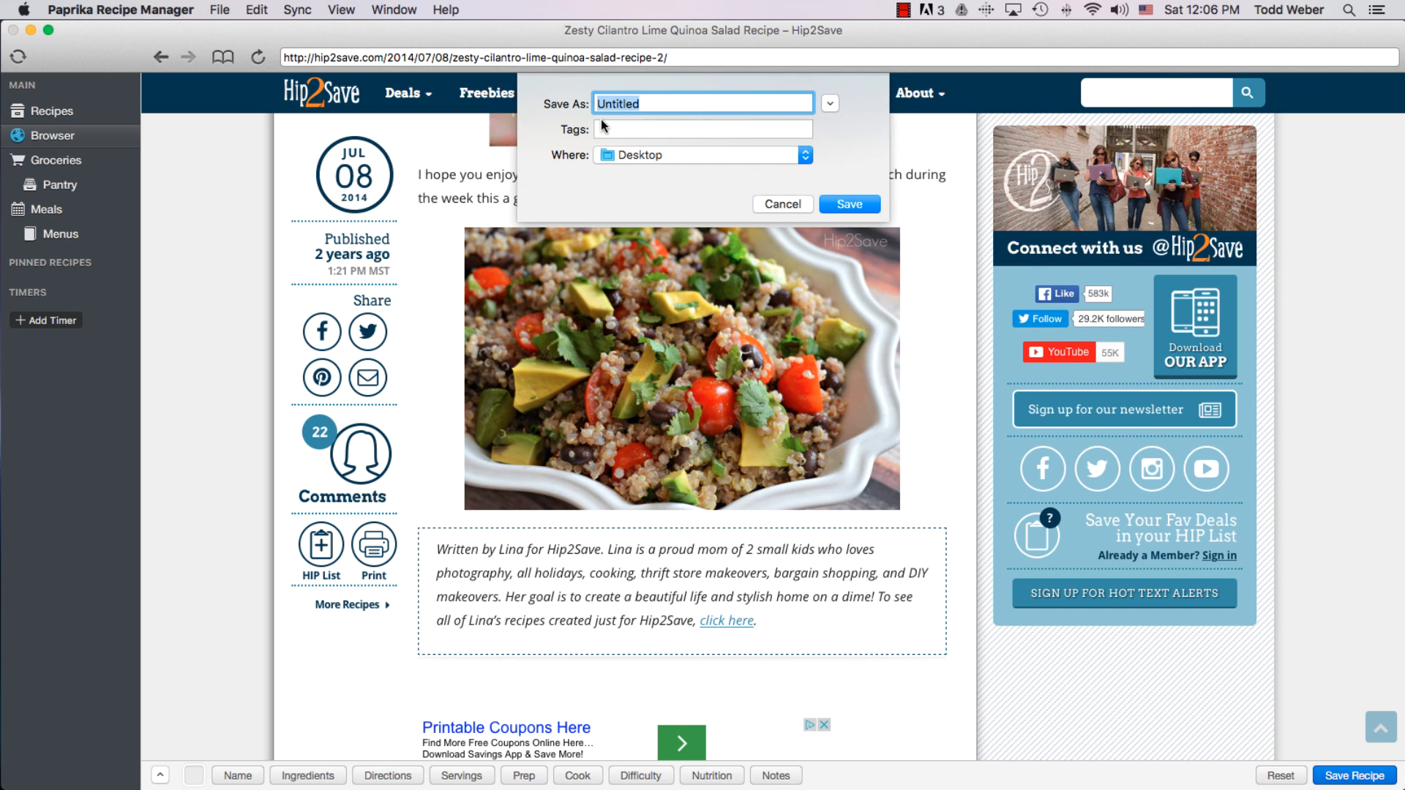
type("Quinoa_Sala")
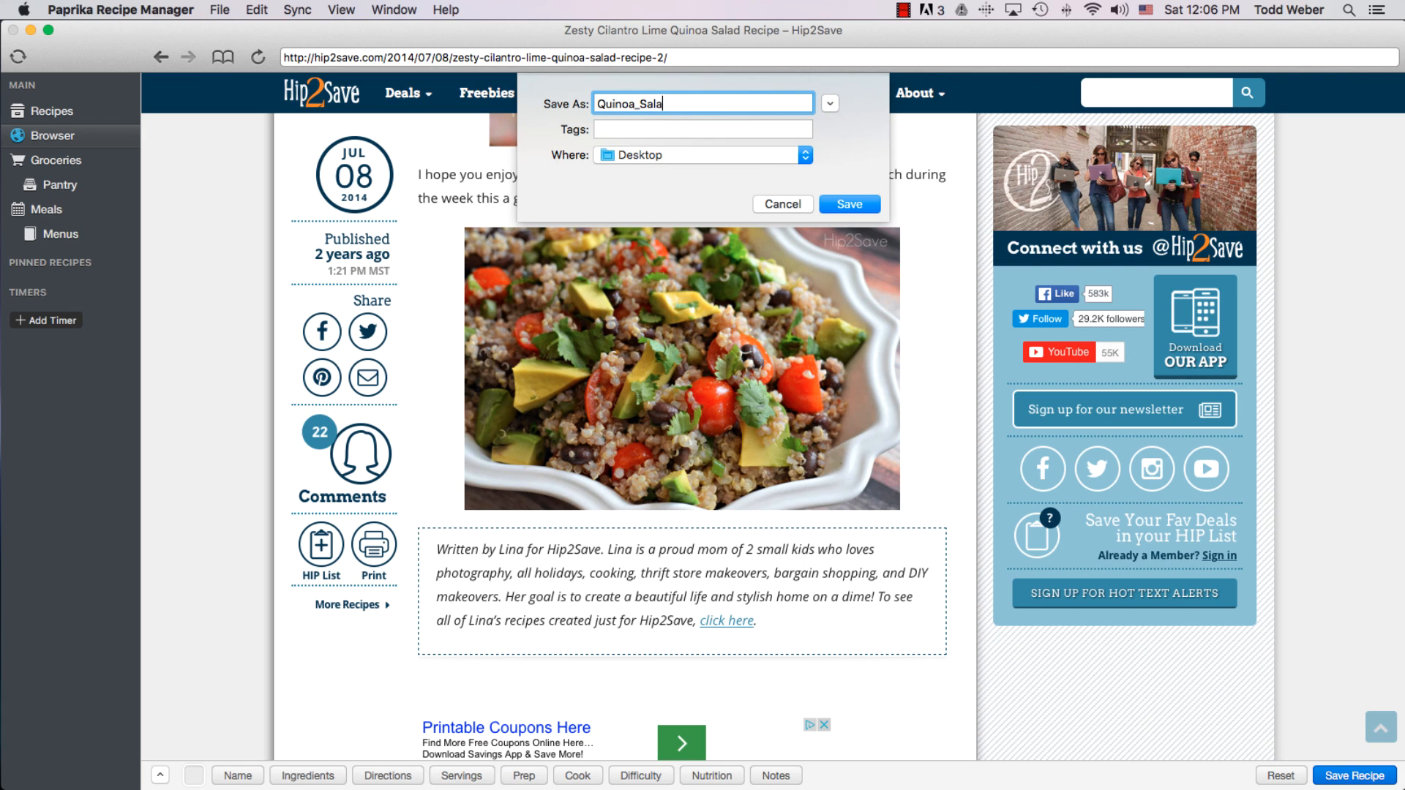
type("d")
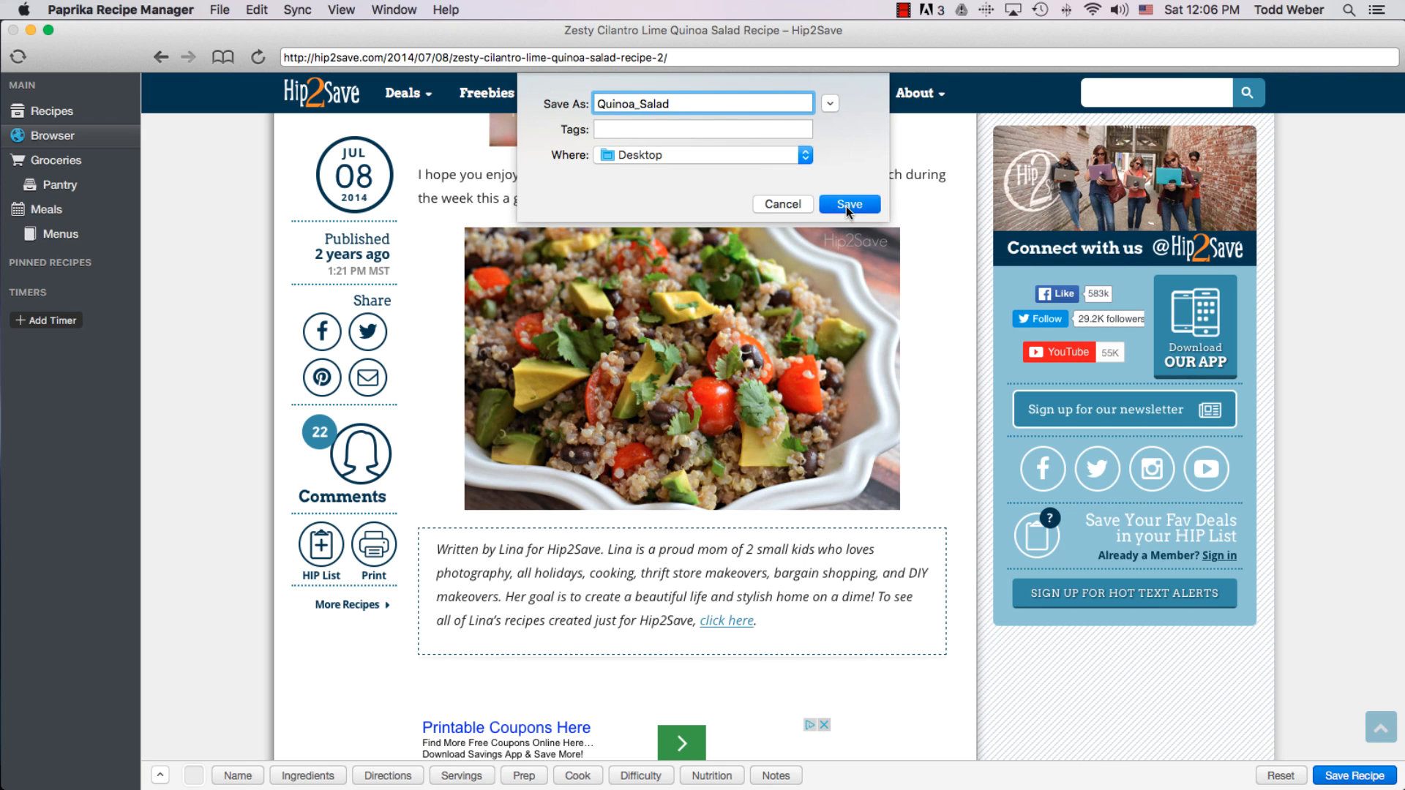
left_click(849, 204)
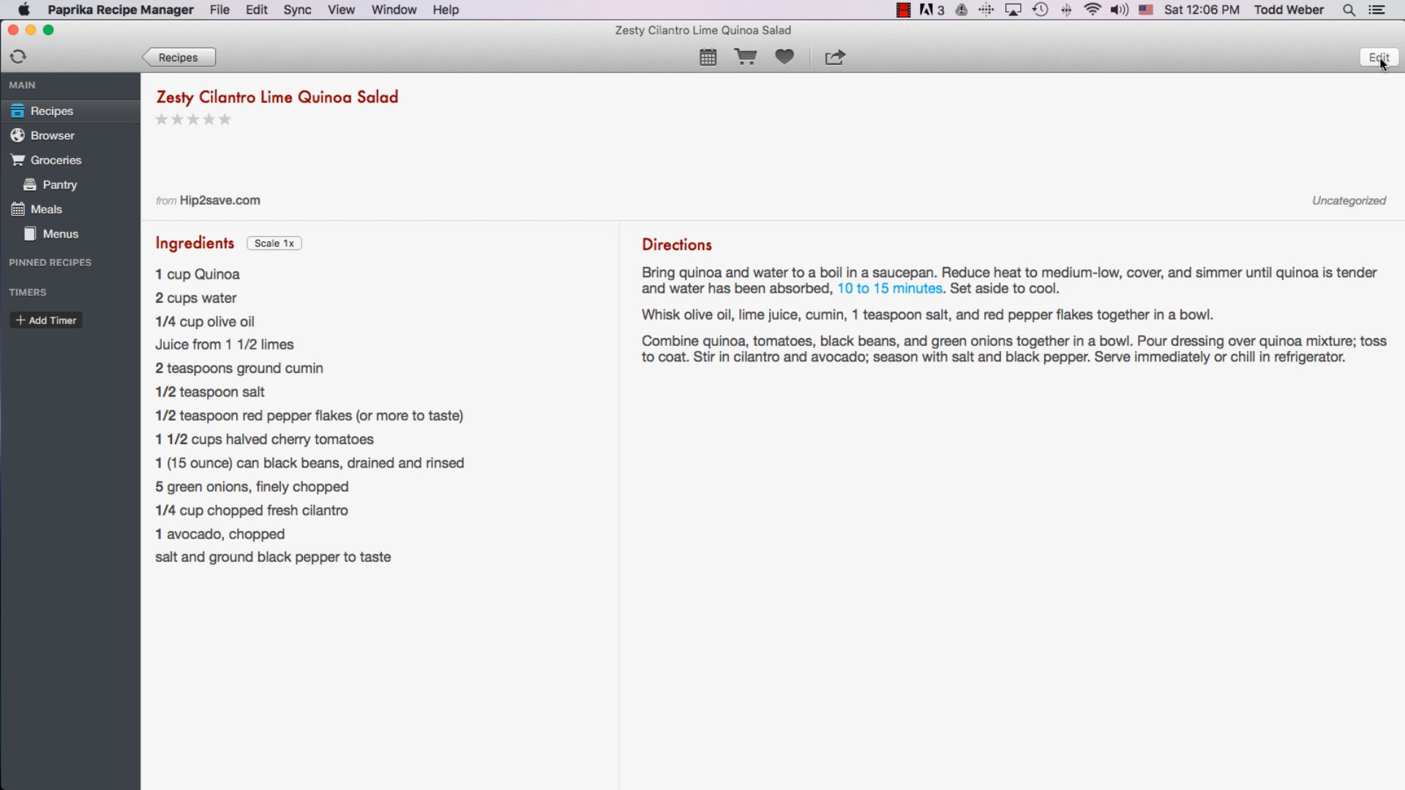
- Set Quinoa_Salad.png as the Zesty Cilantro Lime Quinoa Salad recipe image and save
left_click(1379, 57)
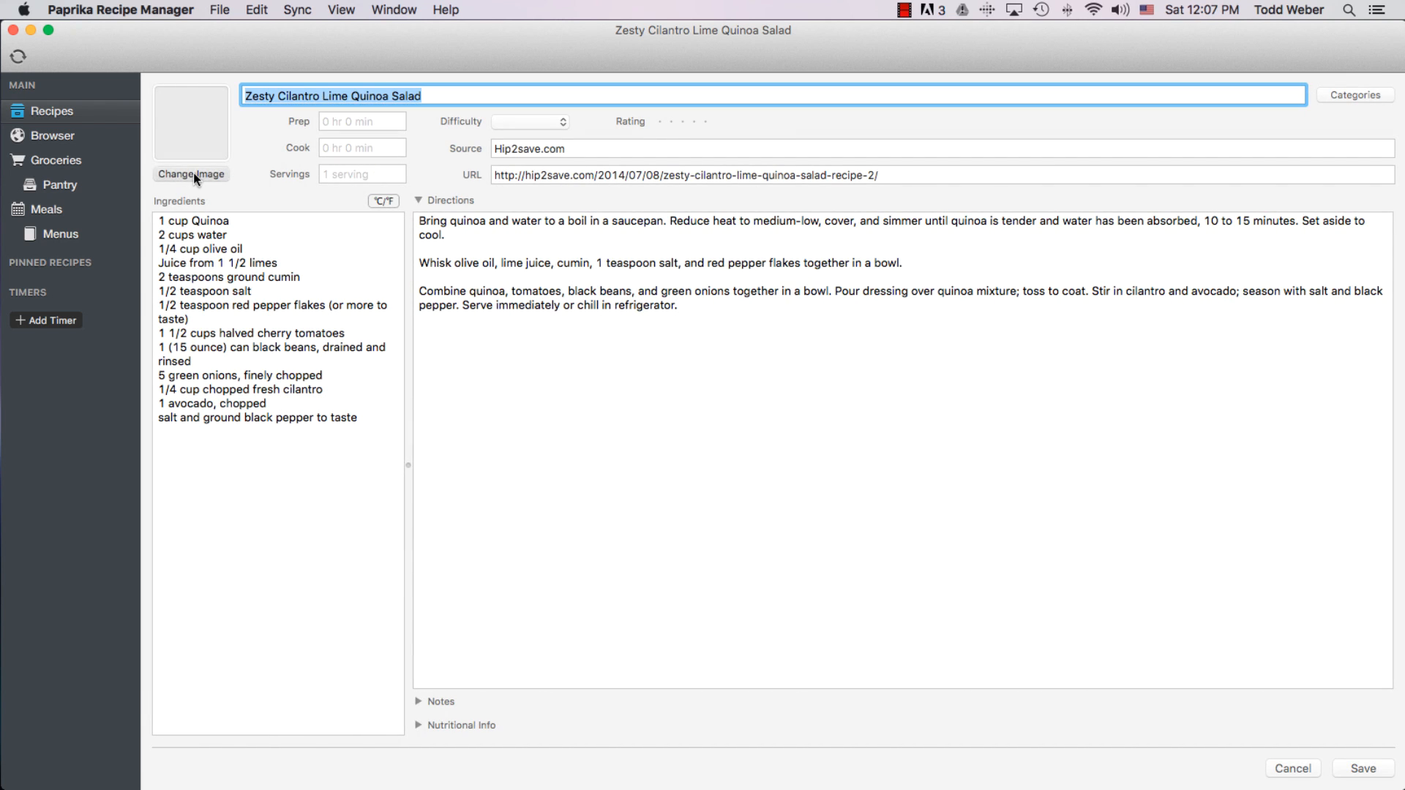
left_click(191, 174)
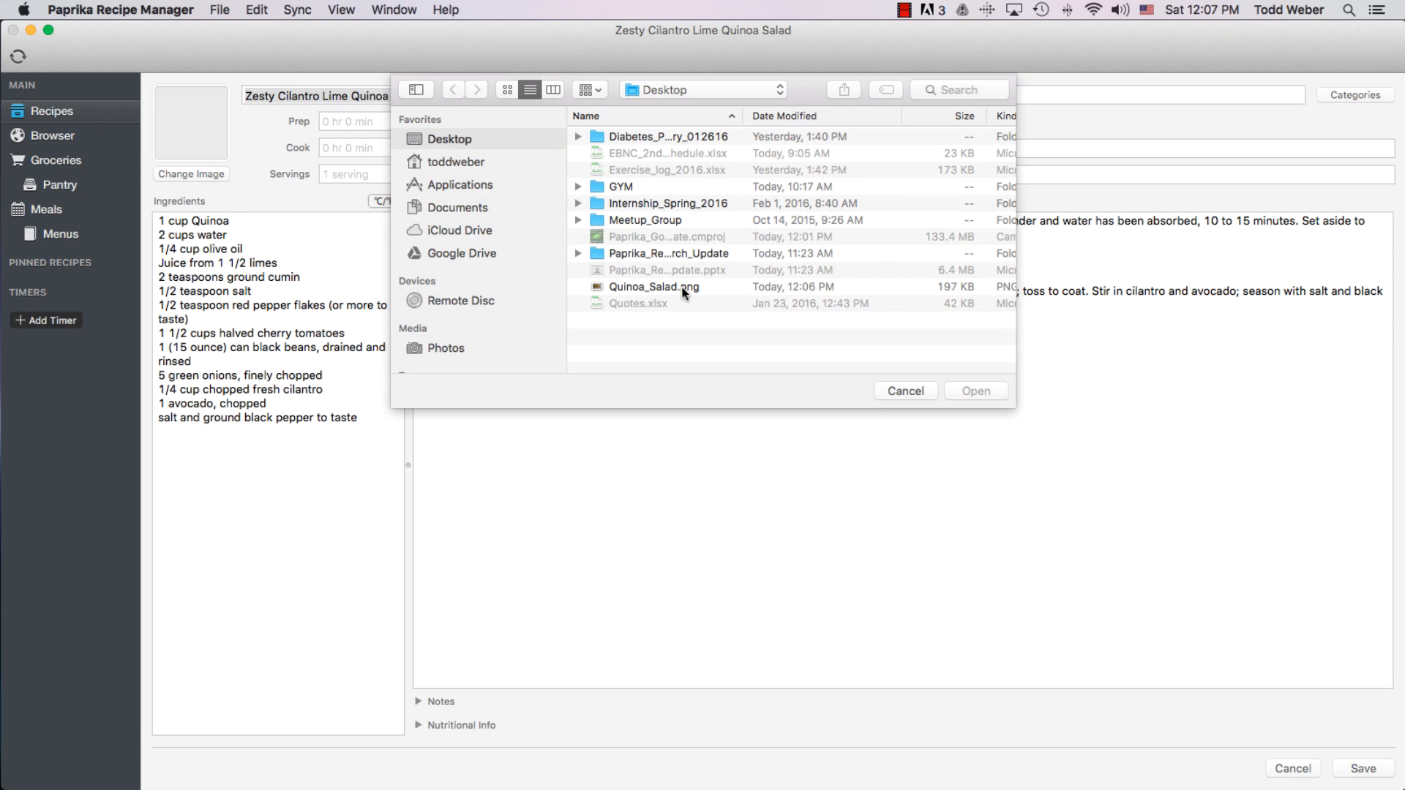
left_click(654, 286)
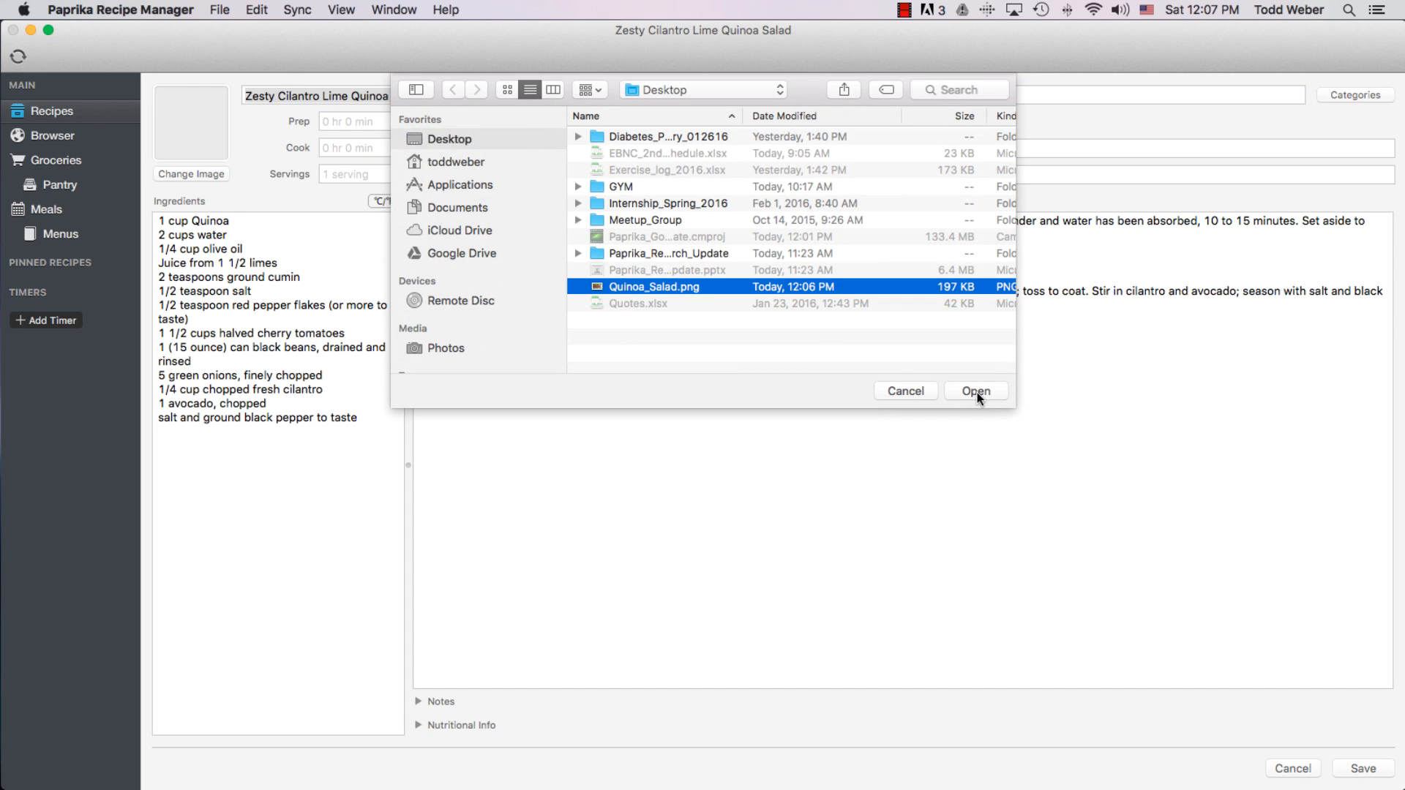
left_click(975, 391)
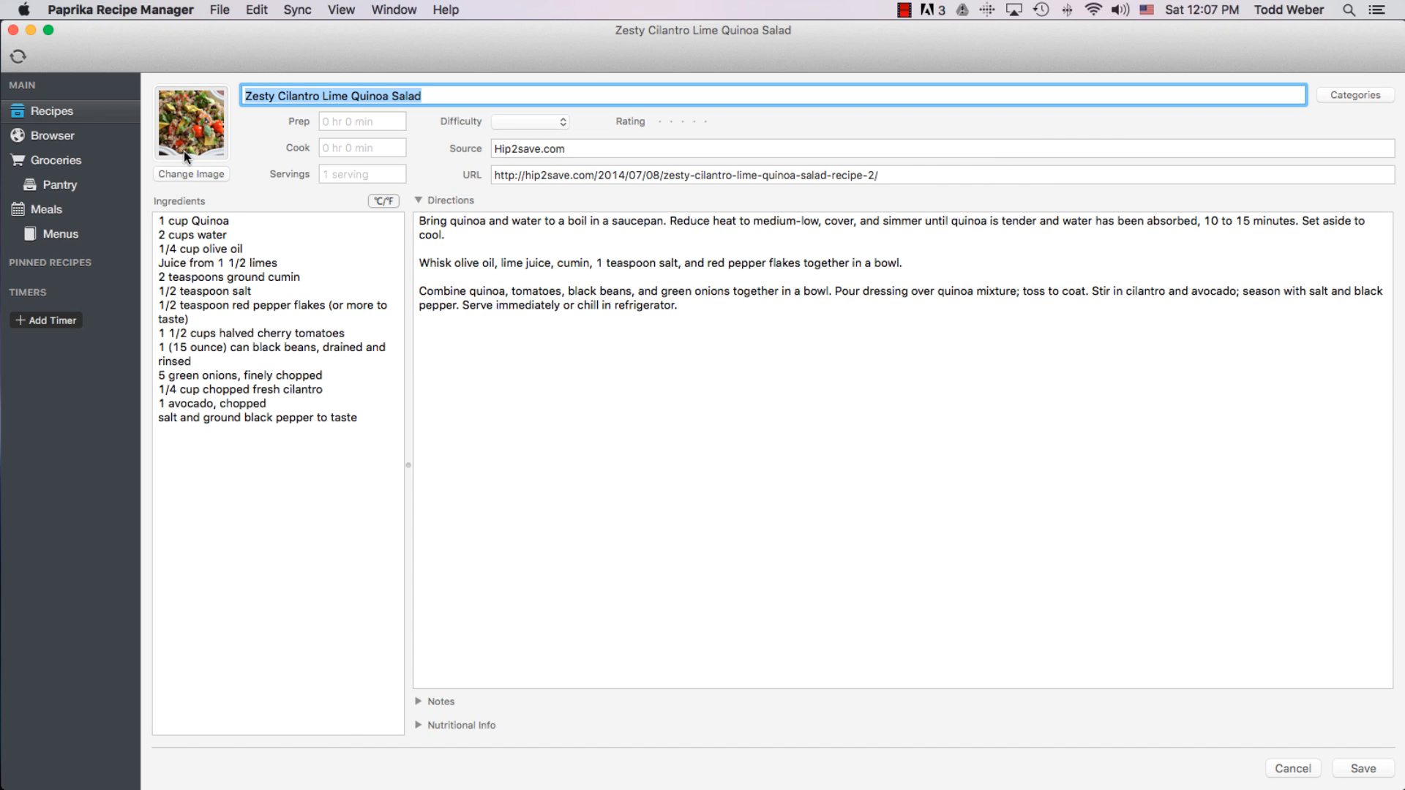
mouse_move(1245, 617)
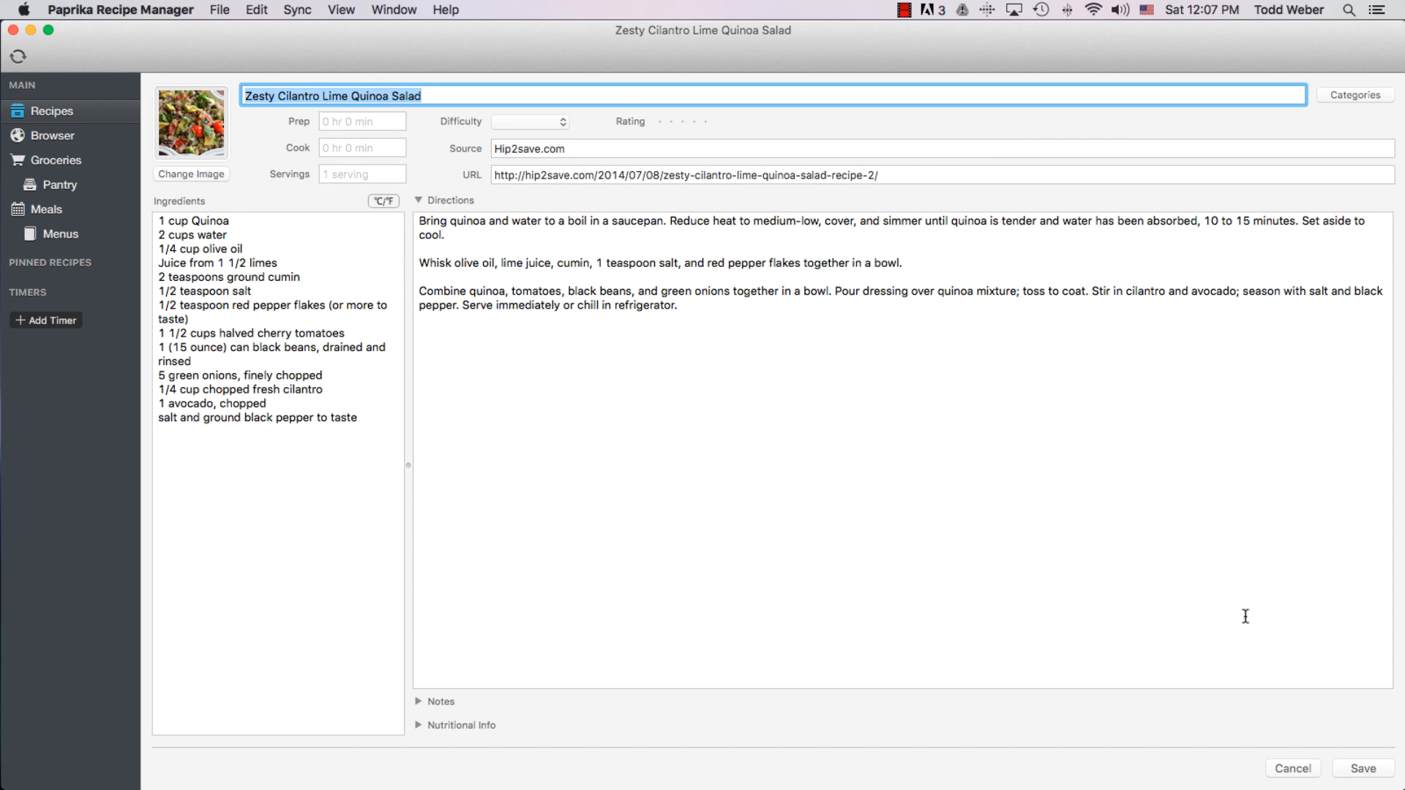
left_click(1361, 768)
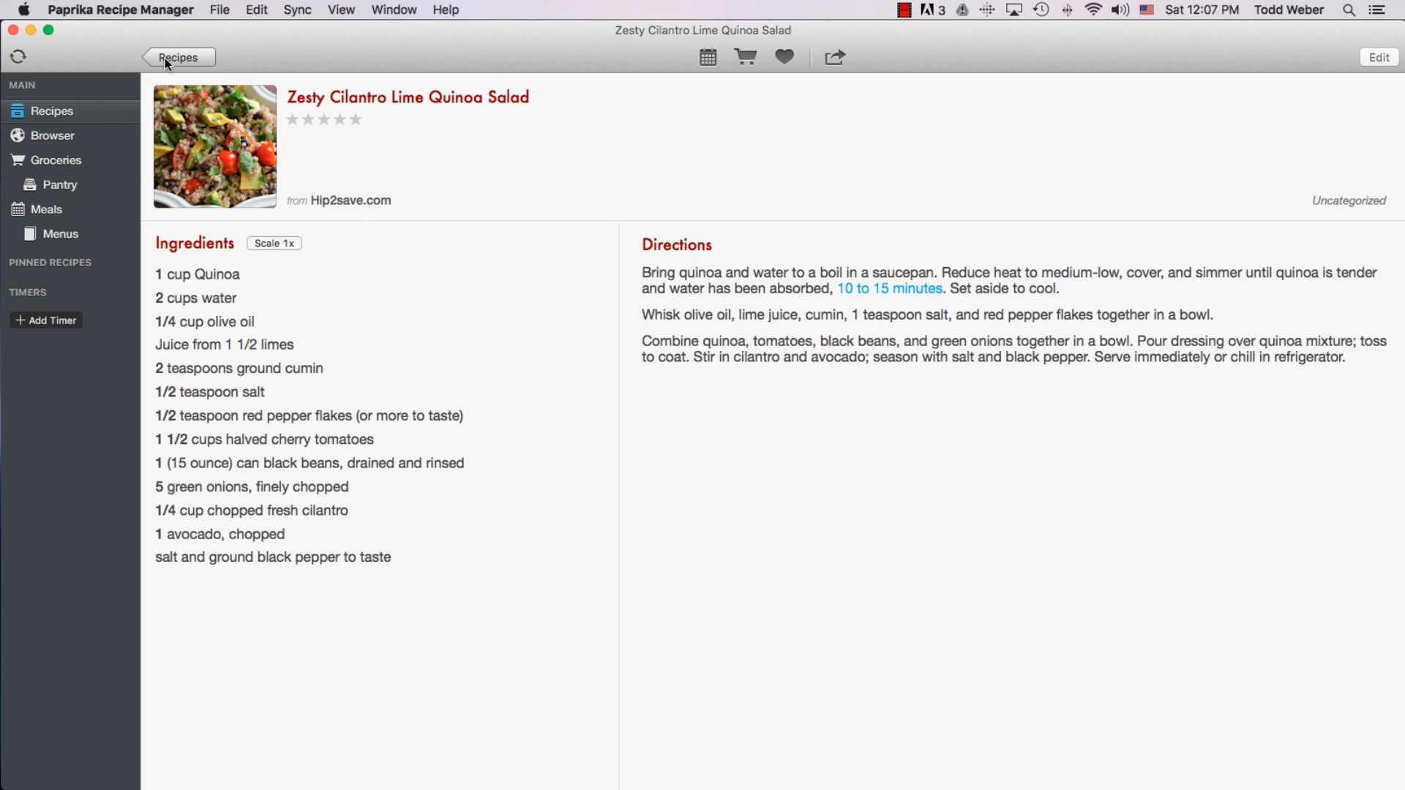
- Return to the library and scroll to the photo-thumbnailed Zesty Cilantro Lime Quinoa Salad
left_click(179, 57)
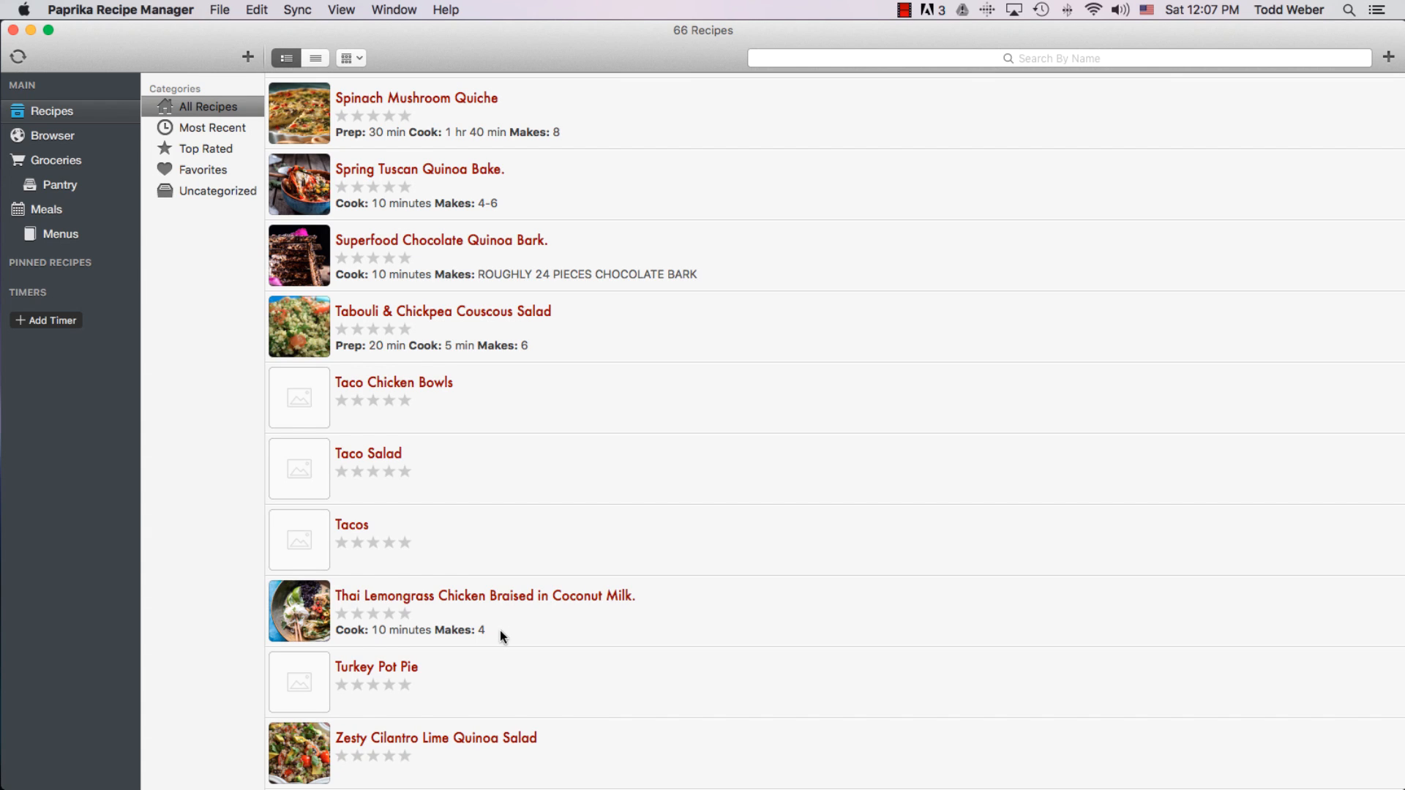
scroll("down", 3)
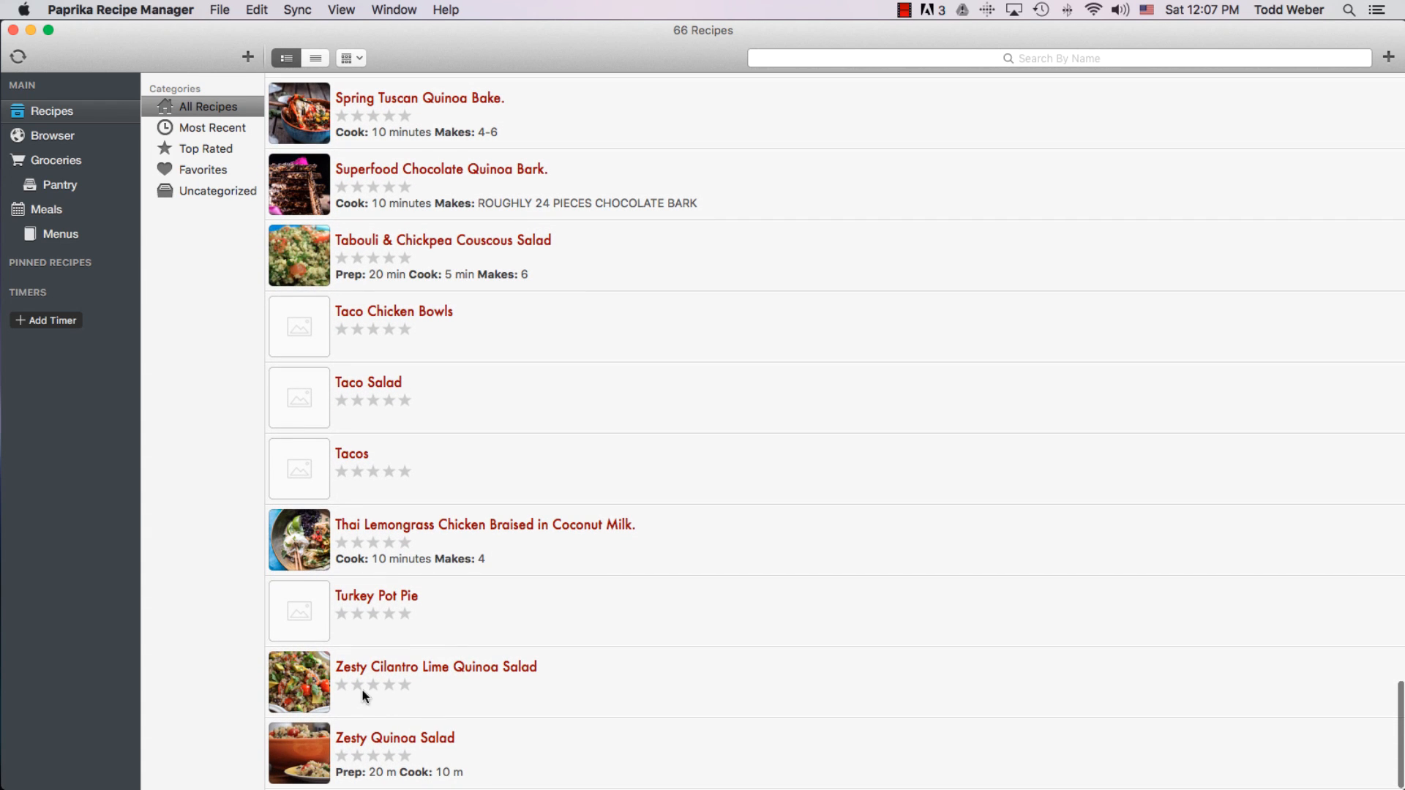
mouse_move(433, 706)
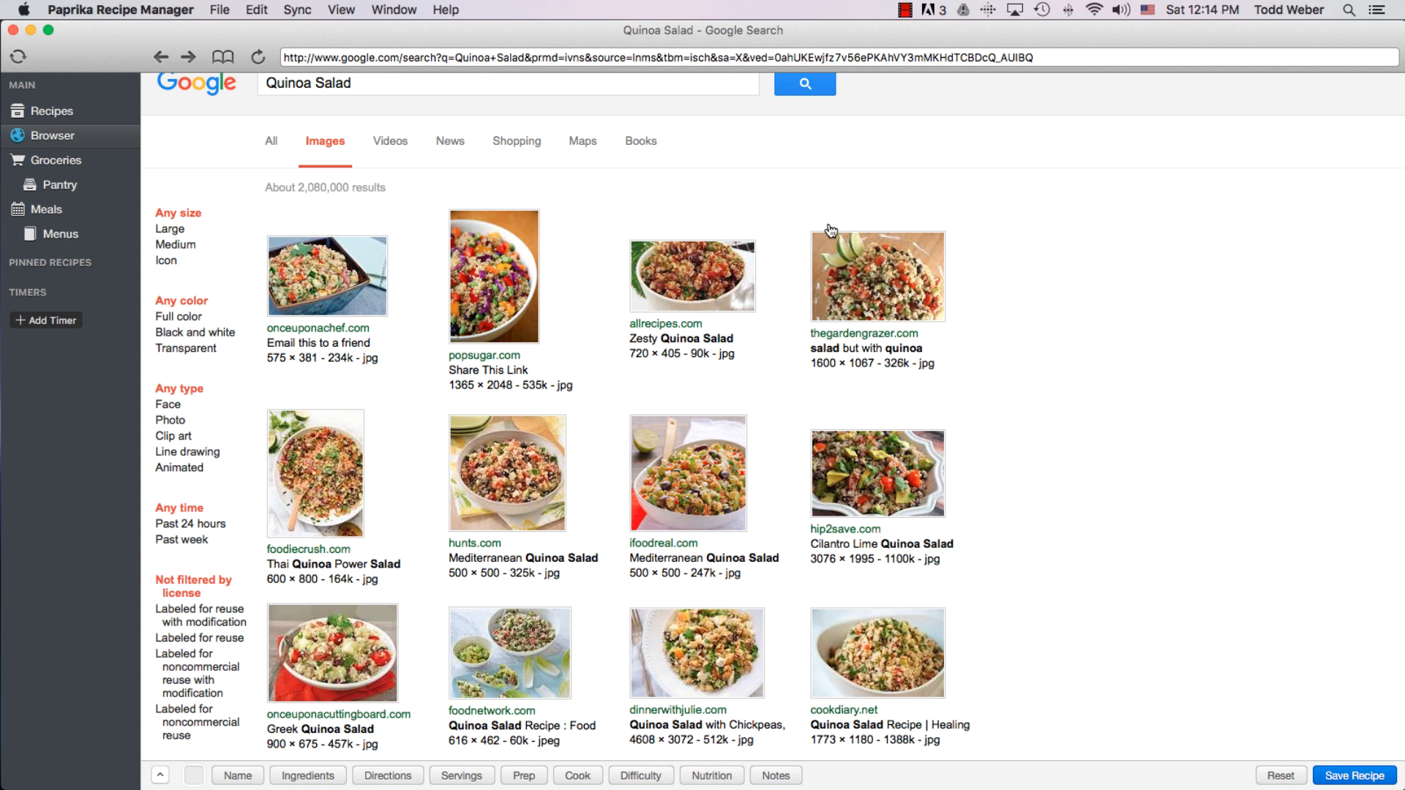
mouse_move(1017, 472)
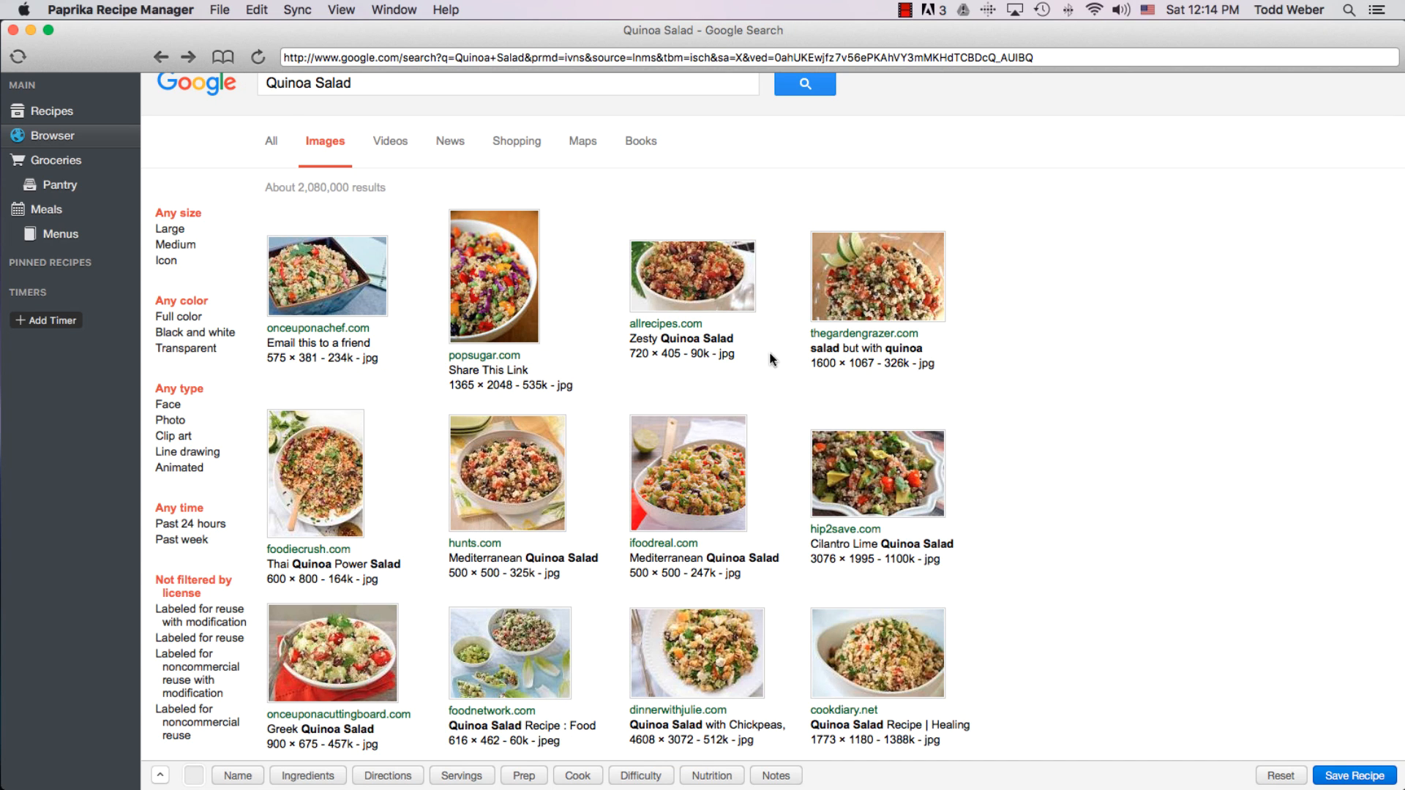
mouse_move(715, 287)
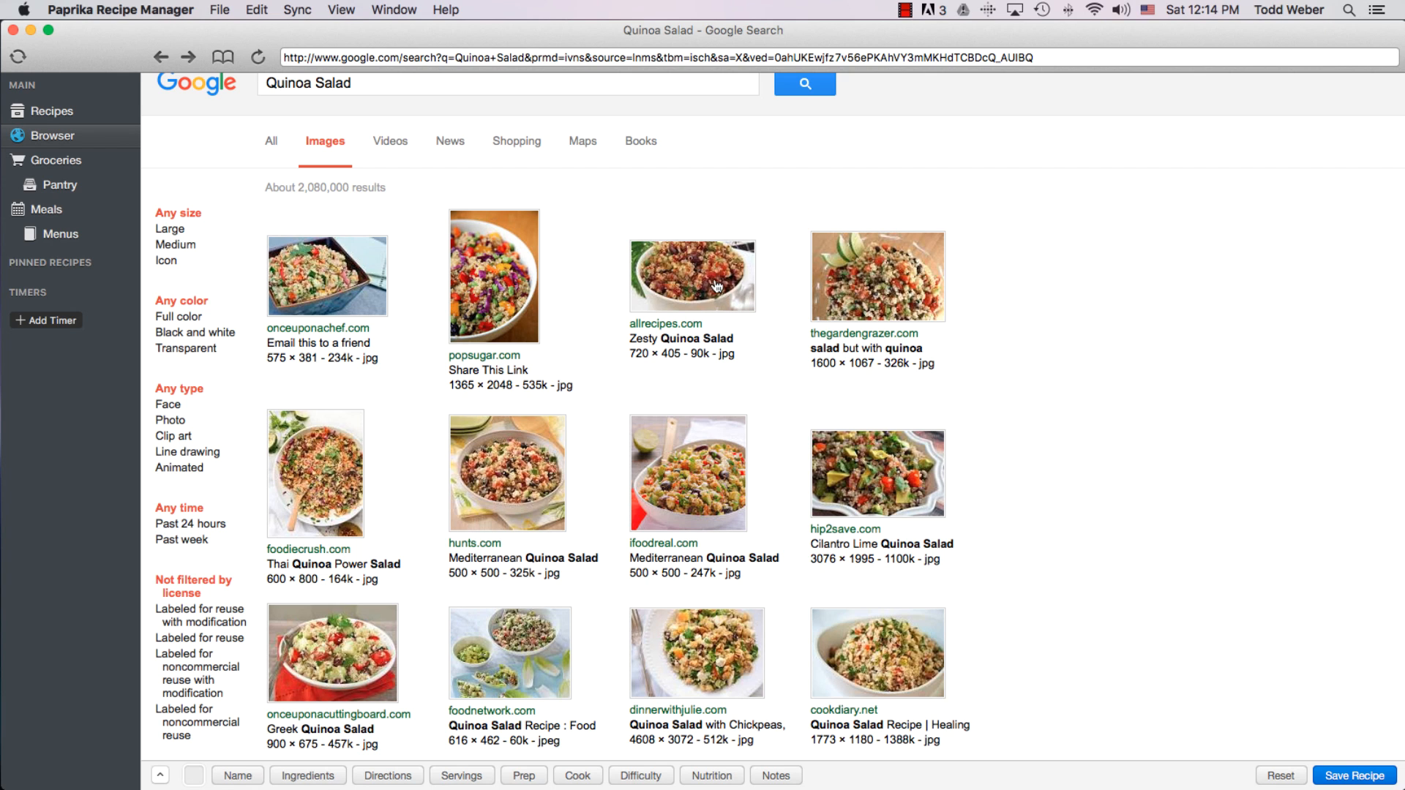
- Open the Allrecipes Zesty Quinoa Salad result and save it as an imported recipe
left_click(691, 276)
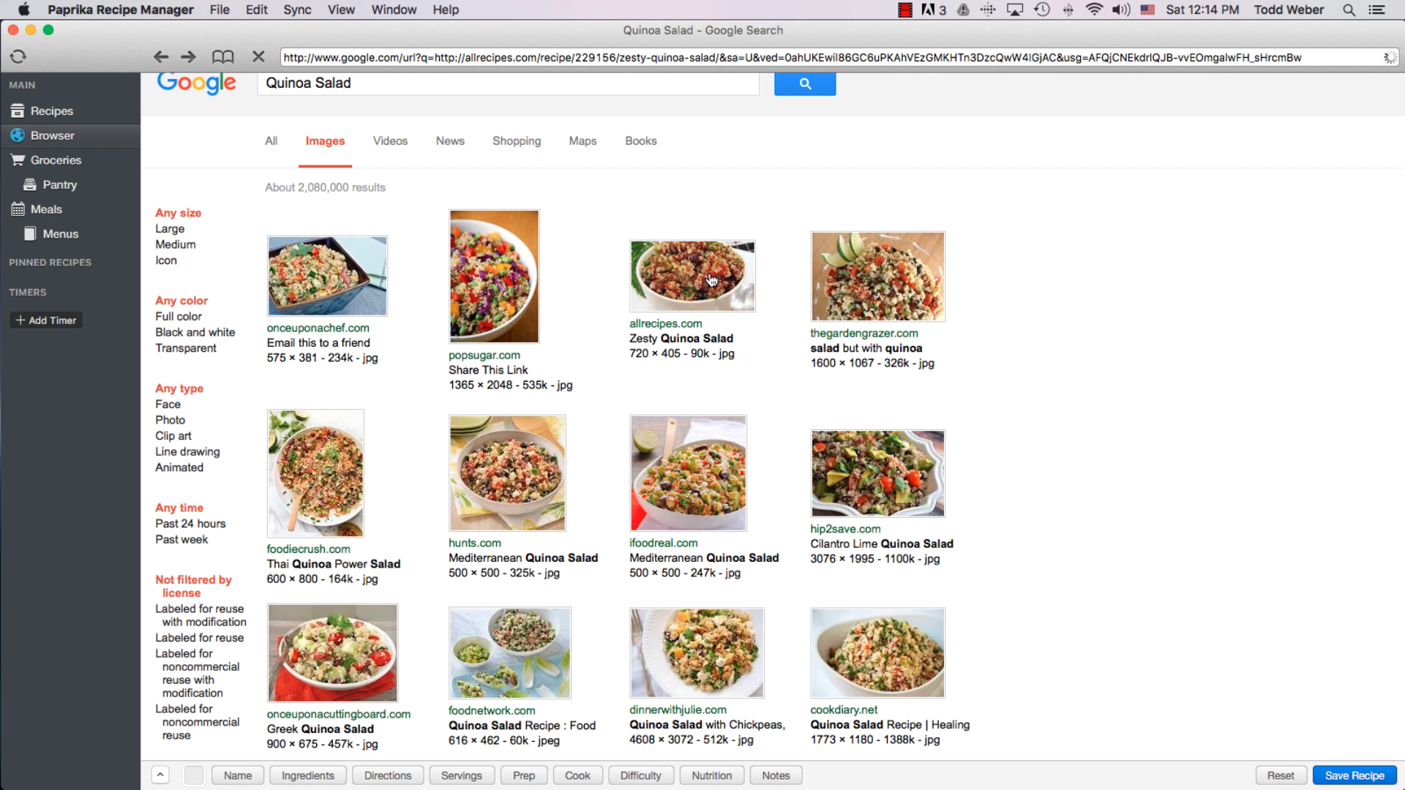
left_click(692, 276)
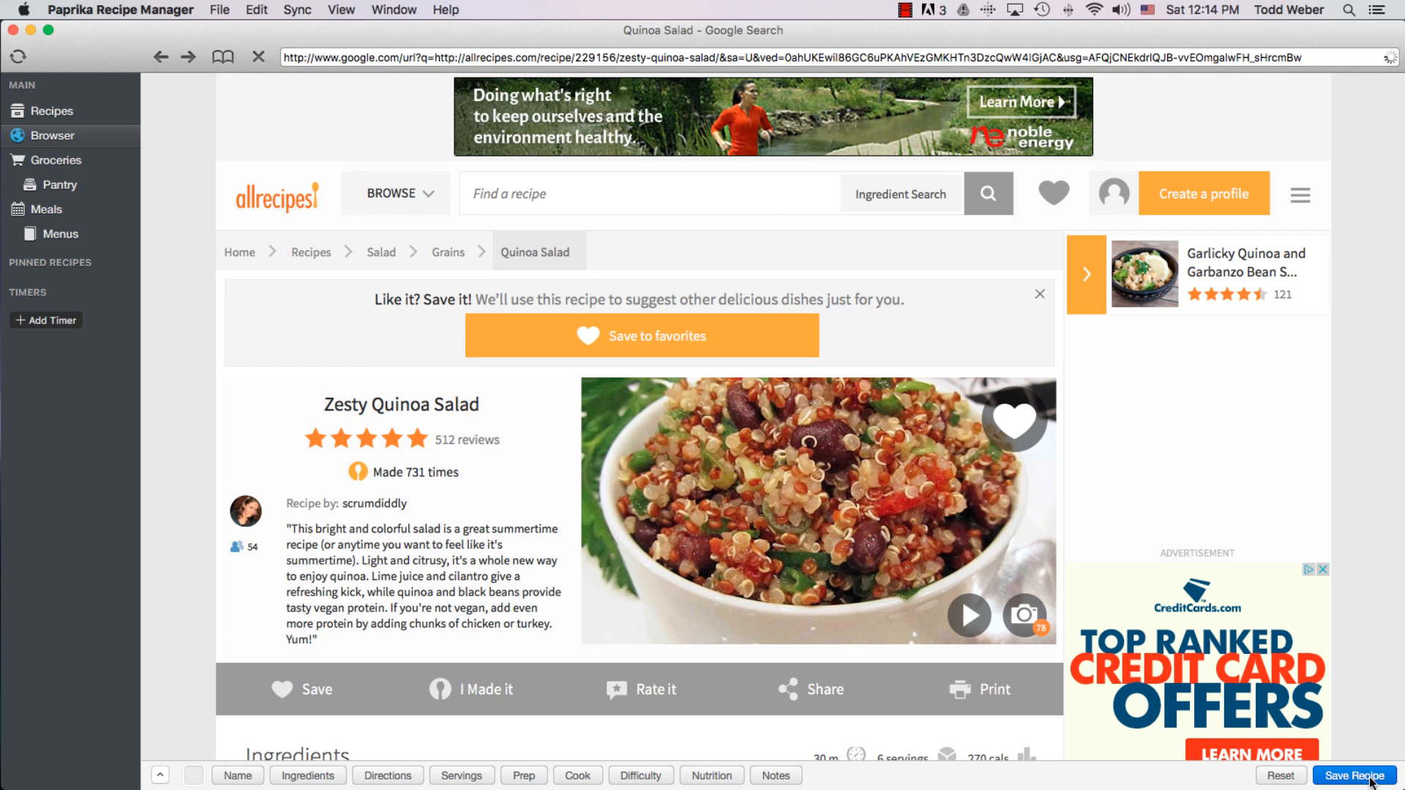
left_click(1354, 776)
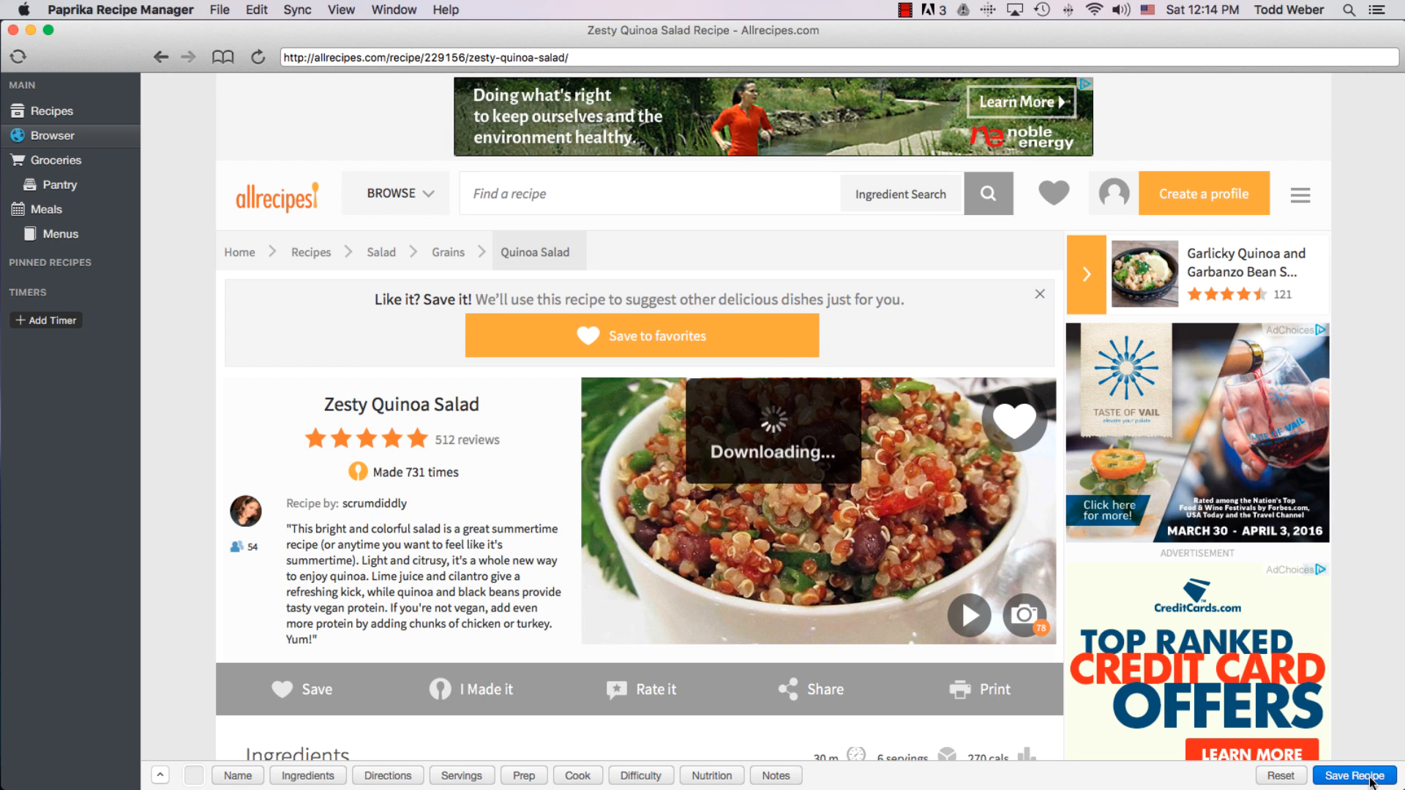
left_click(1354, 775)
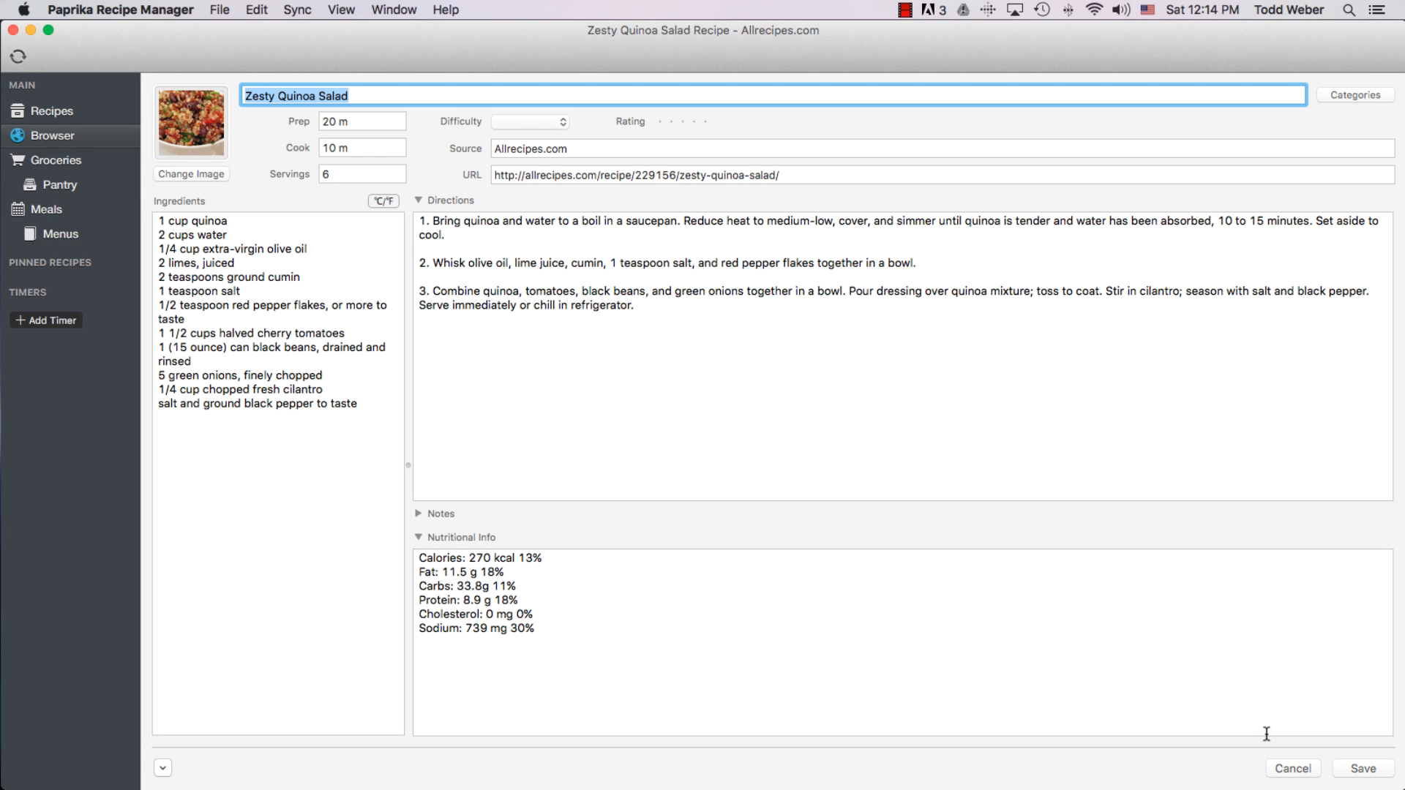
mouse_move(1360, 749)
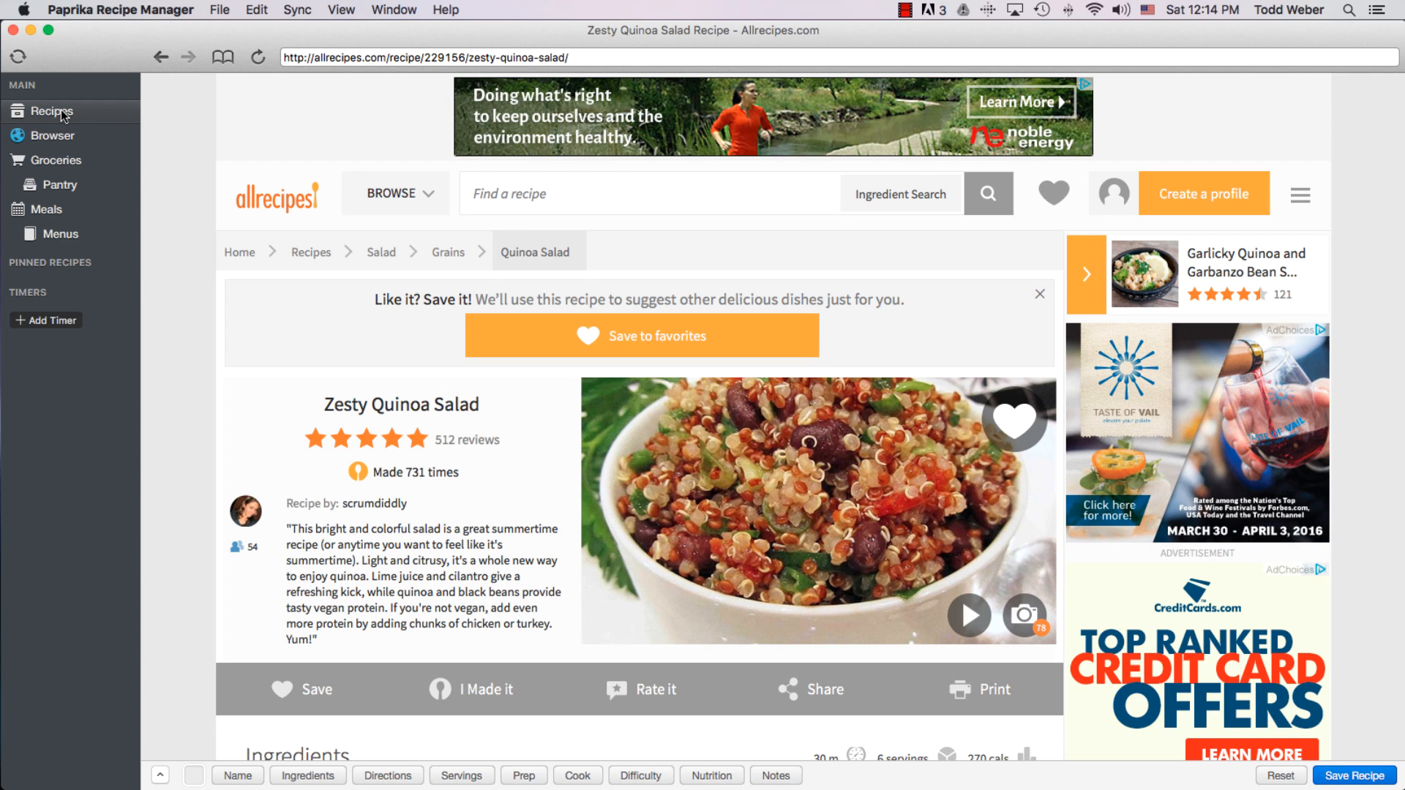
- Show the Recipes library and scroll down to the Zesty Quinoa Salad entry
left_click(52, 110)
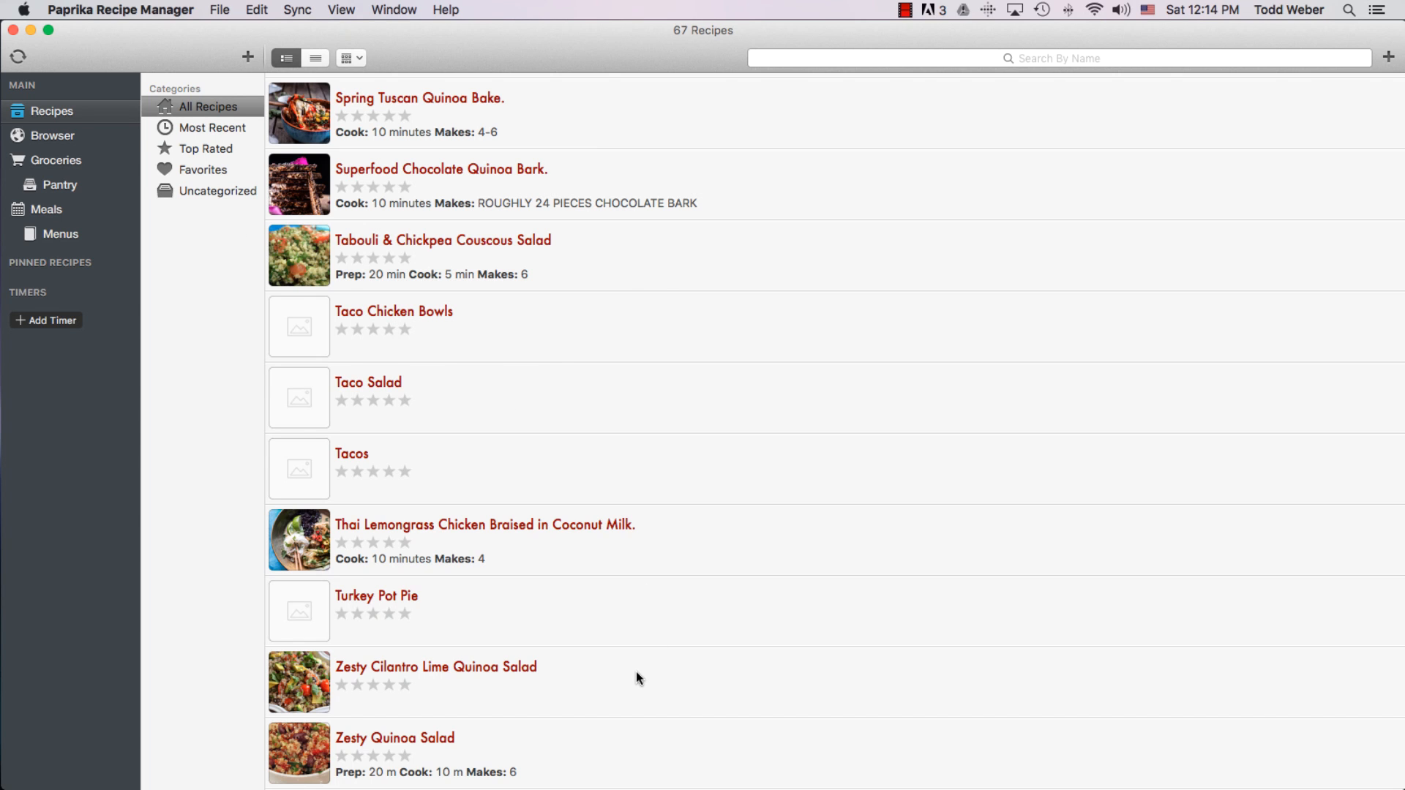
scroll("down", 3)
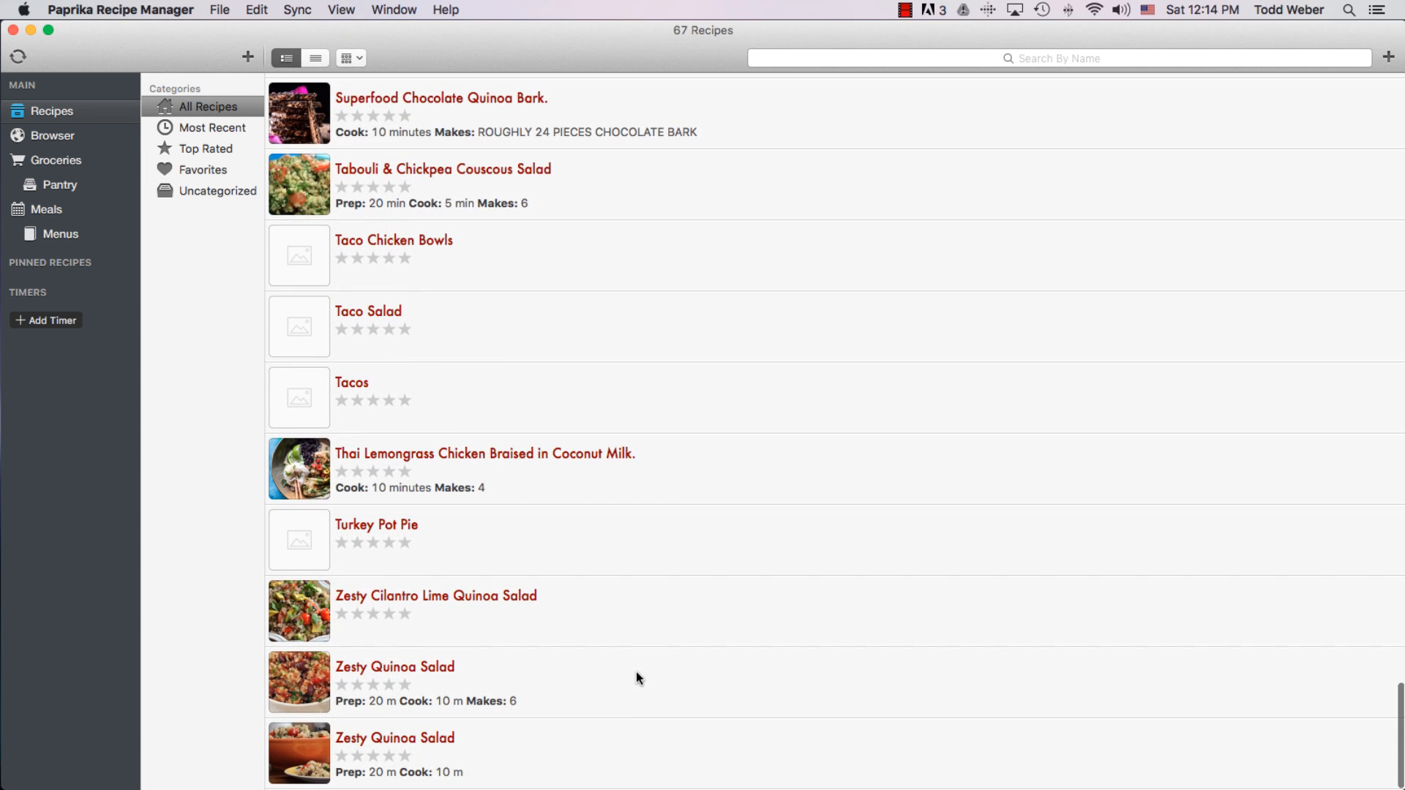
mouse_move(392, 682)
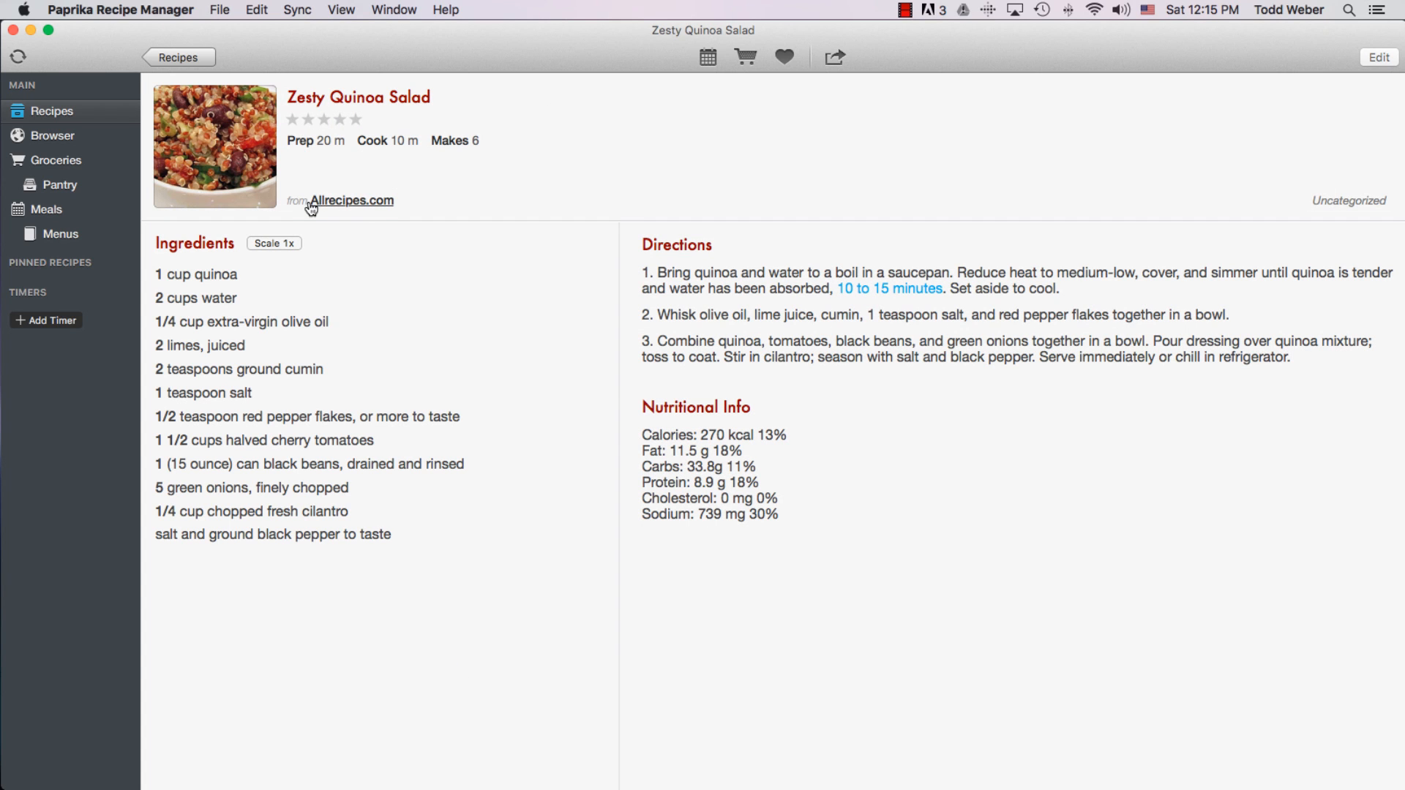
mouse_move(352, 210)
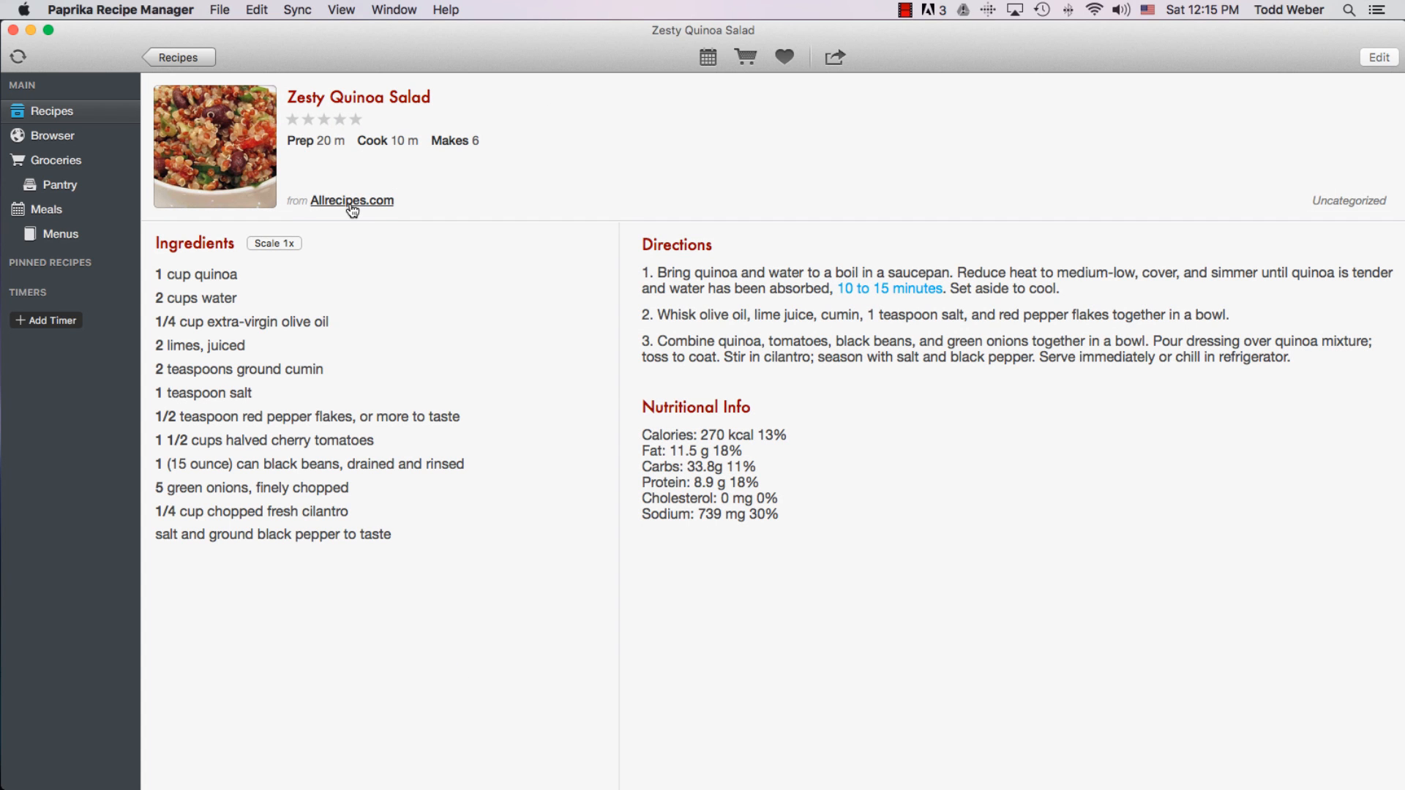